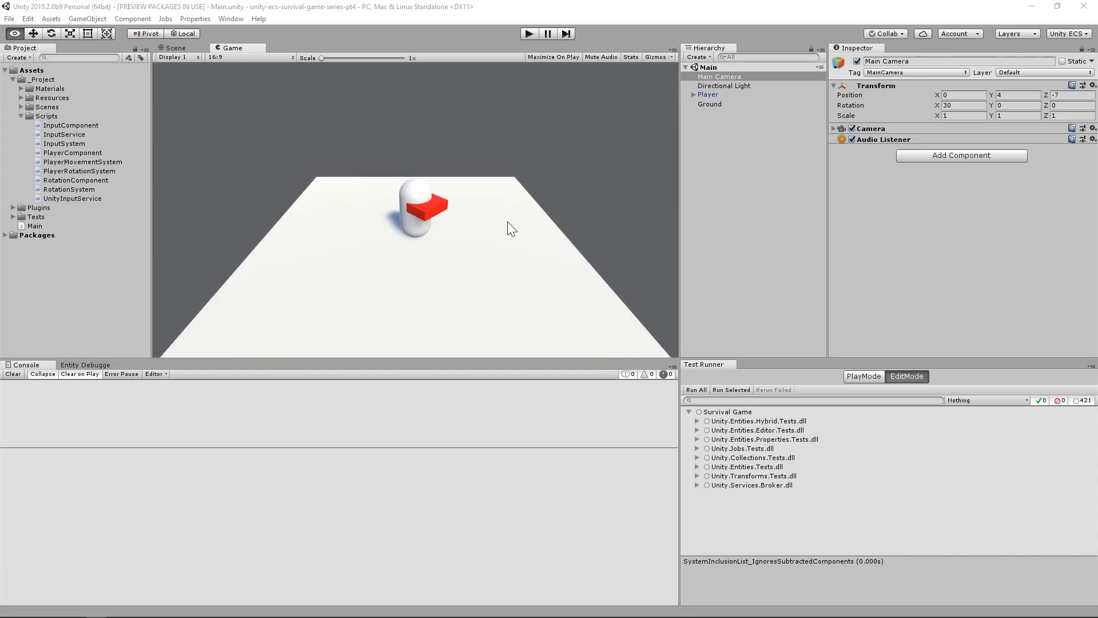
Step: In the Scene view, add a cube named Weapon under Player, plus an empty child object
{"action": "left_click", "coordinate": [176, 47]}
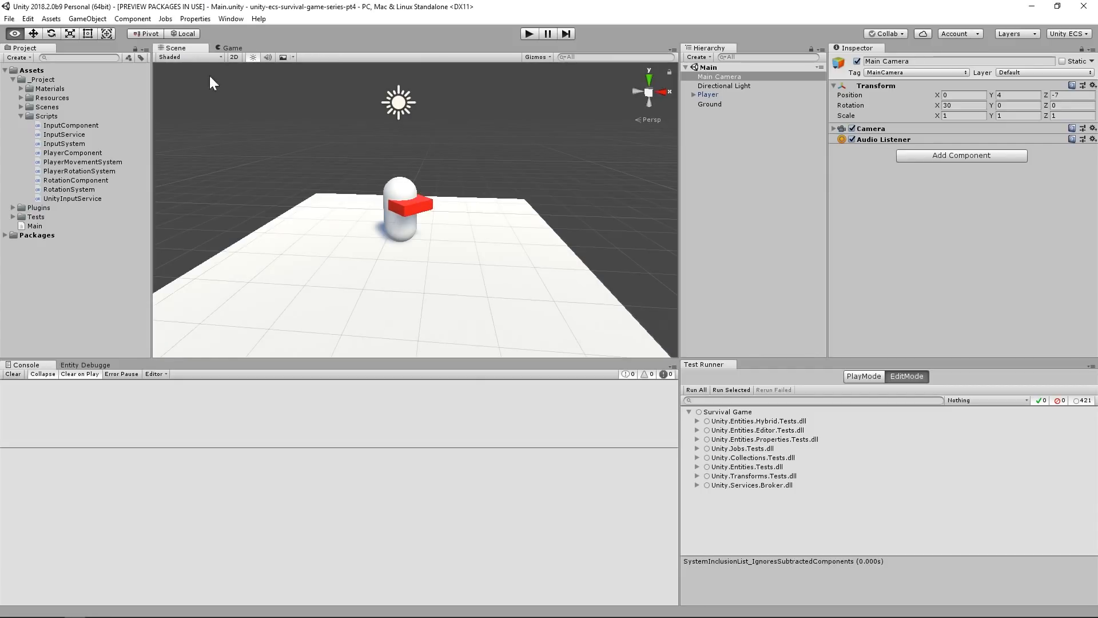
{"action": "left_click", "coordinate": [709, 94]}
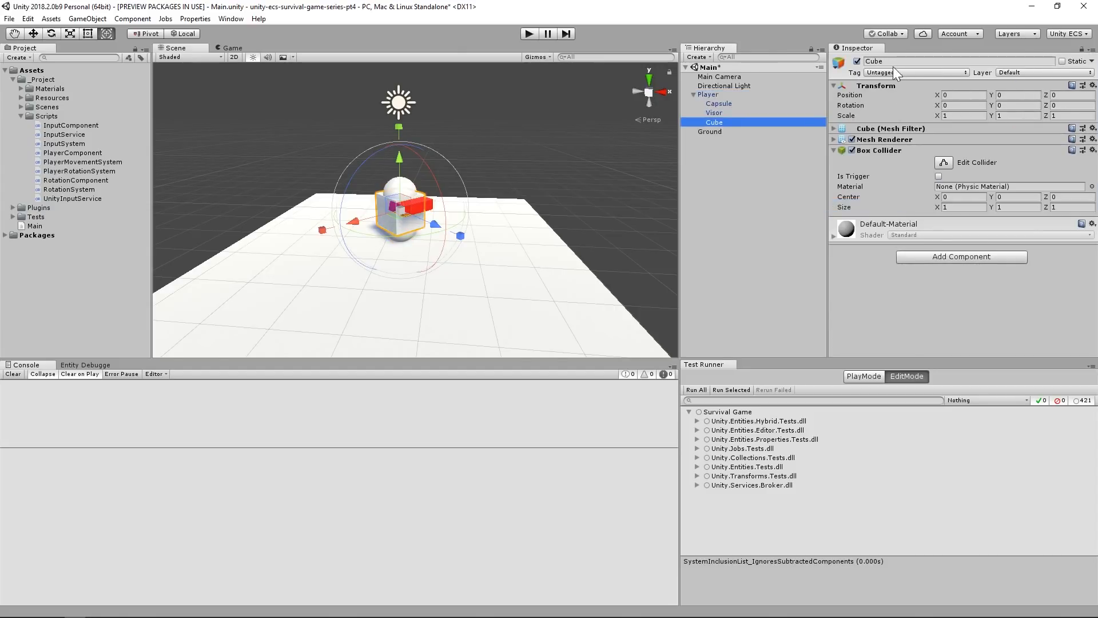
{"action": "type", "text": "Weapon"}
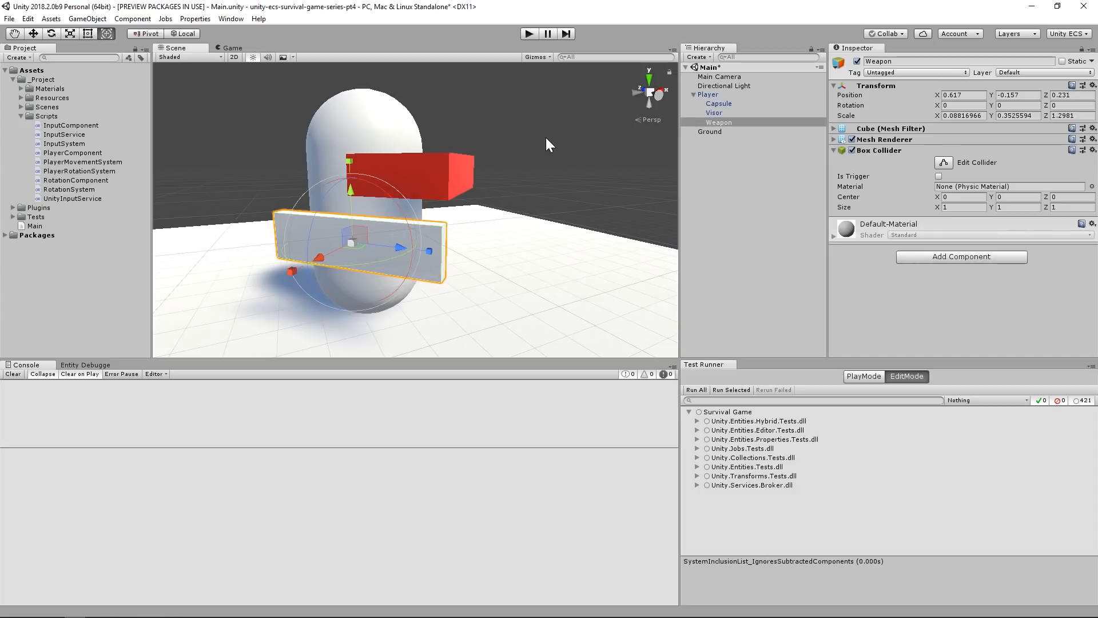
{"action": "left_click", "coordinate": [962, 94]}
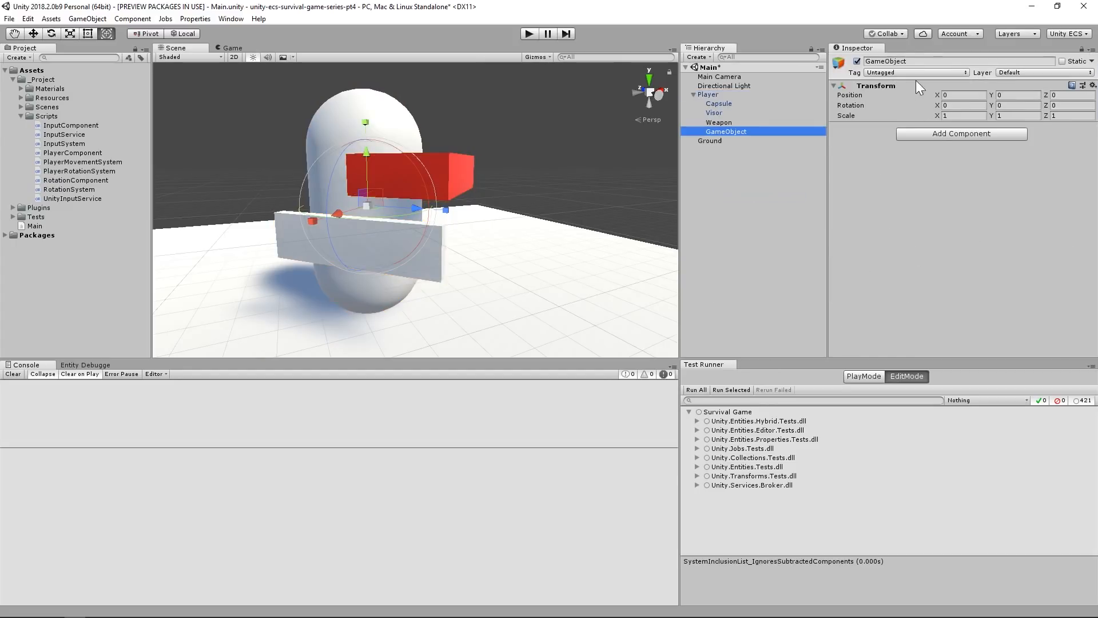
Step: Rename the empty child to Bullet Spawn
{"action": "type", "text": "Bullet Spawn"}
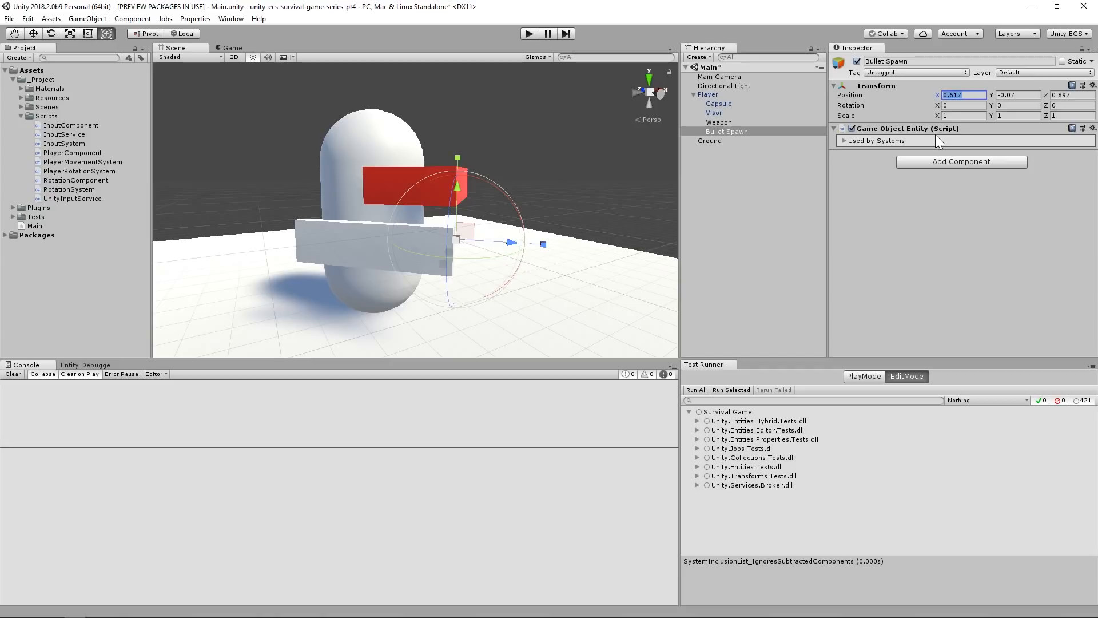
Step: Create a WeaponComponent C# script in the Scripts folder and open it in Rider
{"action": "right_click", "coordinate": [46, 116]}
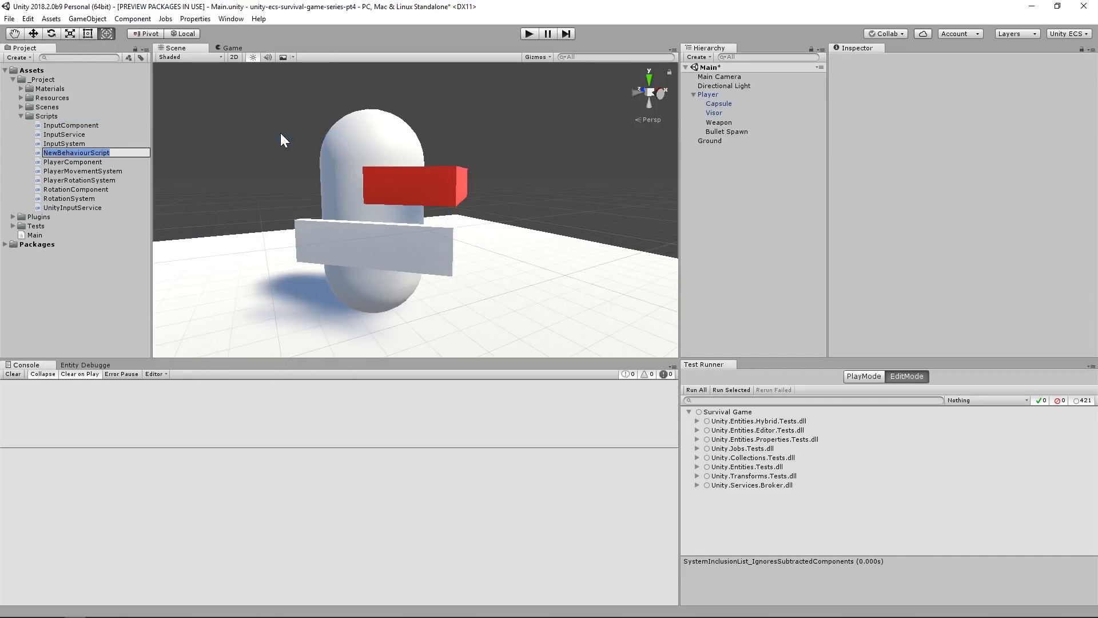
{"action": "type", "text": "WeaponComponent"}
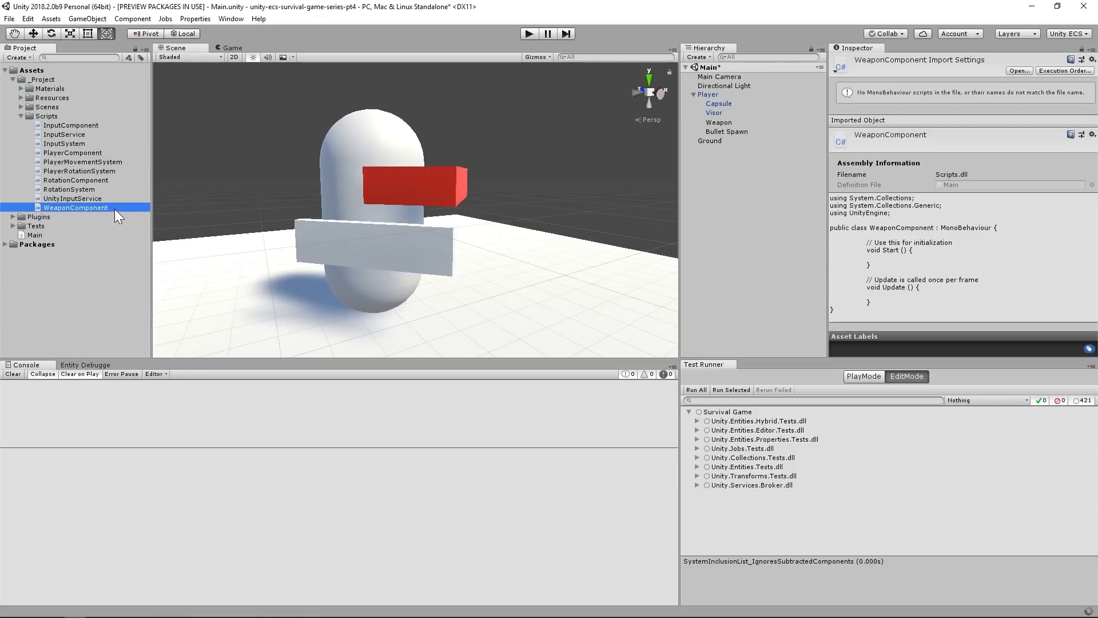
{"action": "double_click", "coordinate": [75, 208]}
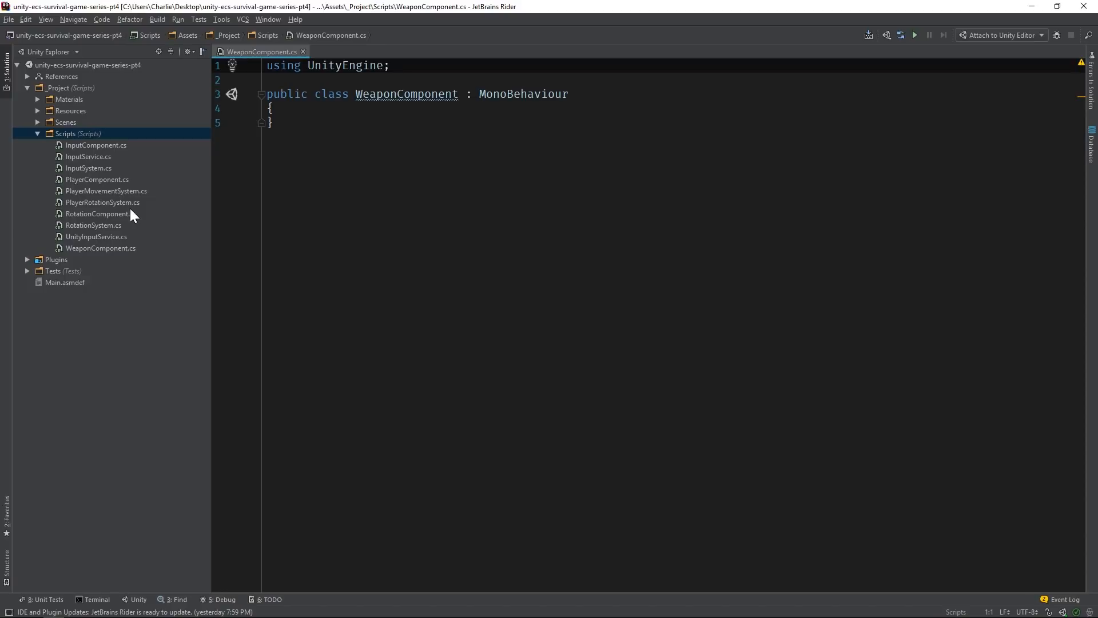
Step: Write a public Weapon struct implementing IComponentData; make WeaponComponent extend ComponentDataWrapper<Weapon>
{"action": "type", "text": "p"}
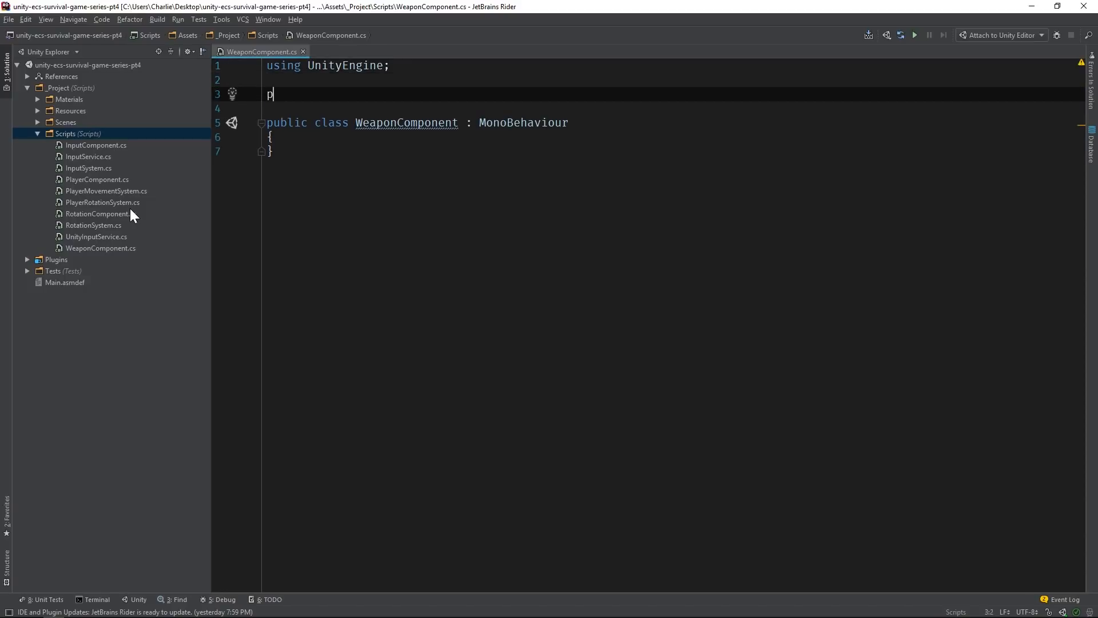
{"action": "type", "text": "public struct Weapon :"}
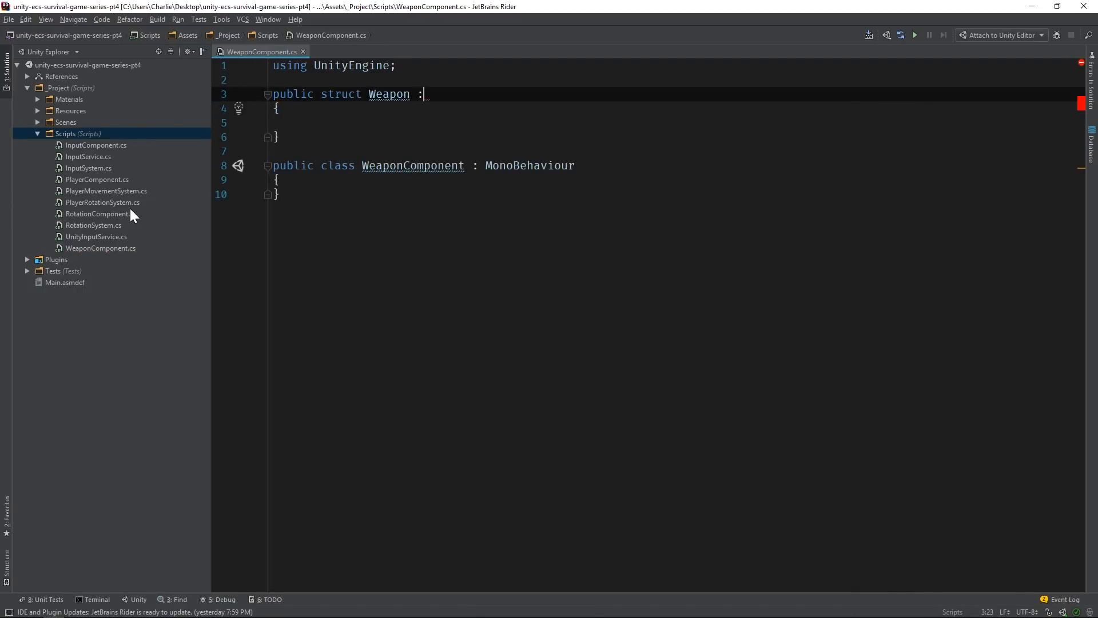
{"action": "type", "text": "ICoDa"}
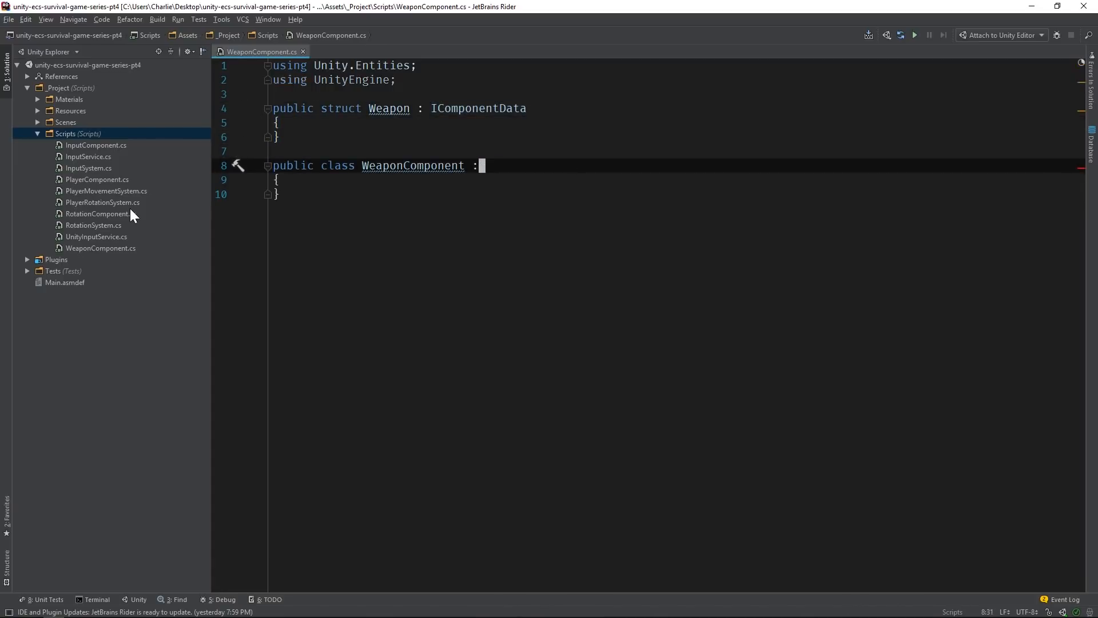
{"action": "type", "text": "ComD"}
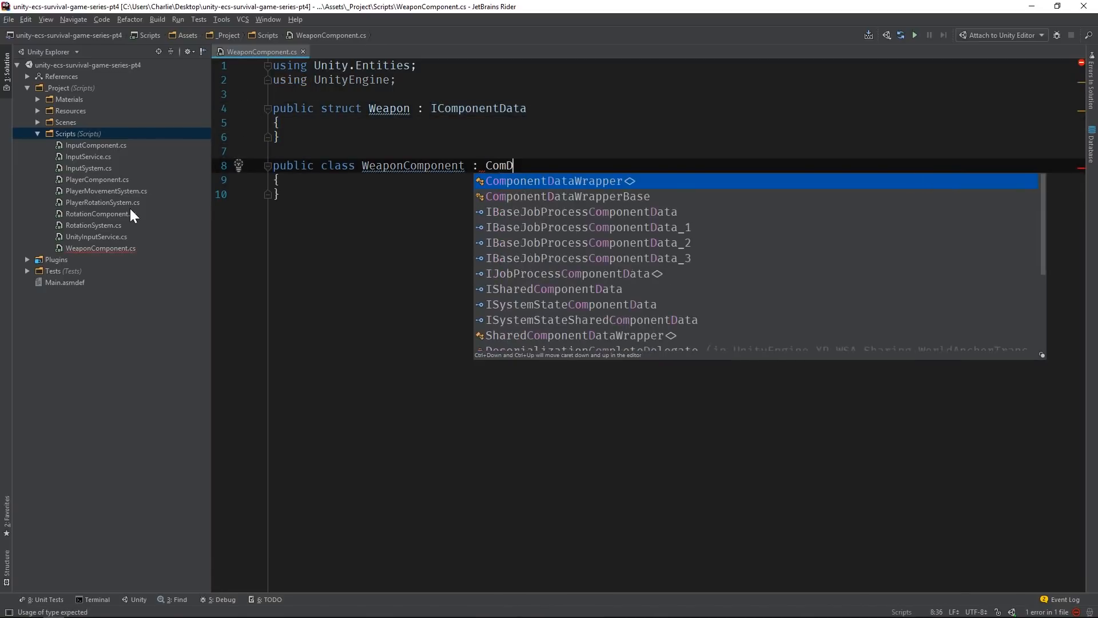
{"action": "type", "text": "ComponentDataWrapper<Weapon>"}
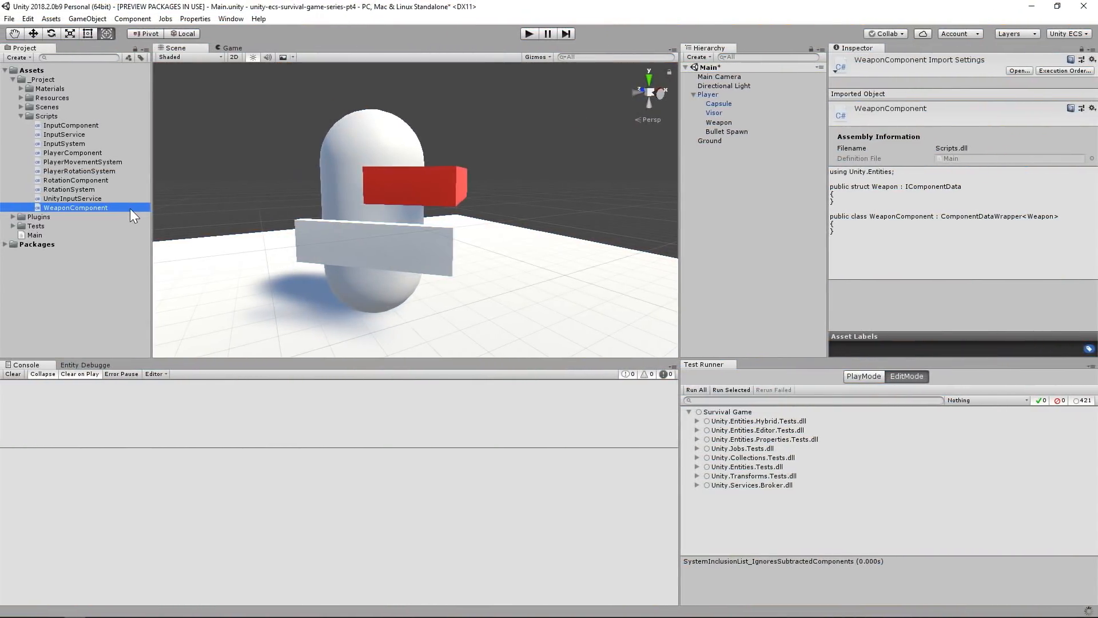
{"action": "mouse_move", "coordinate": [750, 142]}
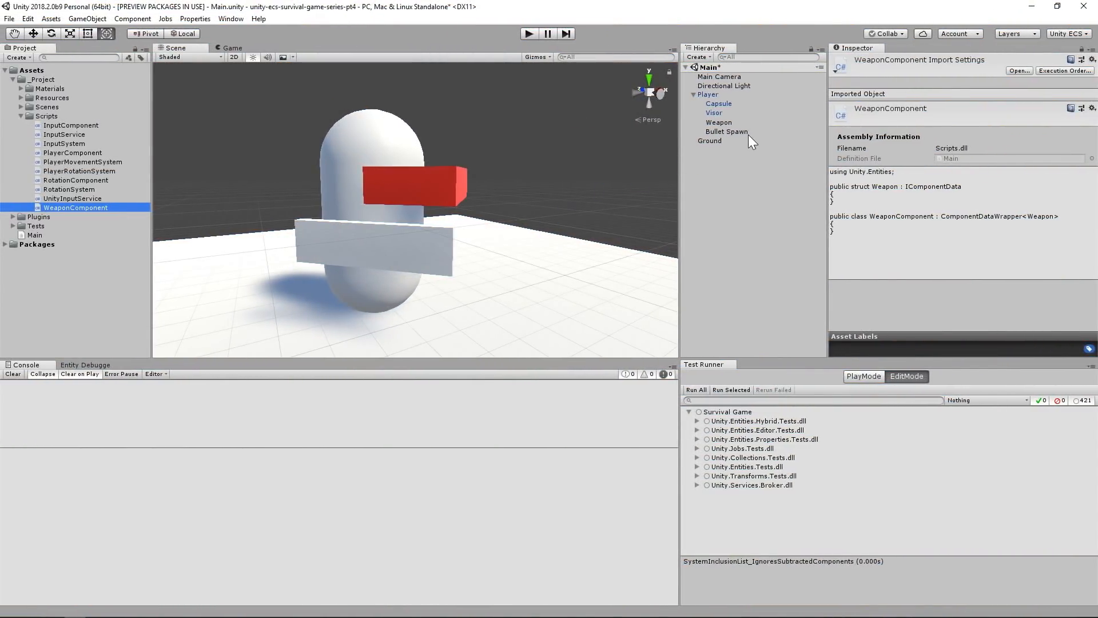
Step: Give Bullet Spawn the Weapon component and check Entity 0's Weapon data in play mode
{"action": "left_click", "coordinate": [727, 131]}
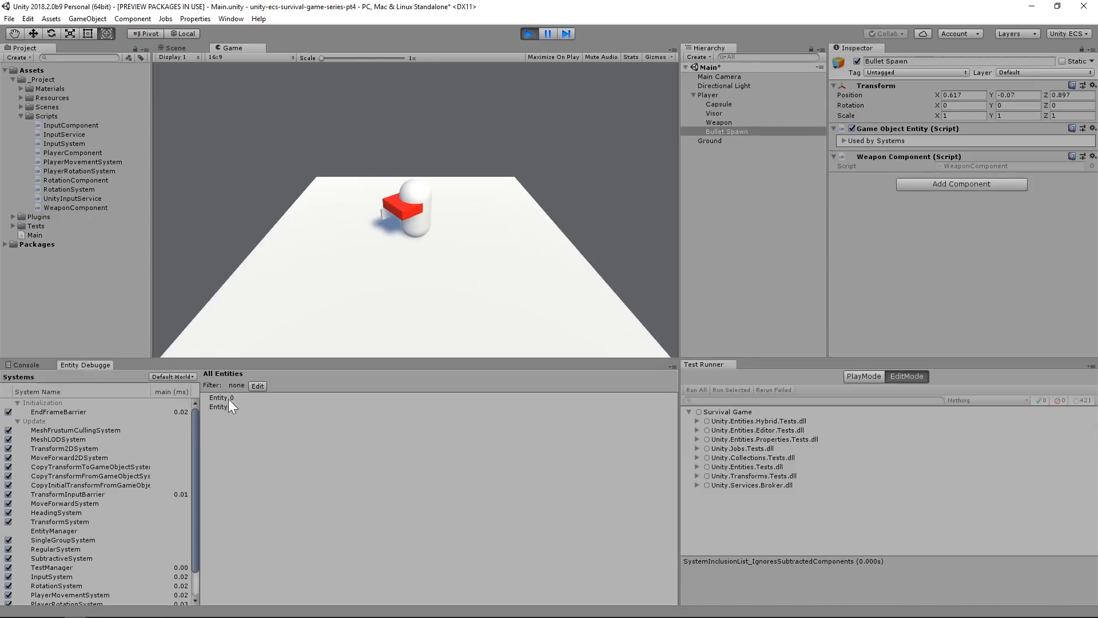
{"action": "left_click", "coordinate": [221, 397]}
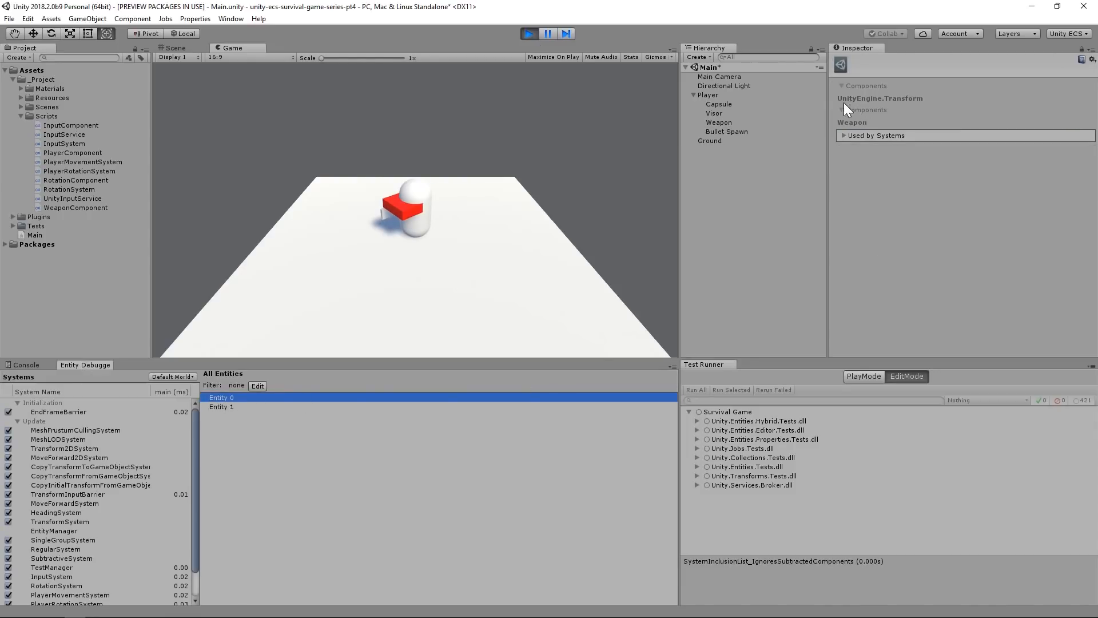
{"action": "mouse_move", "coordinate": [879, 110]}
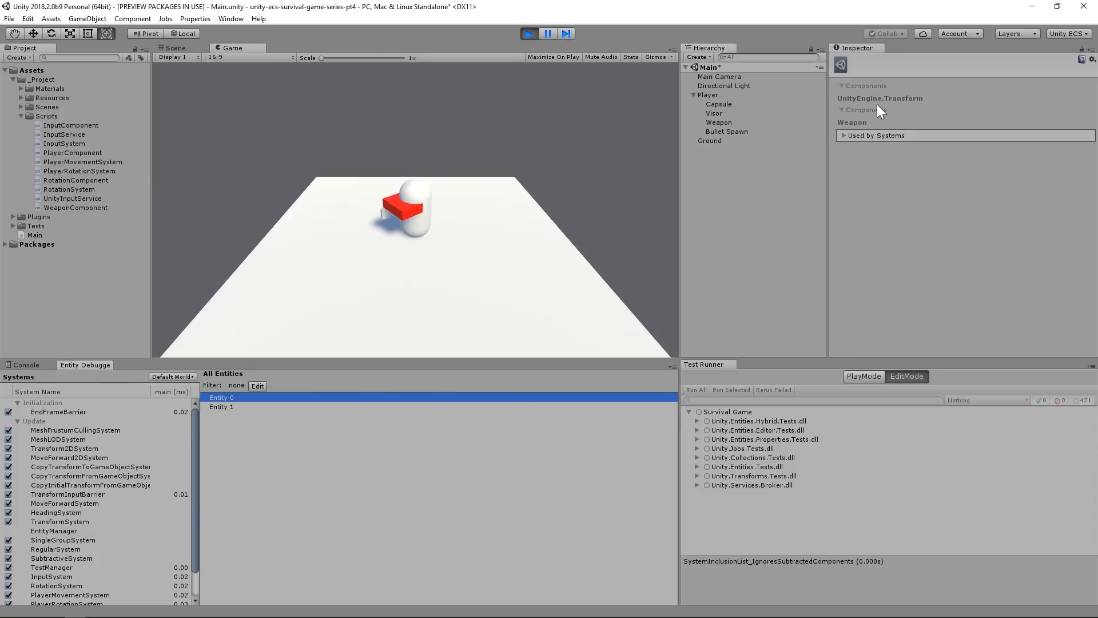
{"action": "left_click", "coordinate": [527, 34]}
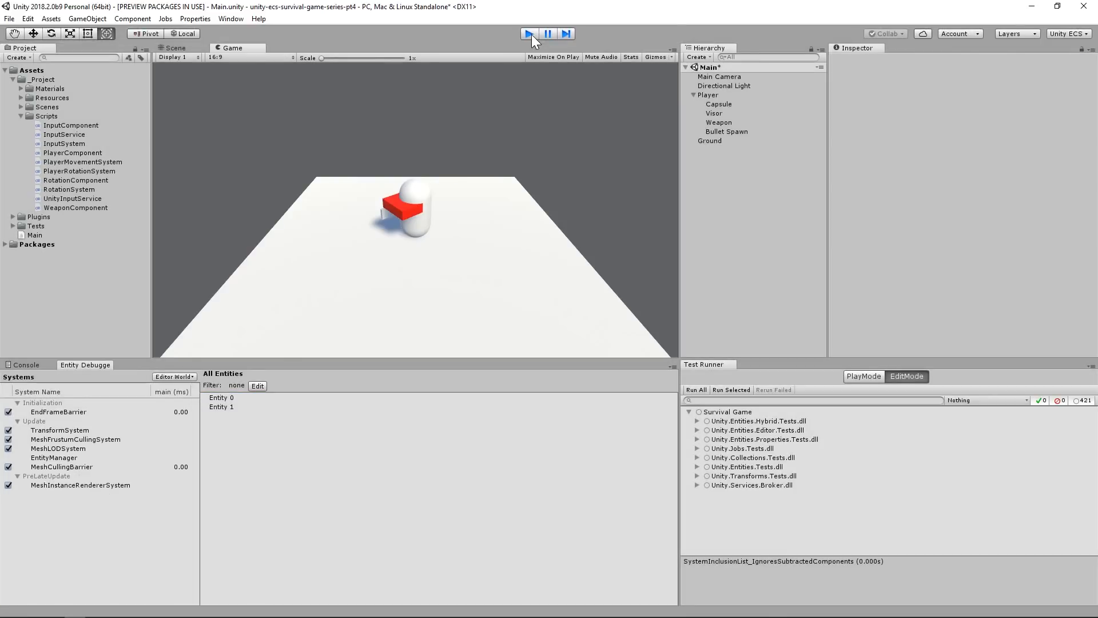
{"action": "left_click", "coordinate": [726, 131]}
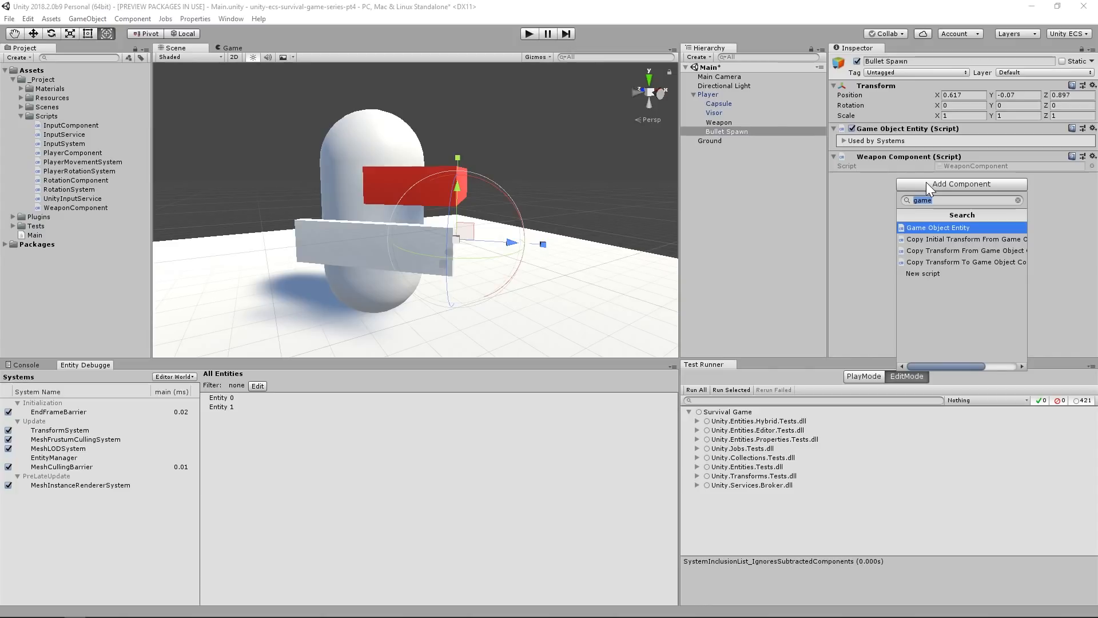
Step: Add Position, Rotation and Copy Transform From Game Object components to Bullet Spawn
{"action": "type", "text": "posit"}
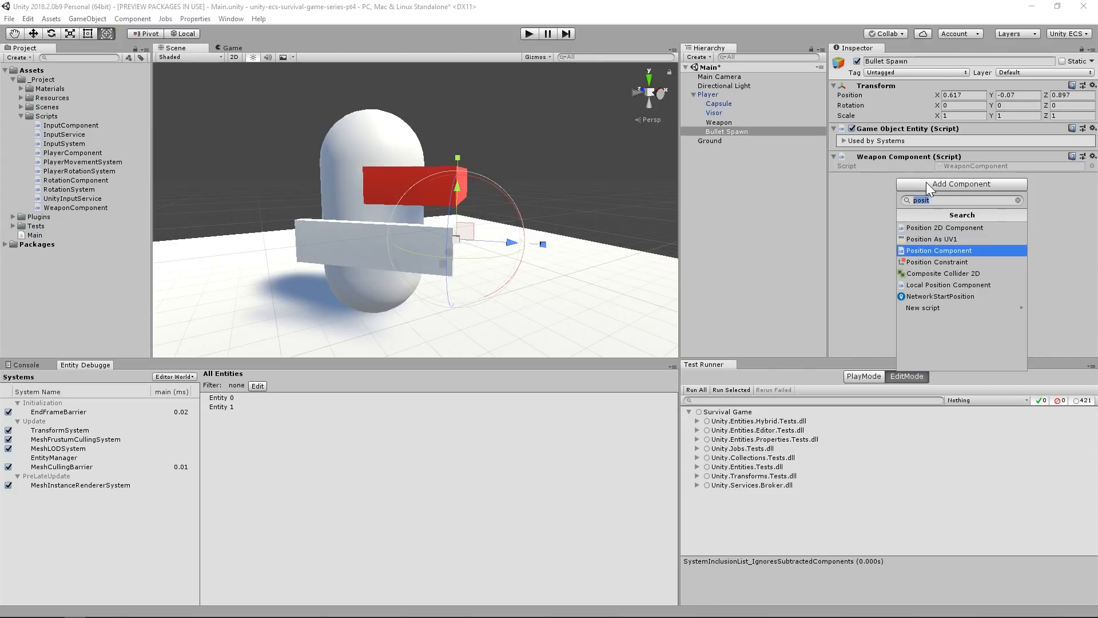
{"action": "left_click", "coordinate": [939, 250]}
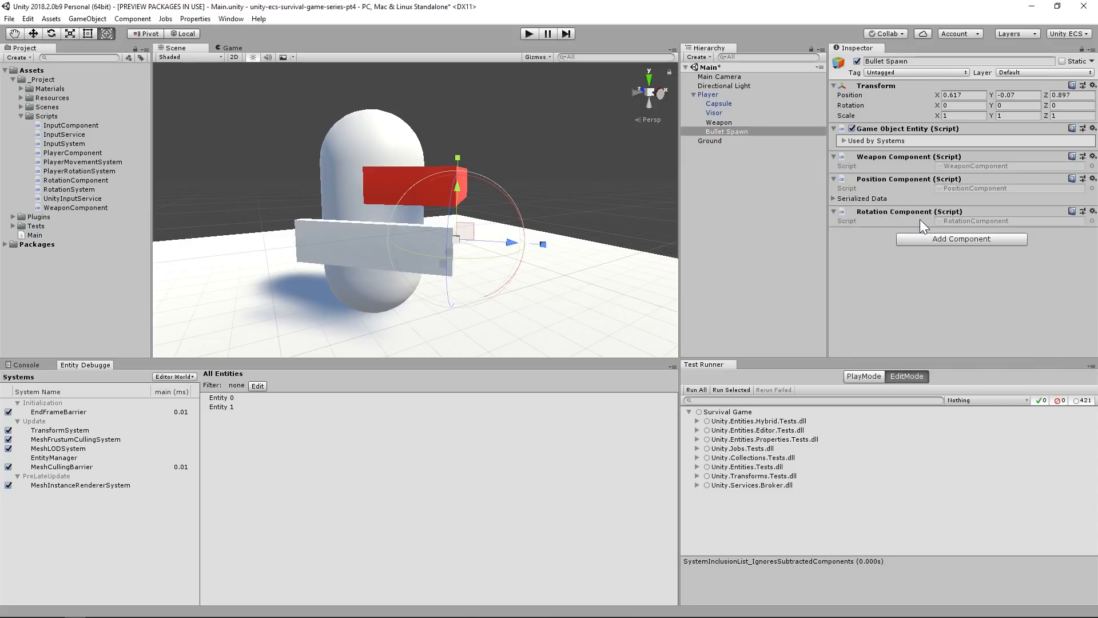
{"action": "left_click", "coordinate": [960, 238]}
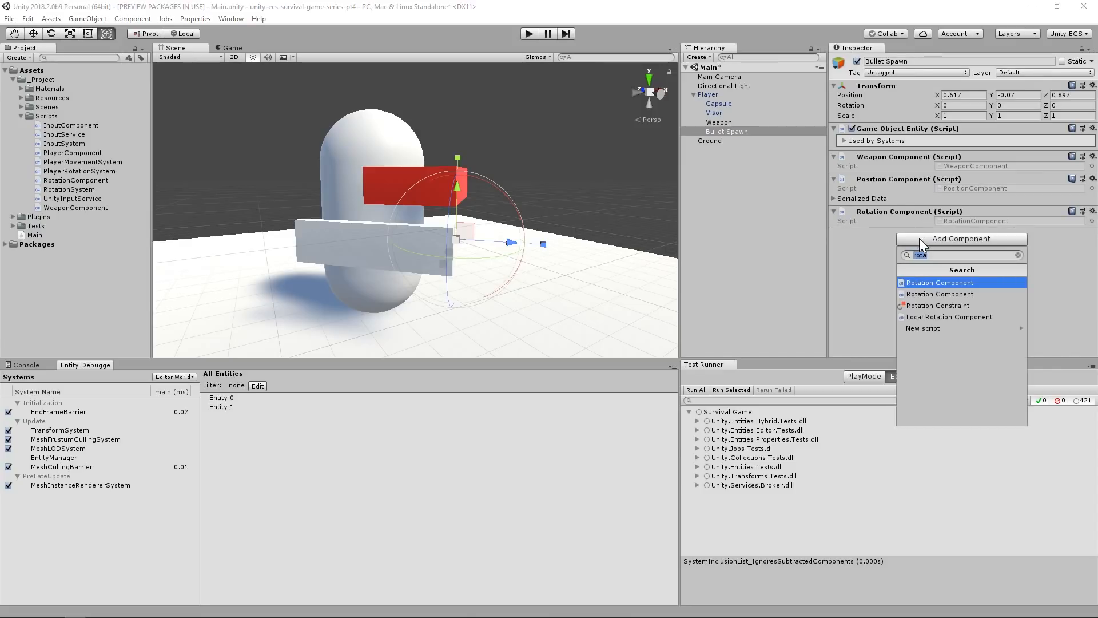
{"action": "type", "text": "cop"}
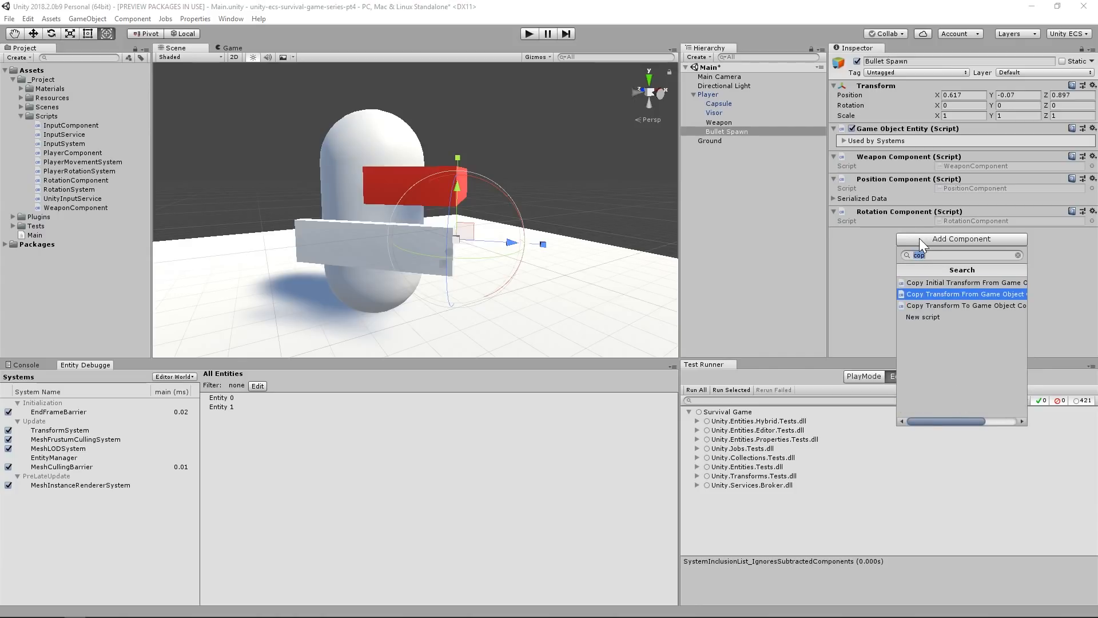
{"action": "left_click", "coordinate": [964, 293]}
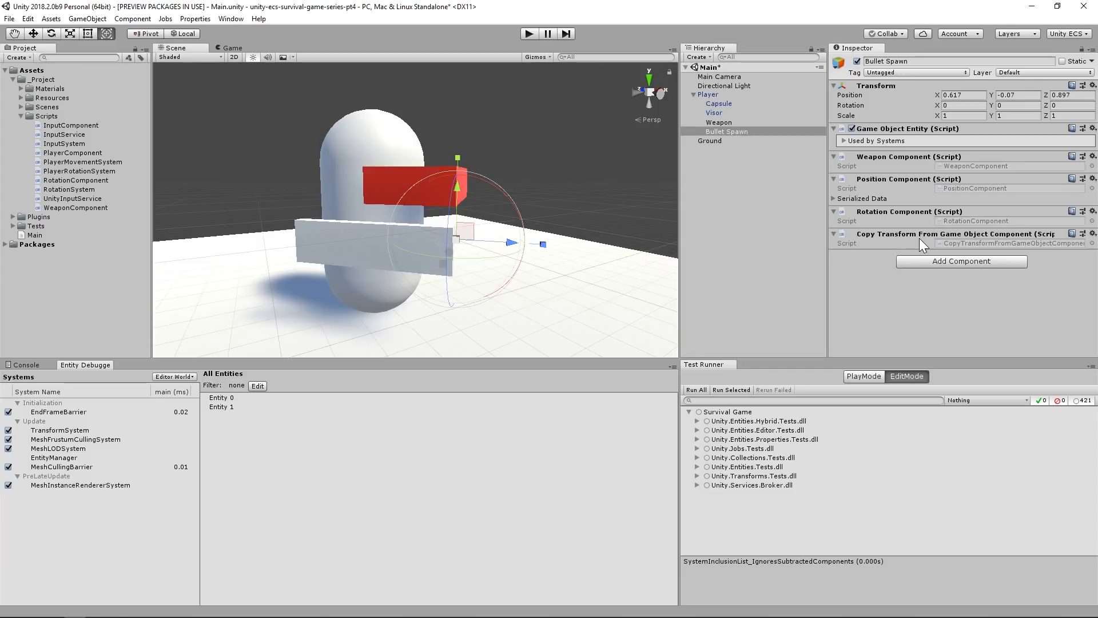
{"action": "mouse_move", "coordinate": [540, 62]}
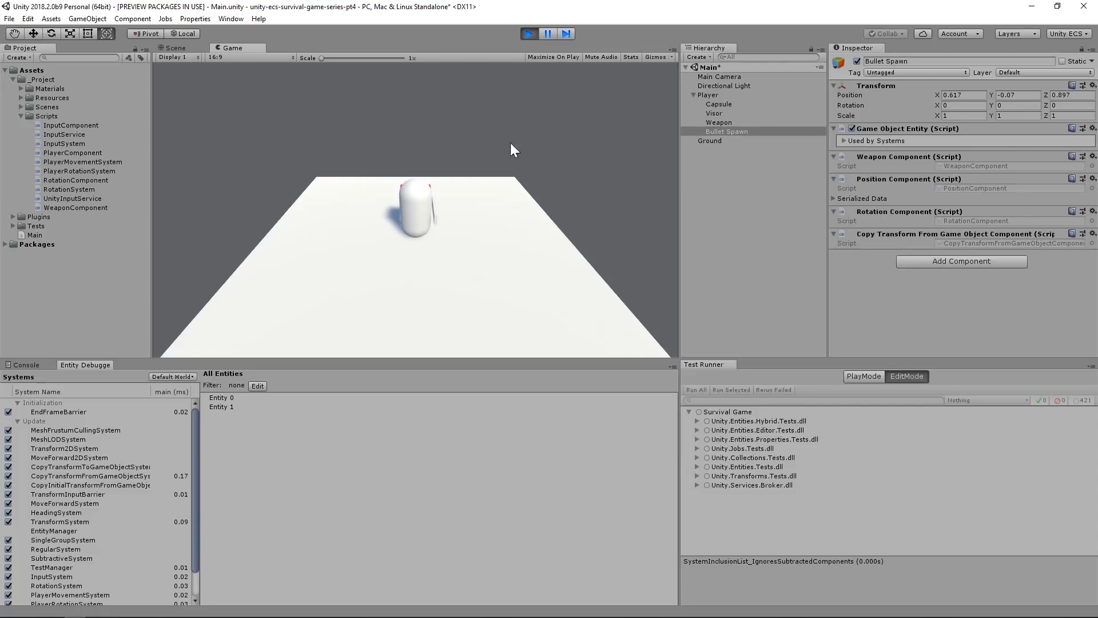
Step: Inspect Entity 0's Position, Rotation and Copy Transform data, then stop play mode
{"action": "left_click", "coordinate": [221, 397]}
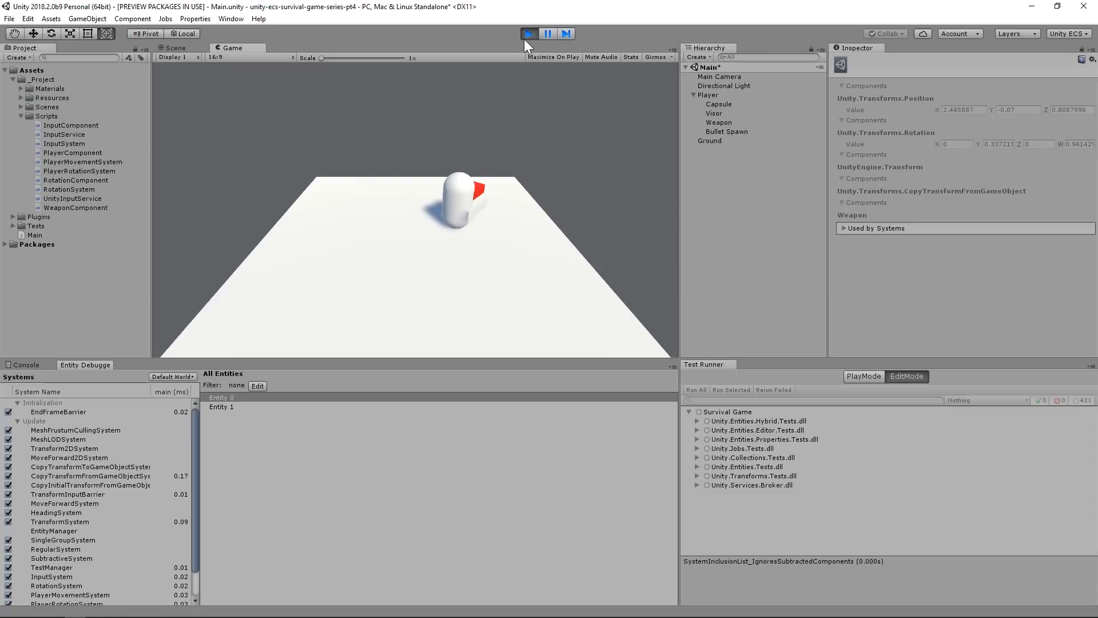
{"action": "left_click", "coordinate": [529, 33]}
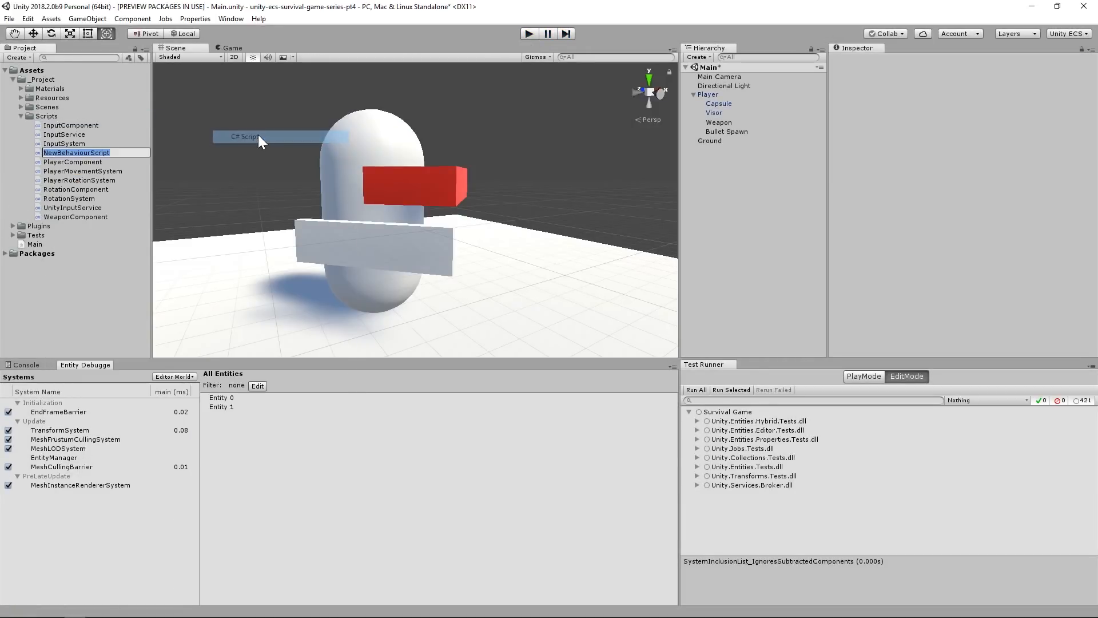
Step: Create a C# script named PlayerShootingSystem in the Scripts folder
{"action": "type", "text": "Player"}
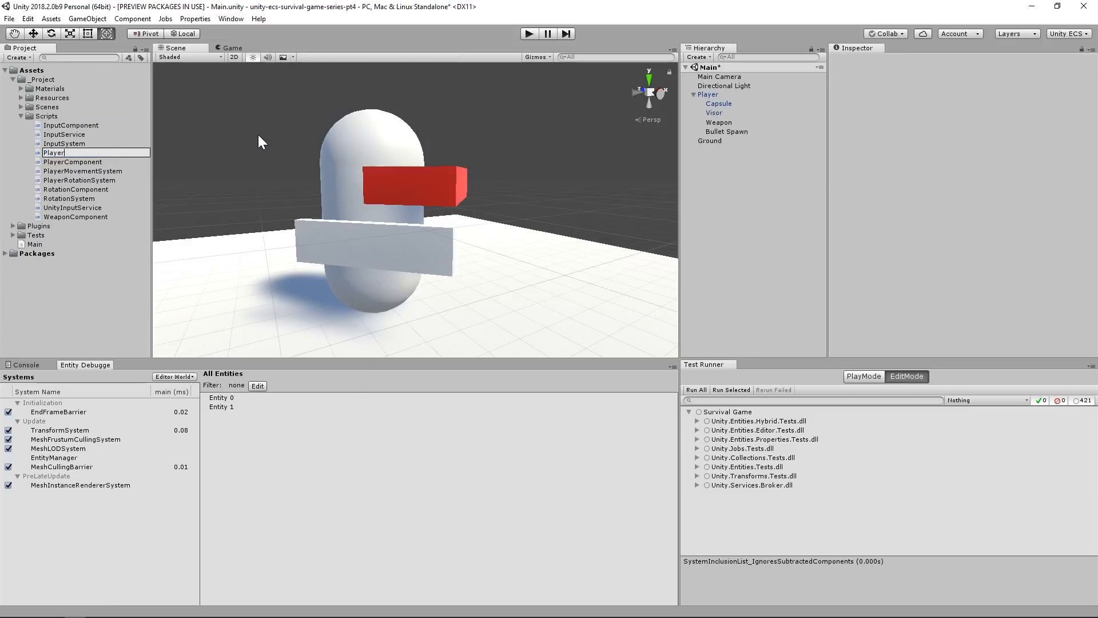
{"action": "type", "text": "PlayerShootingSystem"}
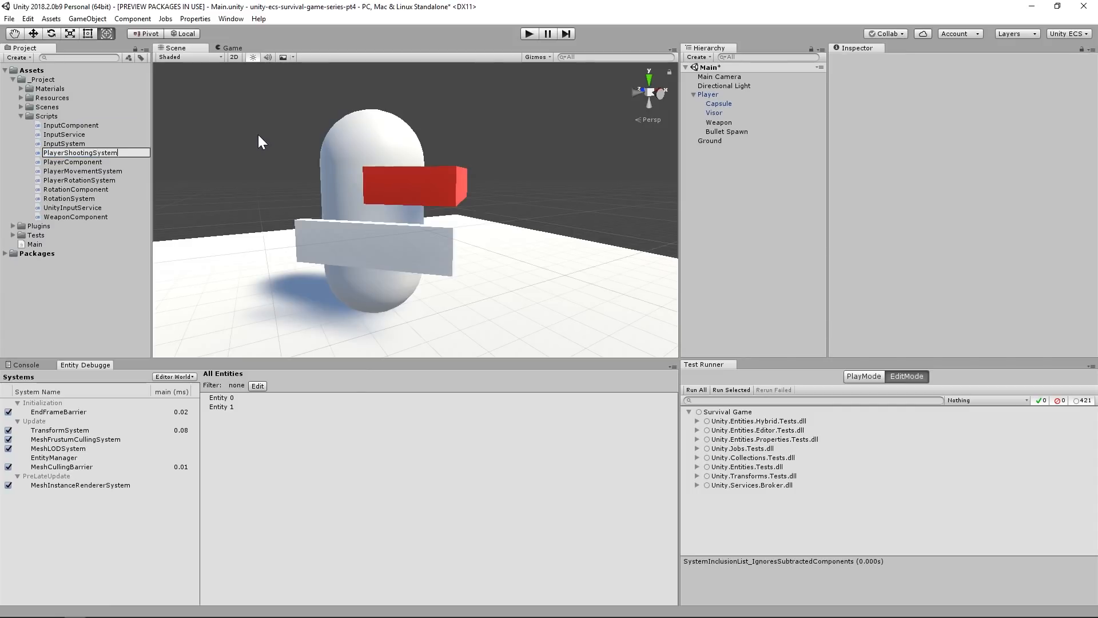
{"action": "left_click", "coordinate": [79, 180]}
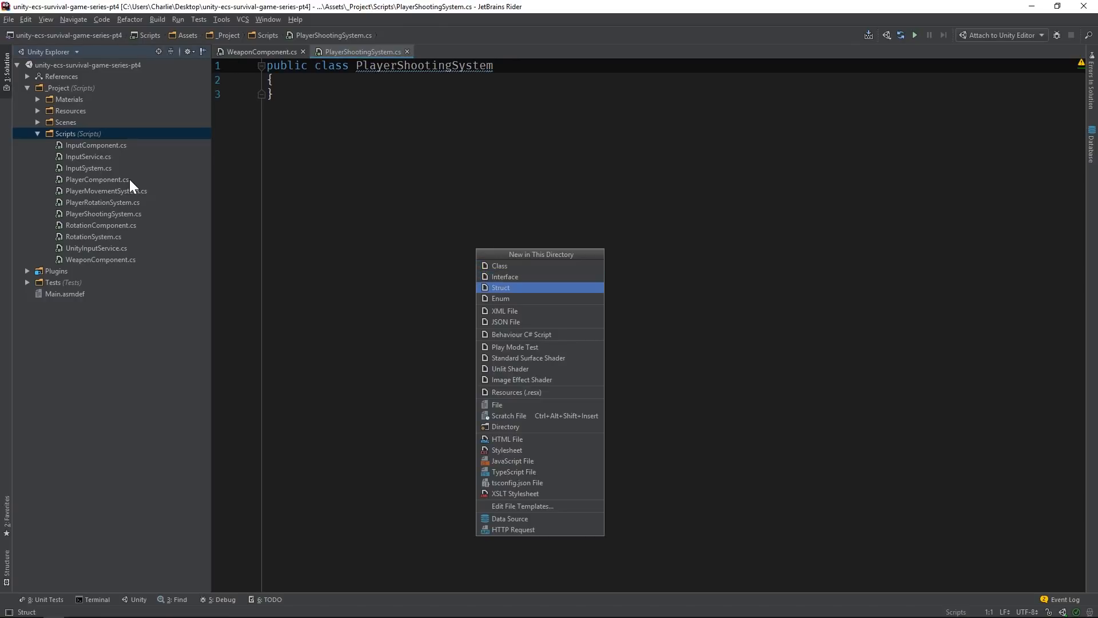
Step: Create a Firing struct implementing IComponentData, then switch back to PlayerShootingSystem
{"action": "left_click", "coordinate": [500, 287]}
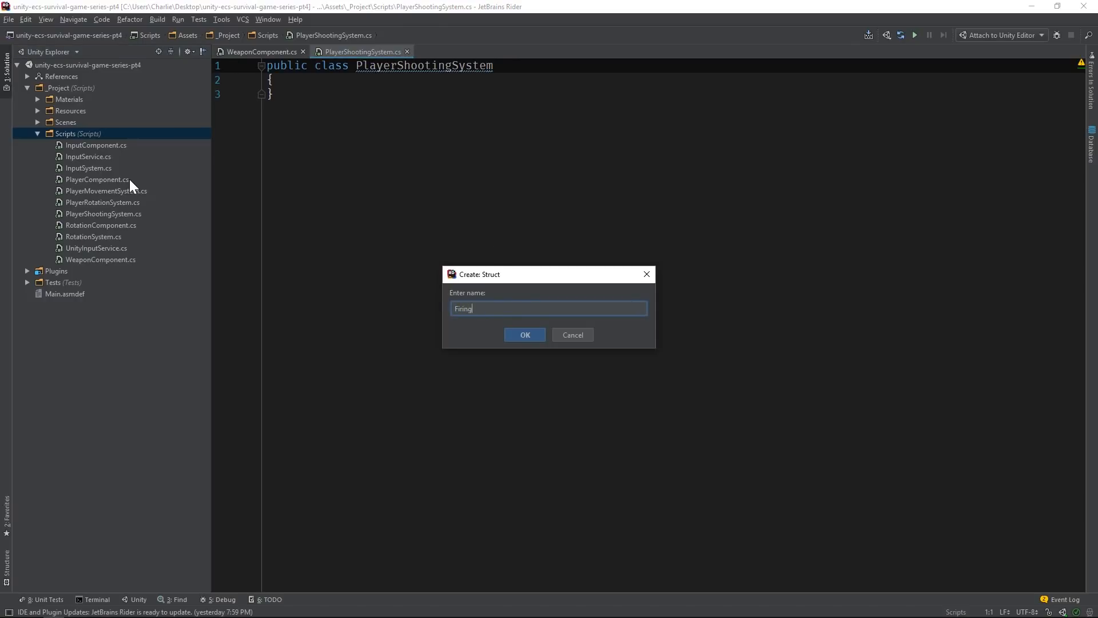
{"action": "left_click", "coordinate": [525, 334]}
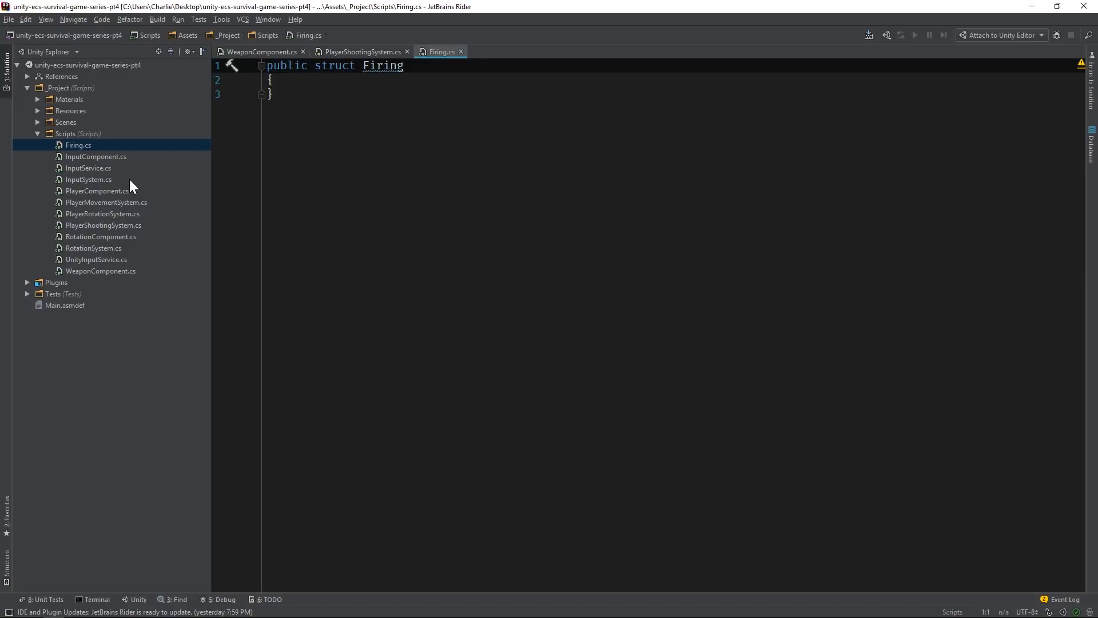
{"action": "type", "text": ": I"}
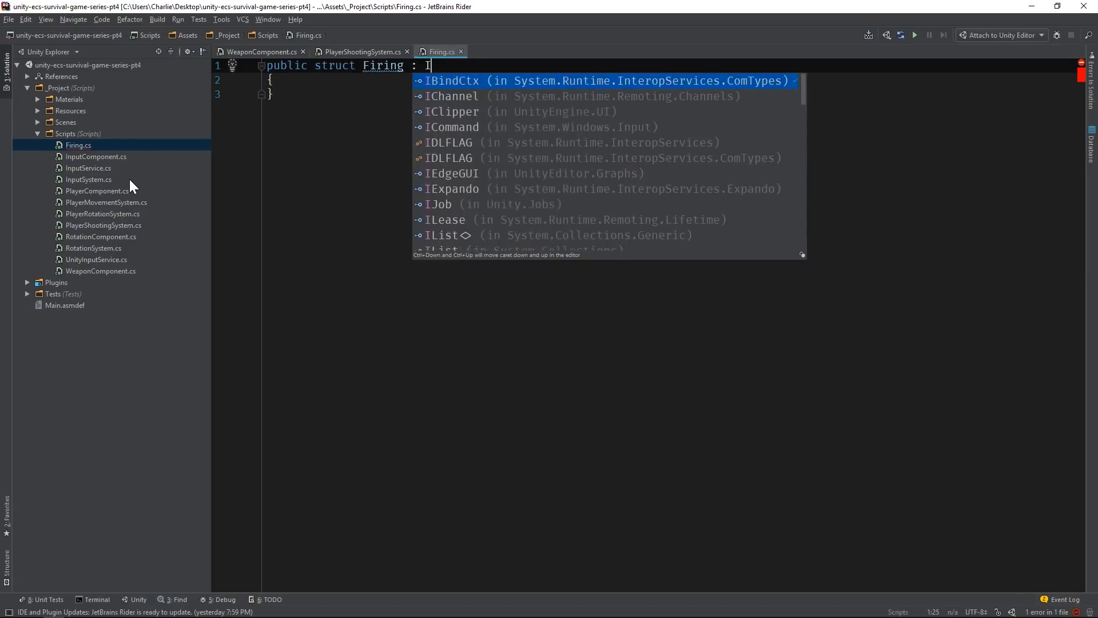
{"action": "type", "text": "IComponentData"}
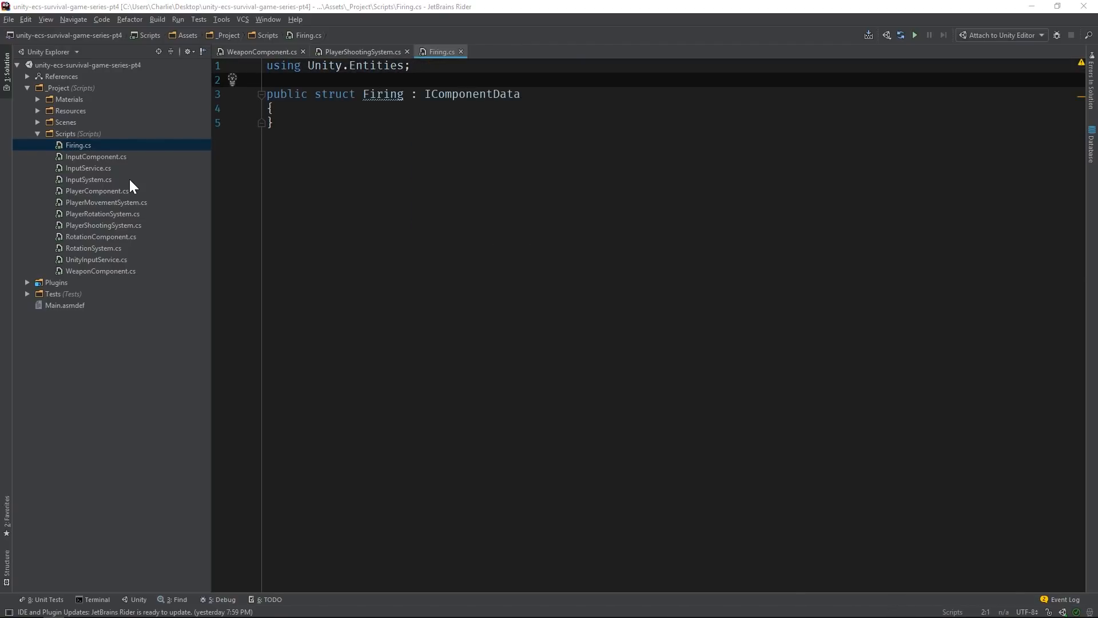
{"action": "left_click", "coordinate": [358, 51]}
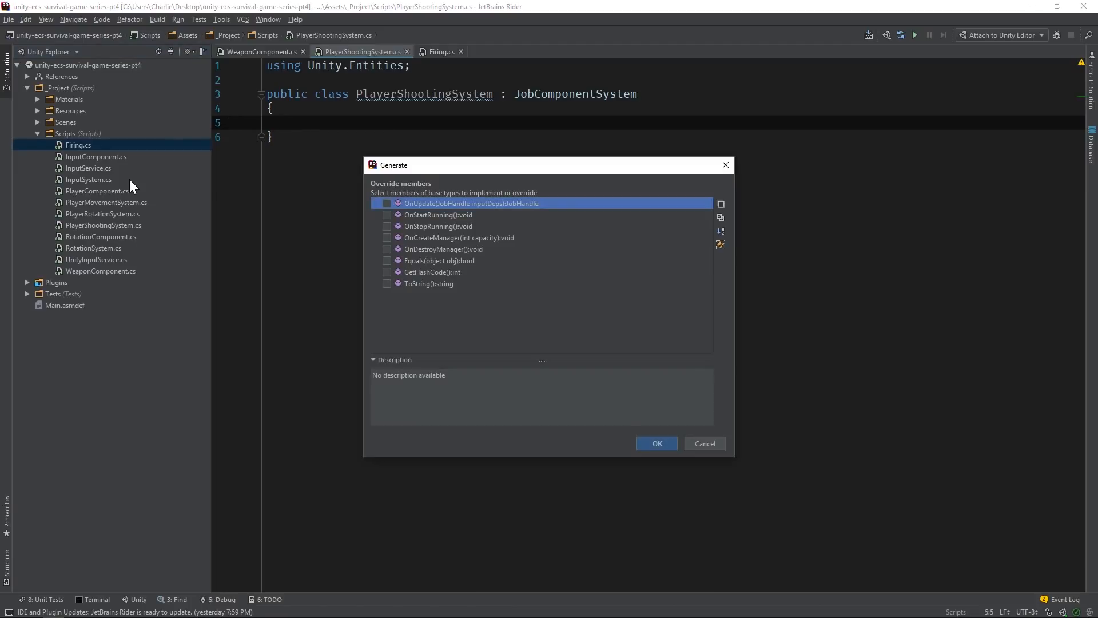
Step: Override OnUpdate(JobHandle inputDeps) in PlayerShootingSystem through Generate Override members
{"action": "left_click", "coordinate": [656, 444]}
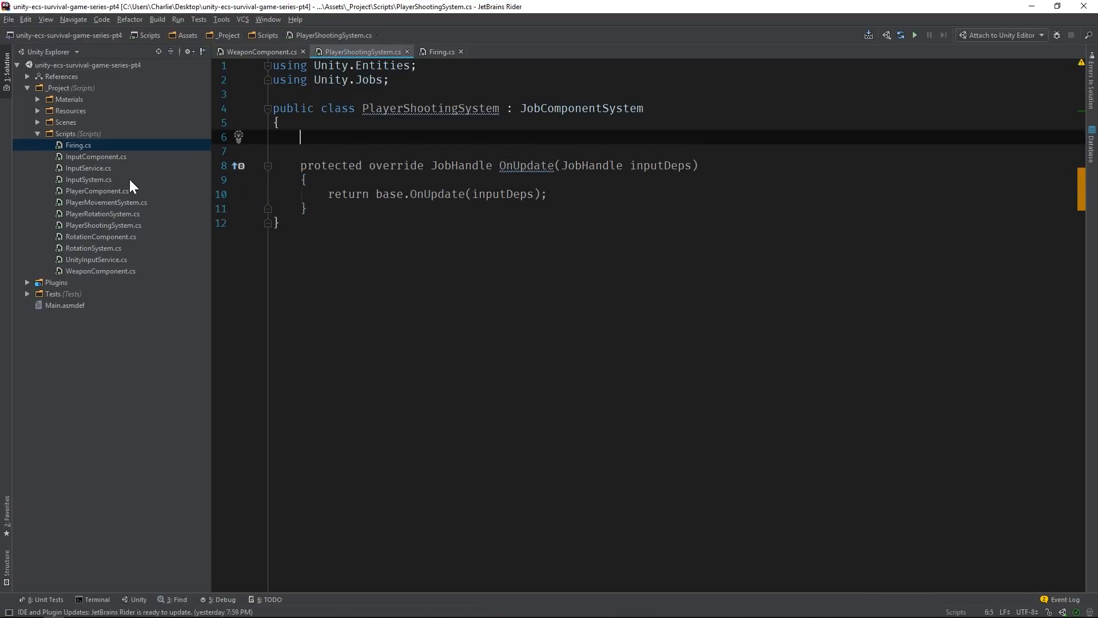
Step: Declare private struct PlayerShootingJob : IJobParallelFor with a generated empty Execute(int index)
{"action": "type", "text": "private"}
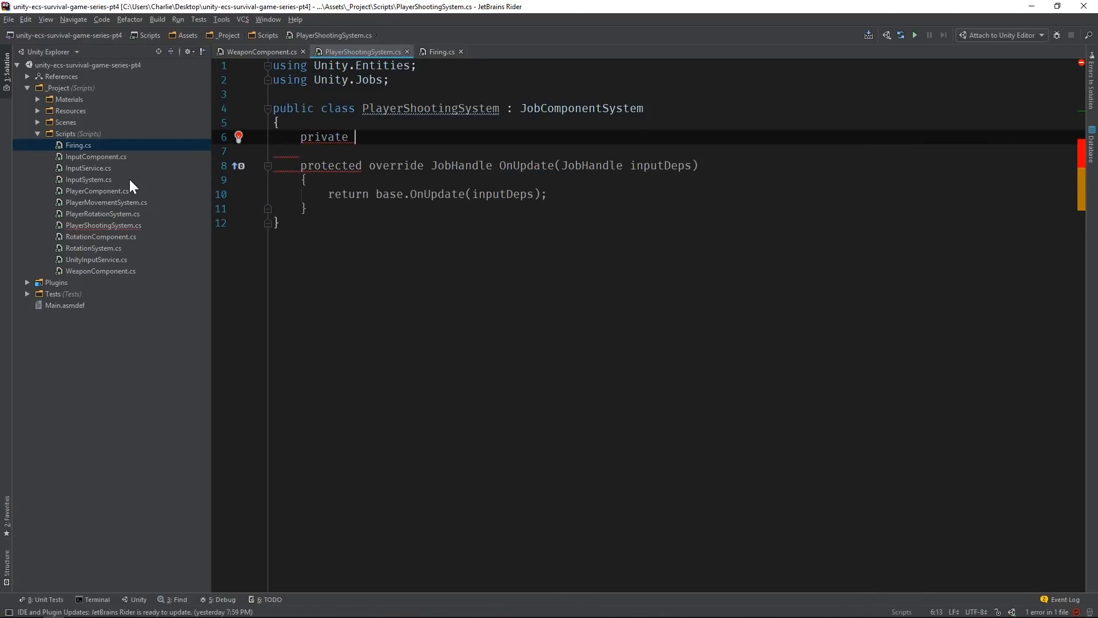
{"action": "type", "text": "struct Pla"}
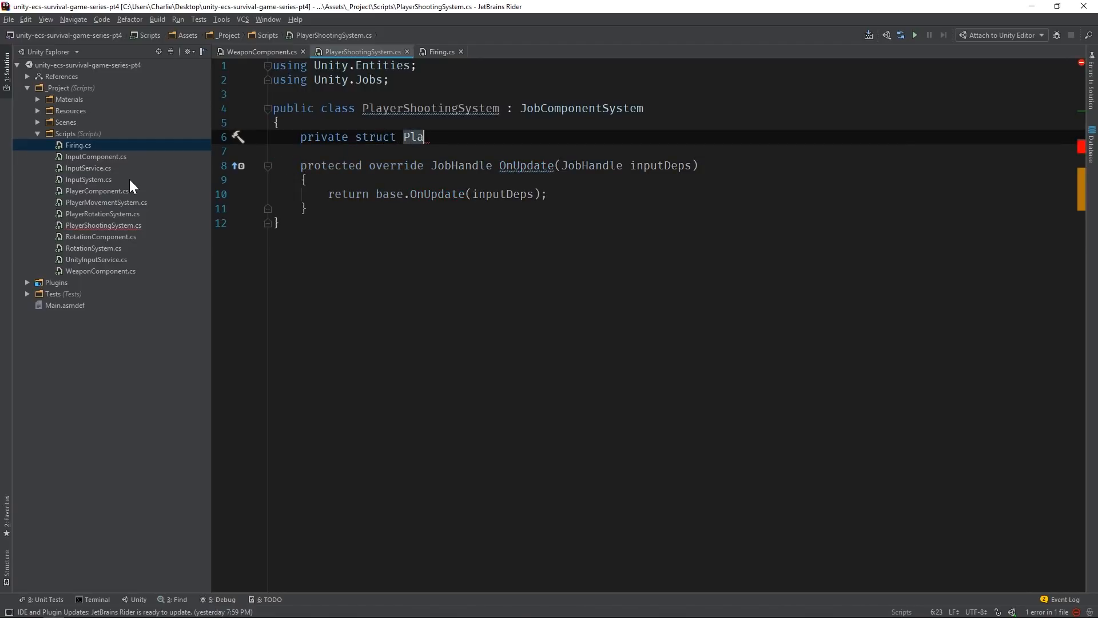
{"action": "type", "text": "yerShootingJ"}
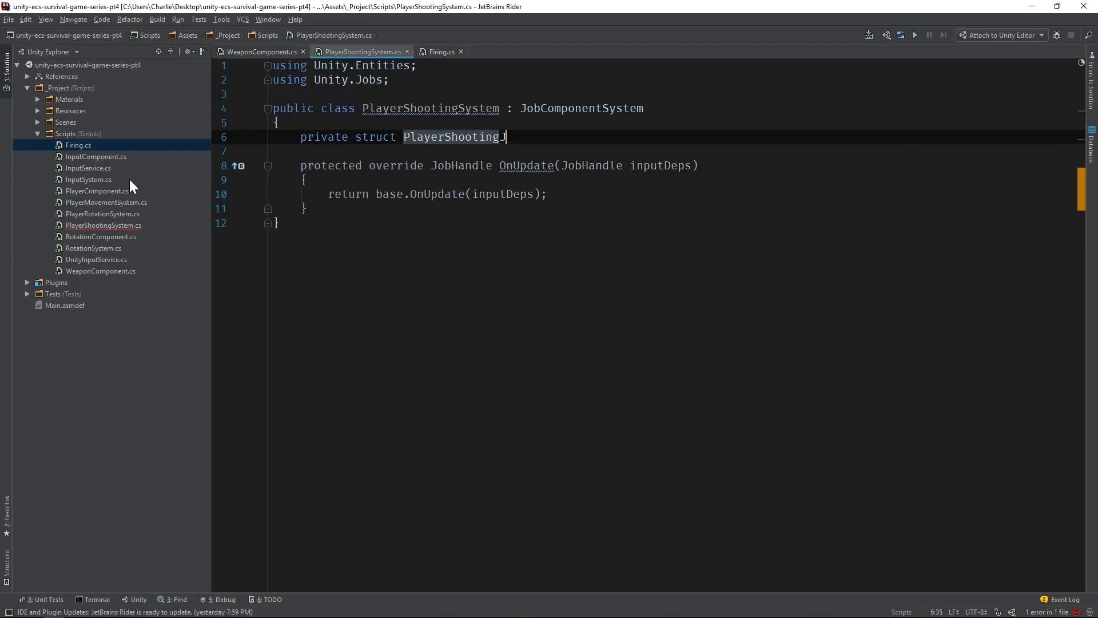
{"action": "type", "text": "Job"}
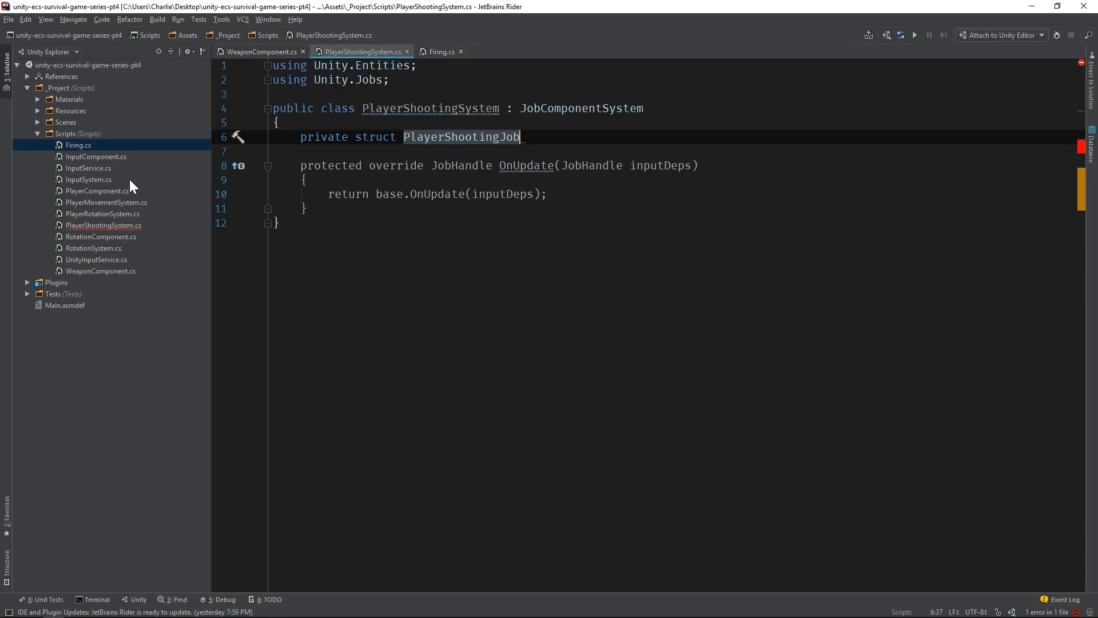
{"action": "type", "text": ": IJoP"}
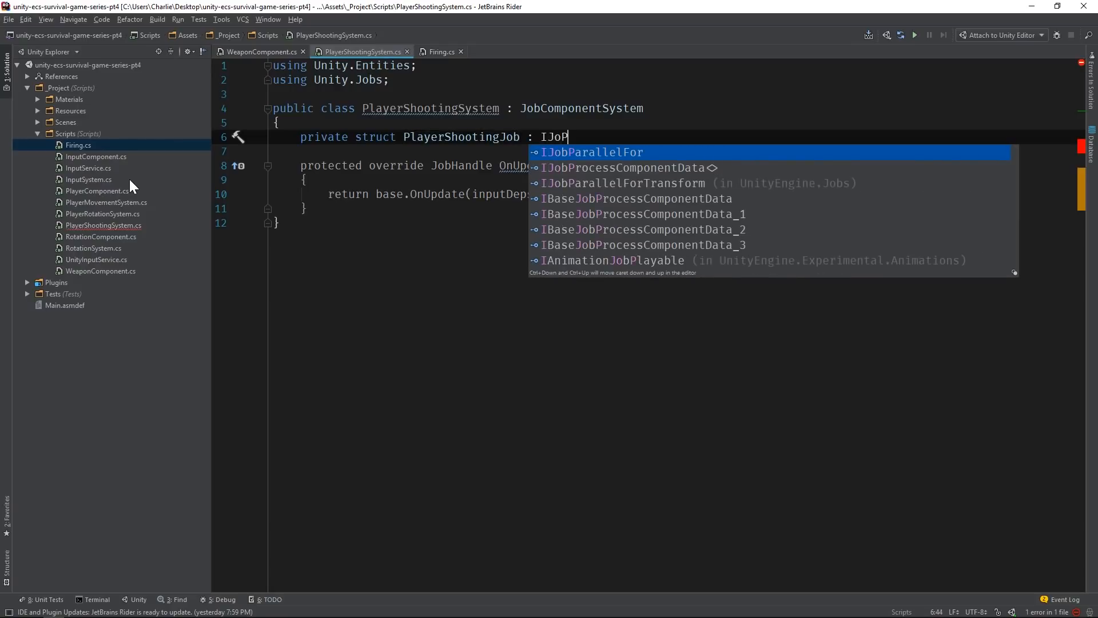
{"action": "left_click", "coordinate": [592, 152]}
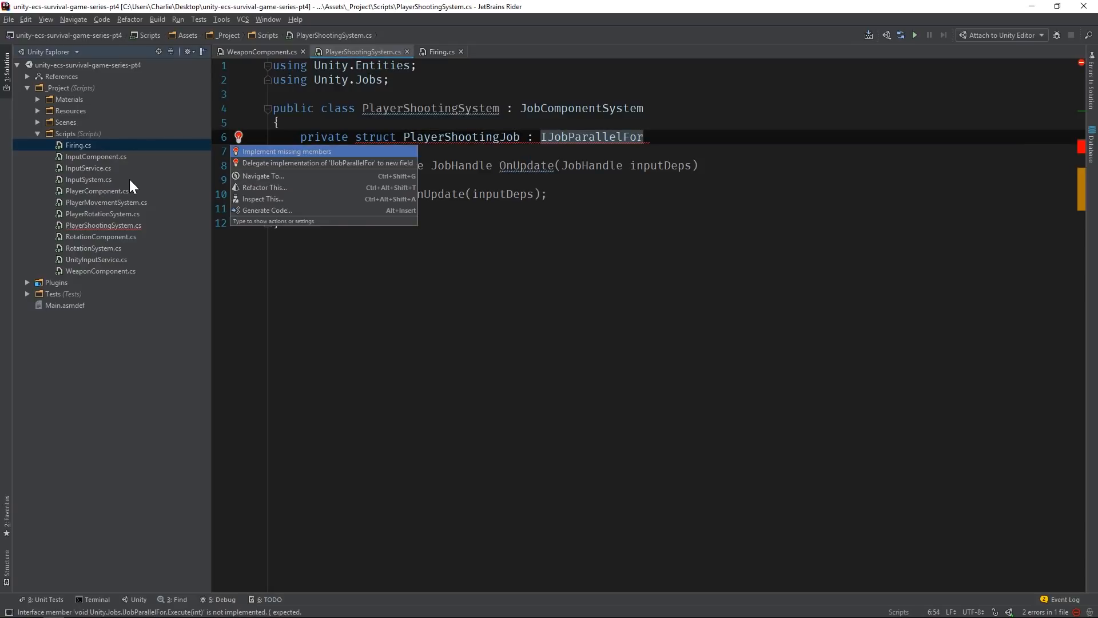
{"action": "left_click", "coordinate": [287, 151]}
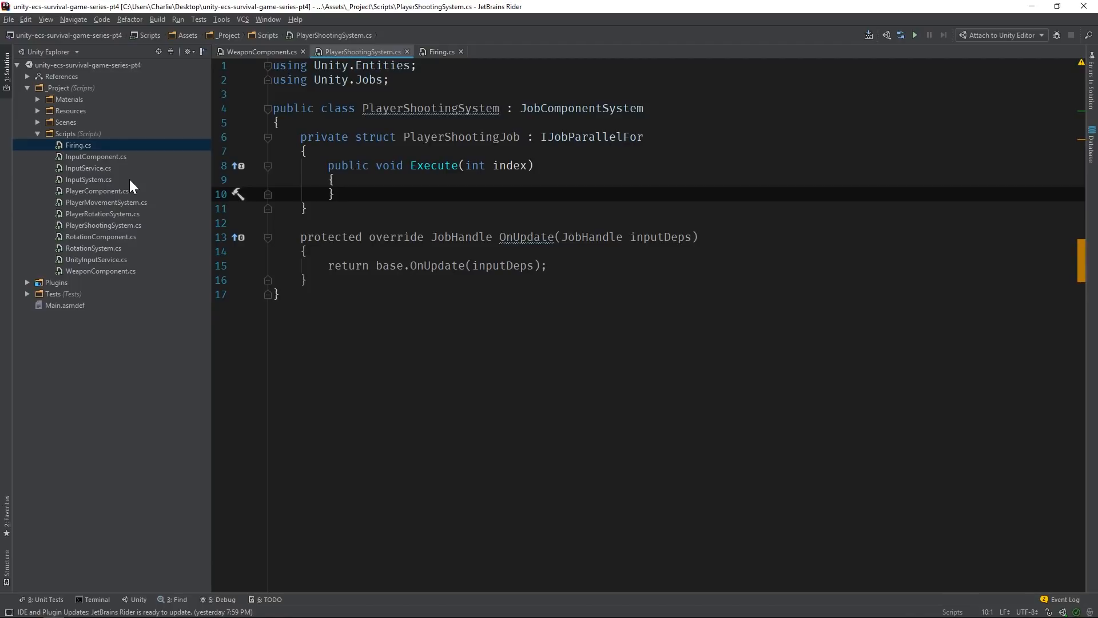
{"action": "key", "text": "Enter"}
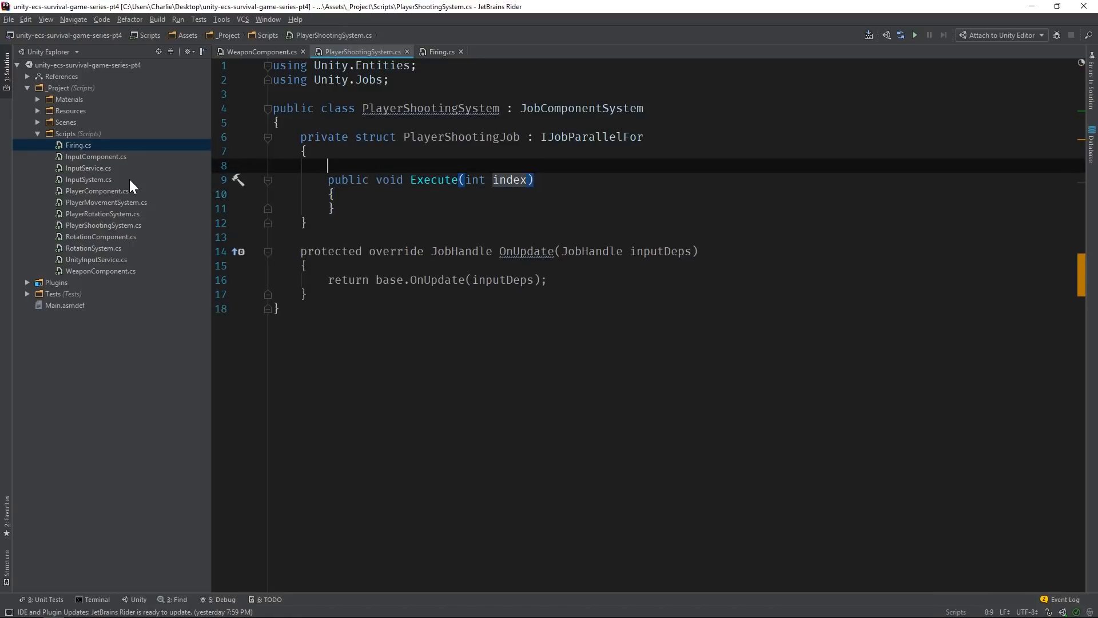
Step: Add a [ReadOnly] EntityArray field to PlayerShootingJob, importing Unity.Collections
{"action": "type", "text": "public Ent"}
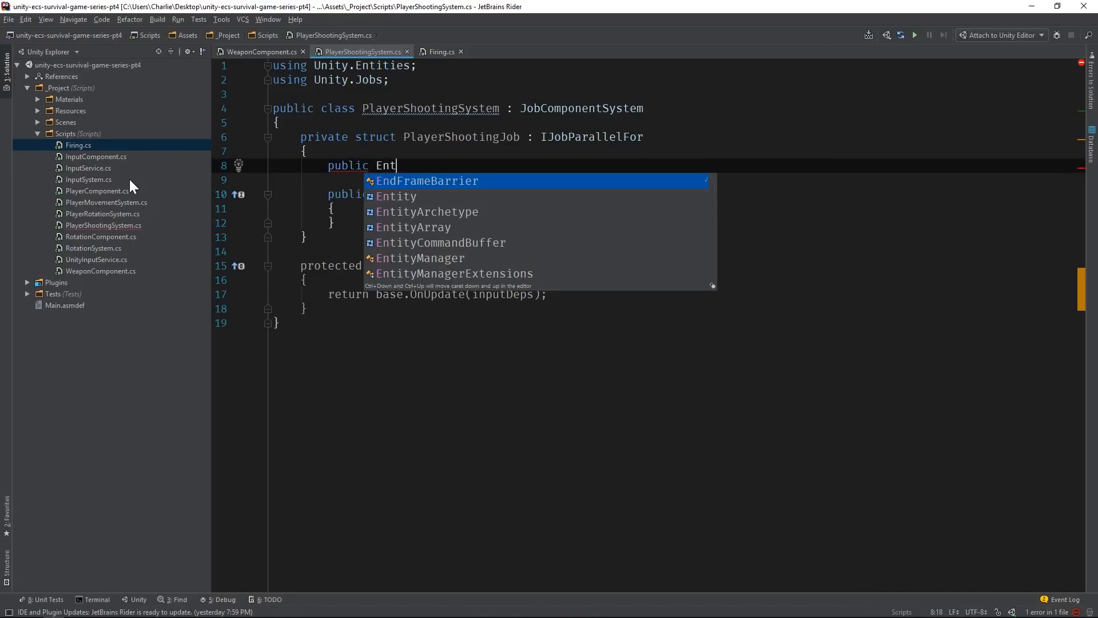
{"action": "type", "text": "iAr"}
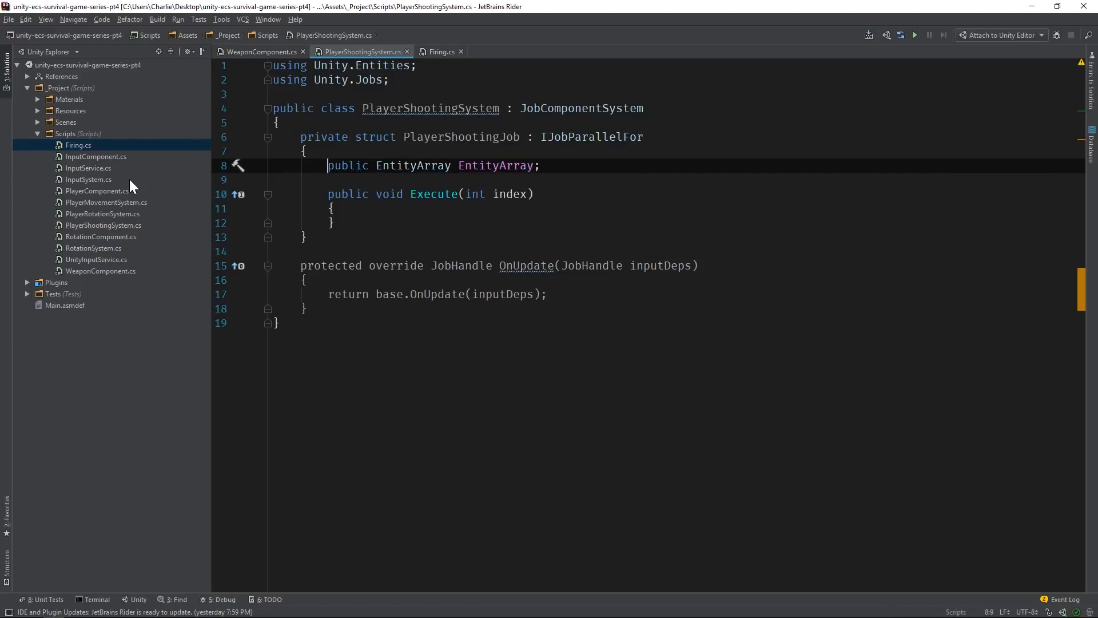
{"action": "type", "text": "[ReadOnly"}
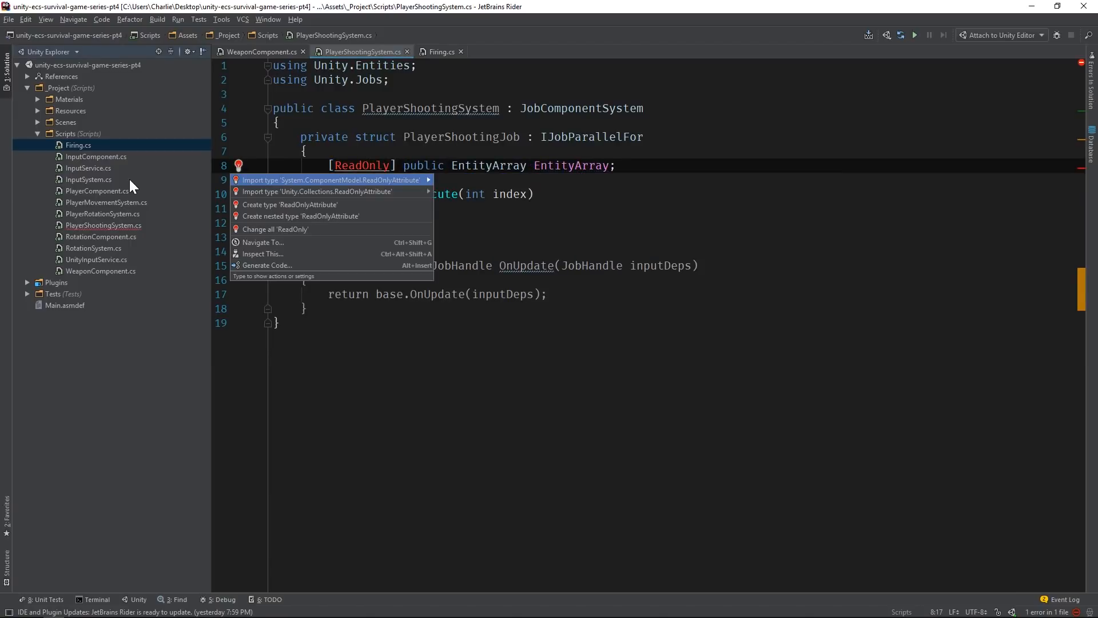
{"action": "left_click", "coordinate": [316, 191]}
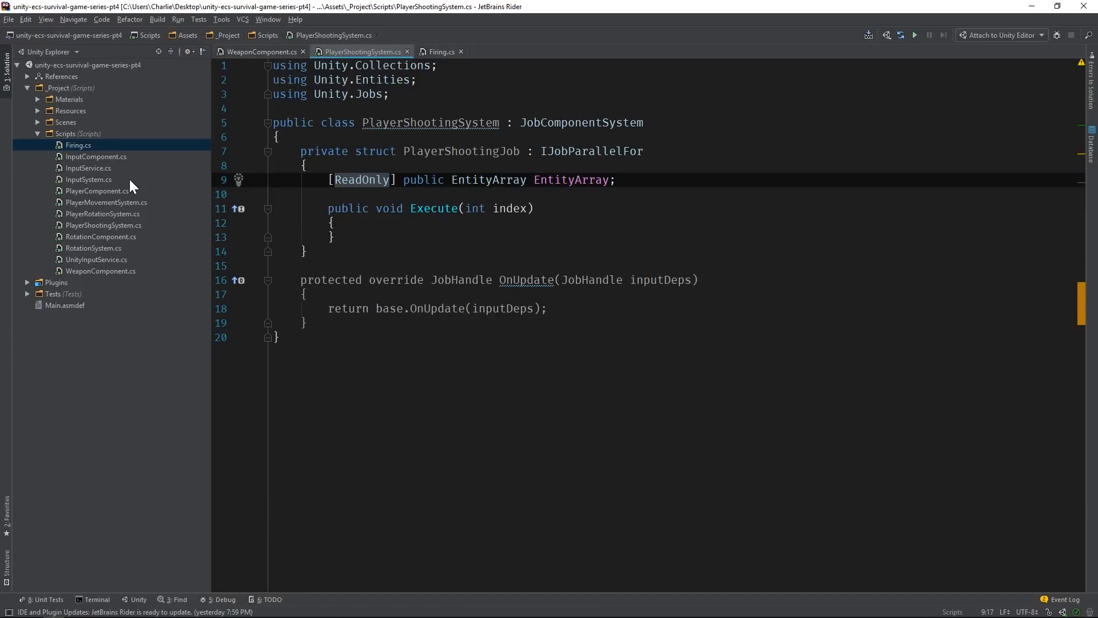
Step: Add a public EntityCommandBuffer.Concurrent EntityCommandBuffer field to the job
{"action": "type", "text": "pu"}
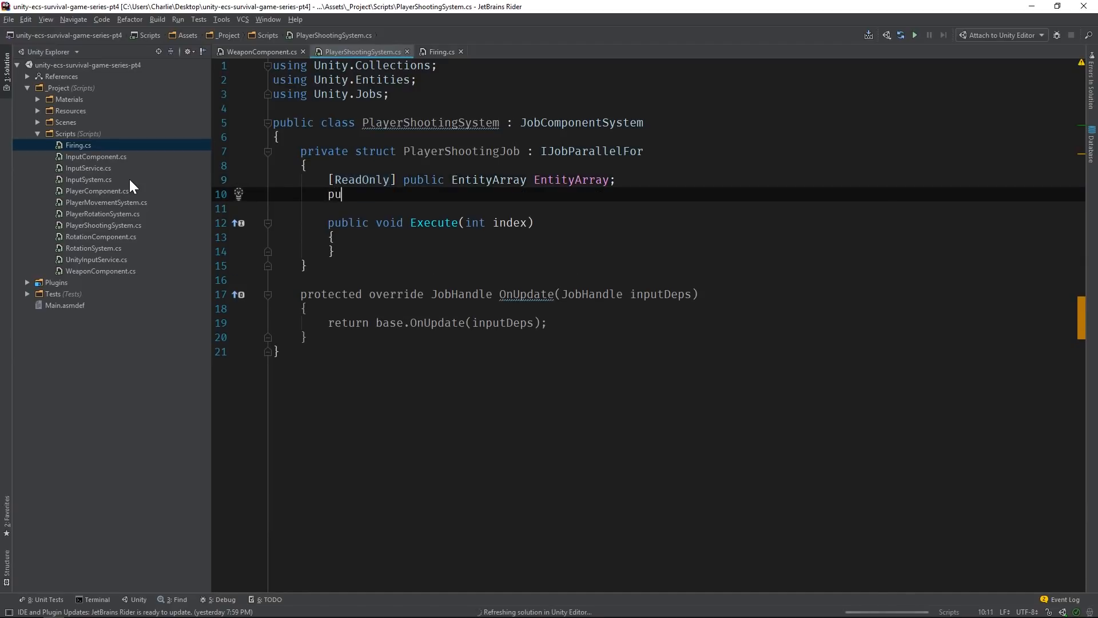
{"action": "type", "text": "blic EnCo"}
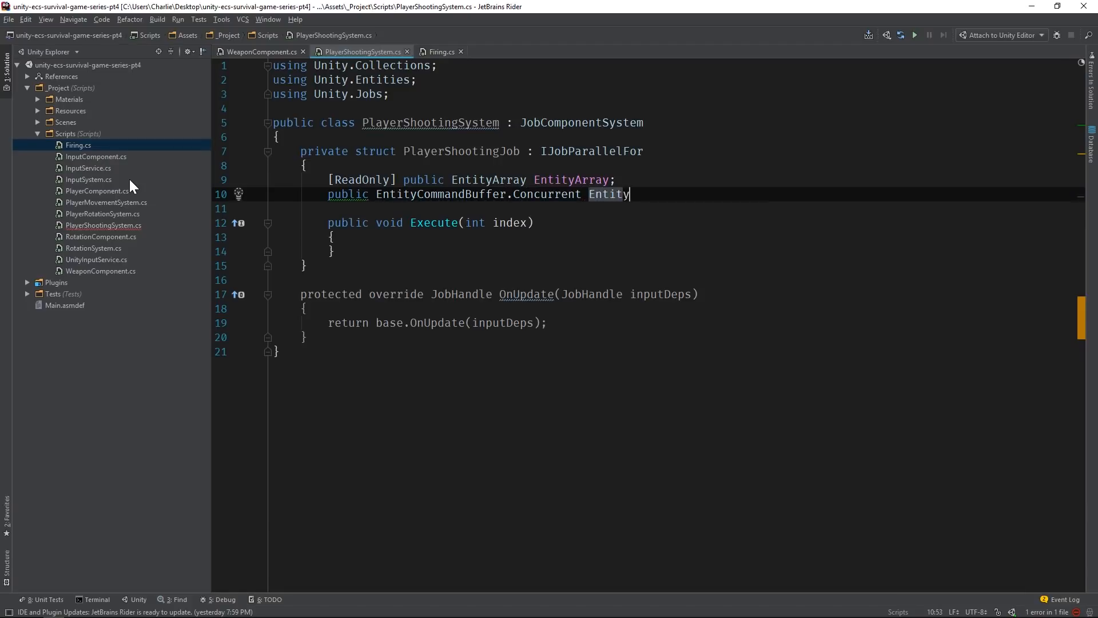
{"action": "type", "text": "CommandBuffe"}
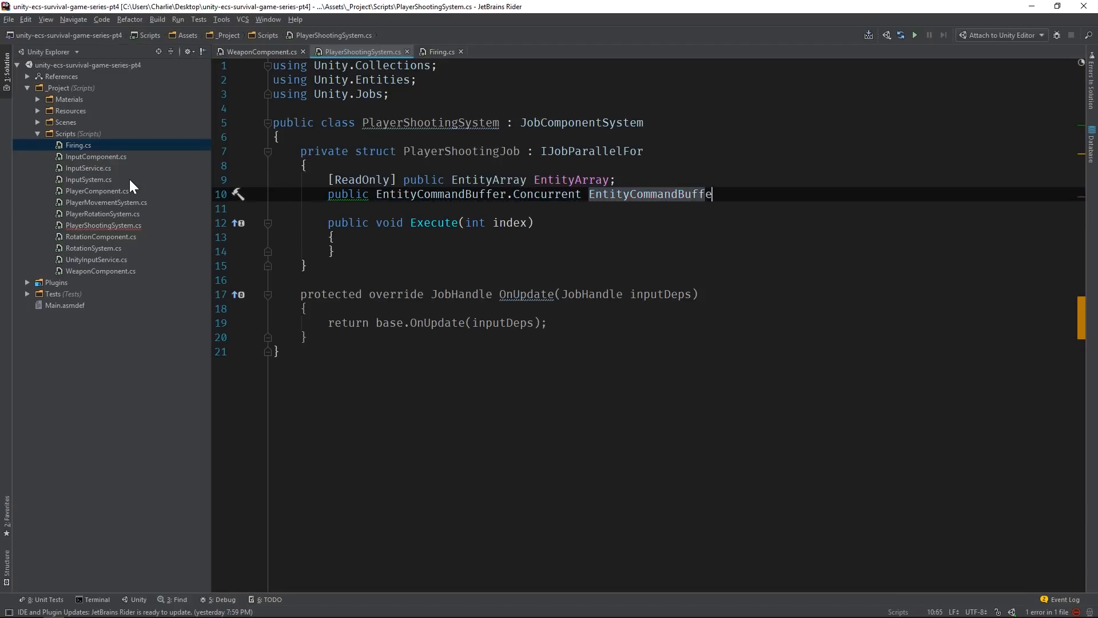
{"action": "type", "text": "r;"}
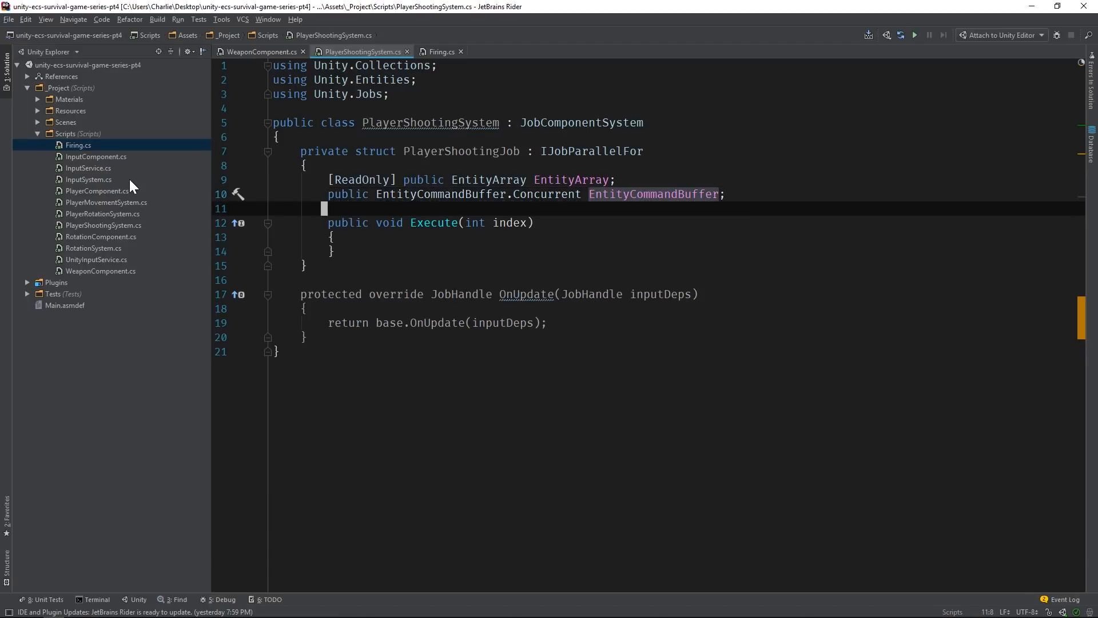
Step: In Execute, add a Firing component to EntityArray[index] through the command buffer
{"action": "type", "text": "En"}
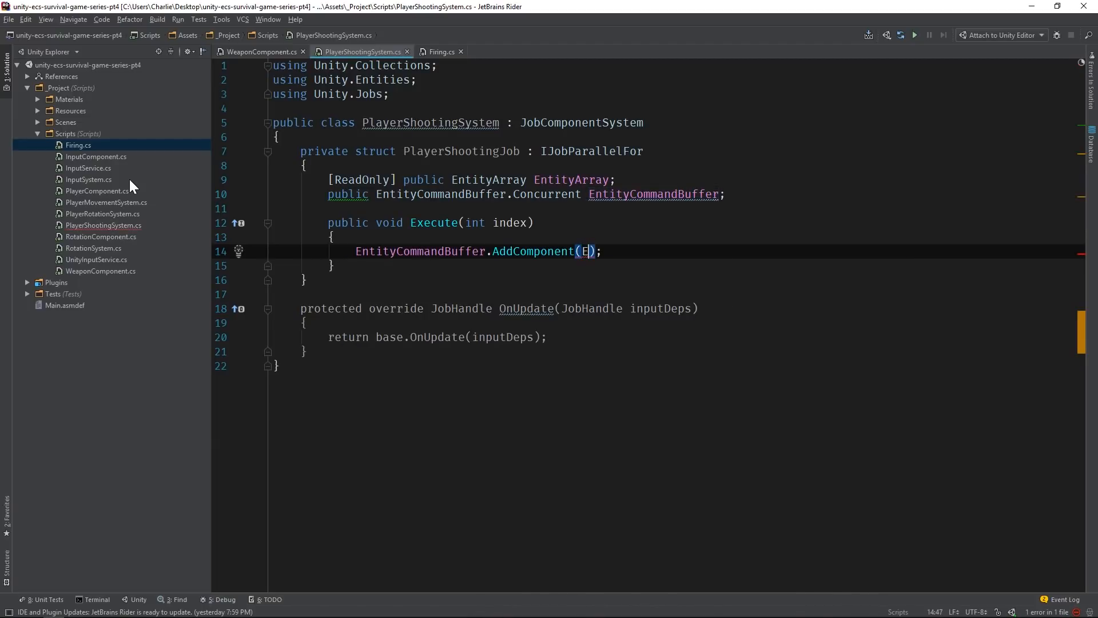
{"action": "type", "text": "EntityArray[ind"}
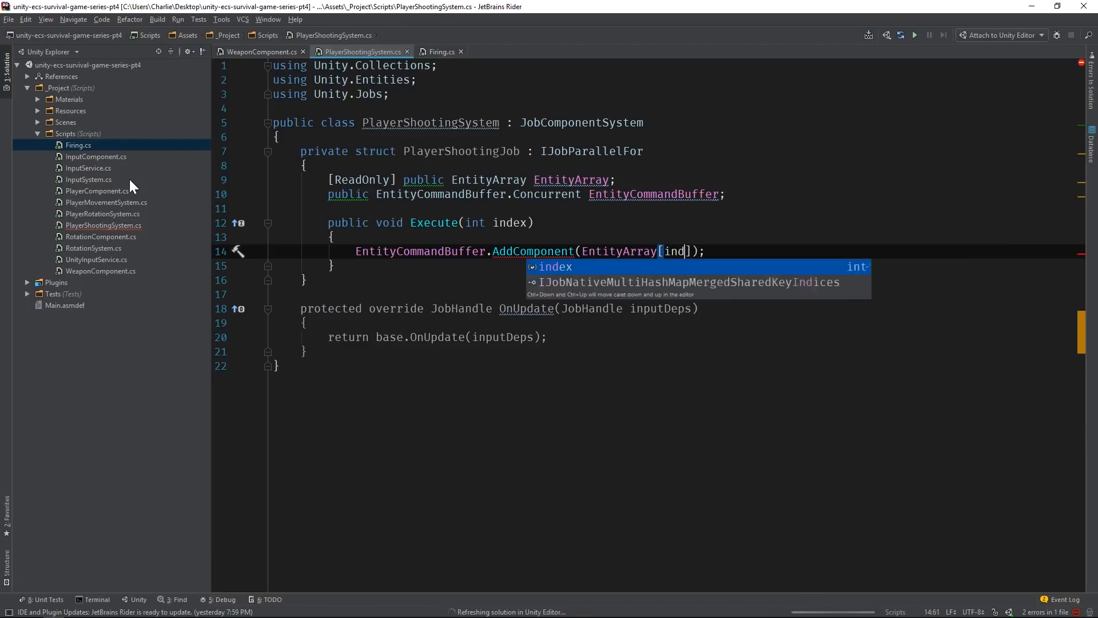
{"action": "key", "text": "Tab"}
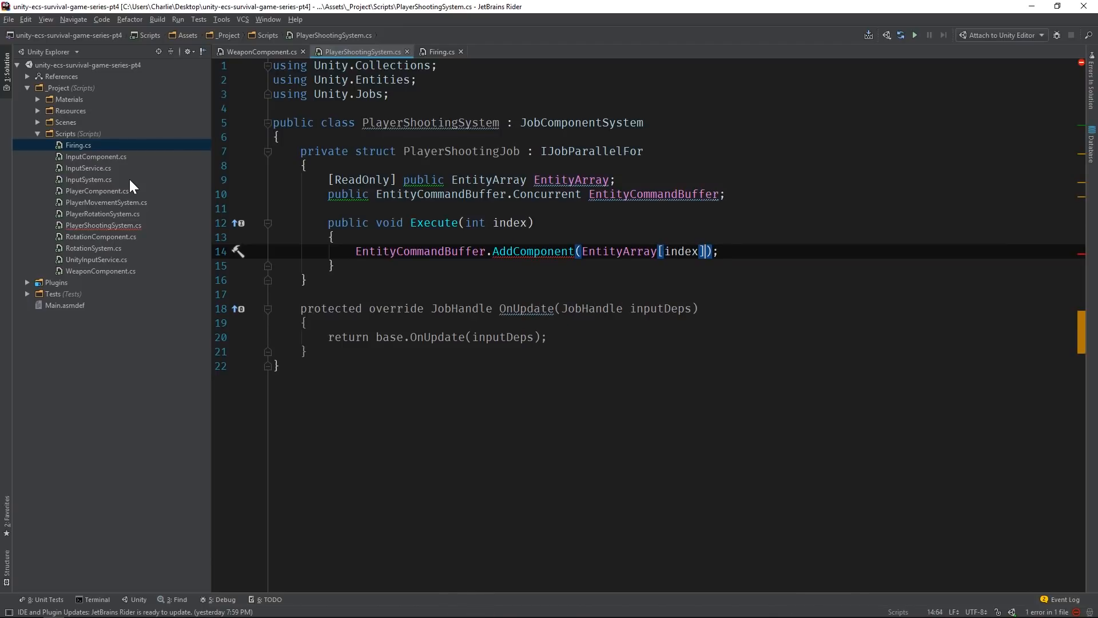
{"action": "type", "text": ", new"}
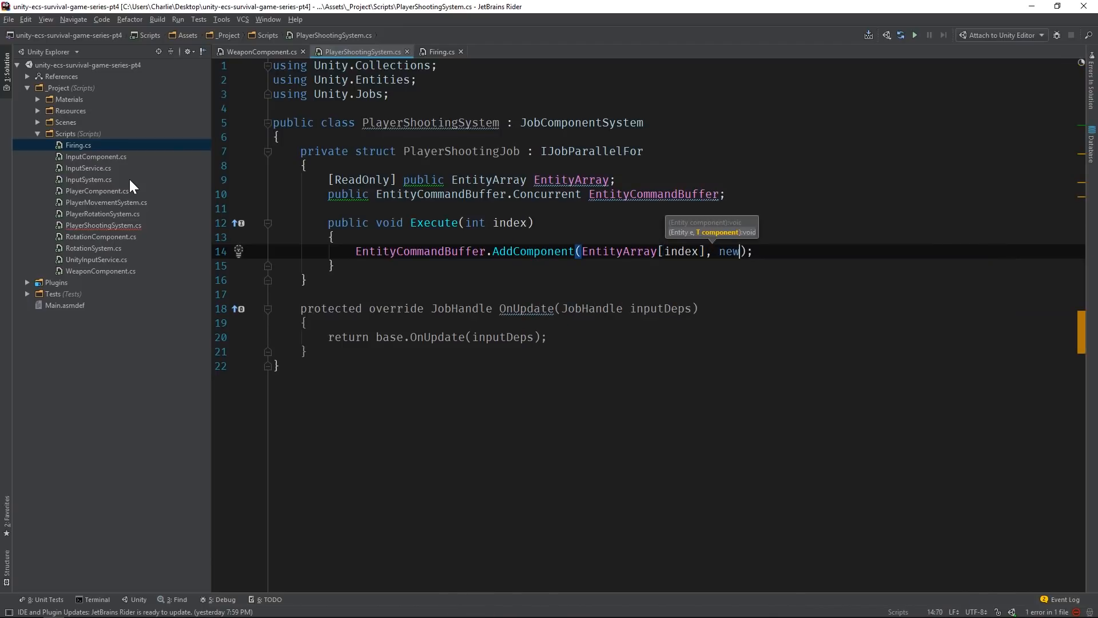
{"action": "type", "text": "Firing()"}
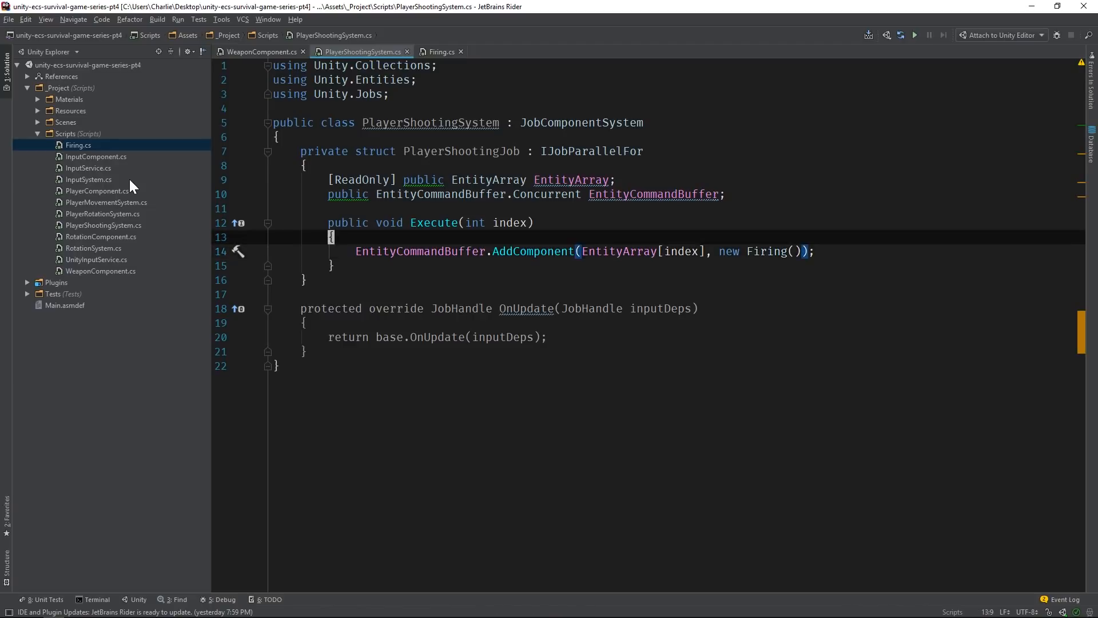
Step: Add a public bool IsFiring field and an 'if (!IsFiring) return;' guard
{"action": "type", "text": "public bool IsFiring;"}
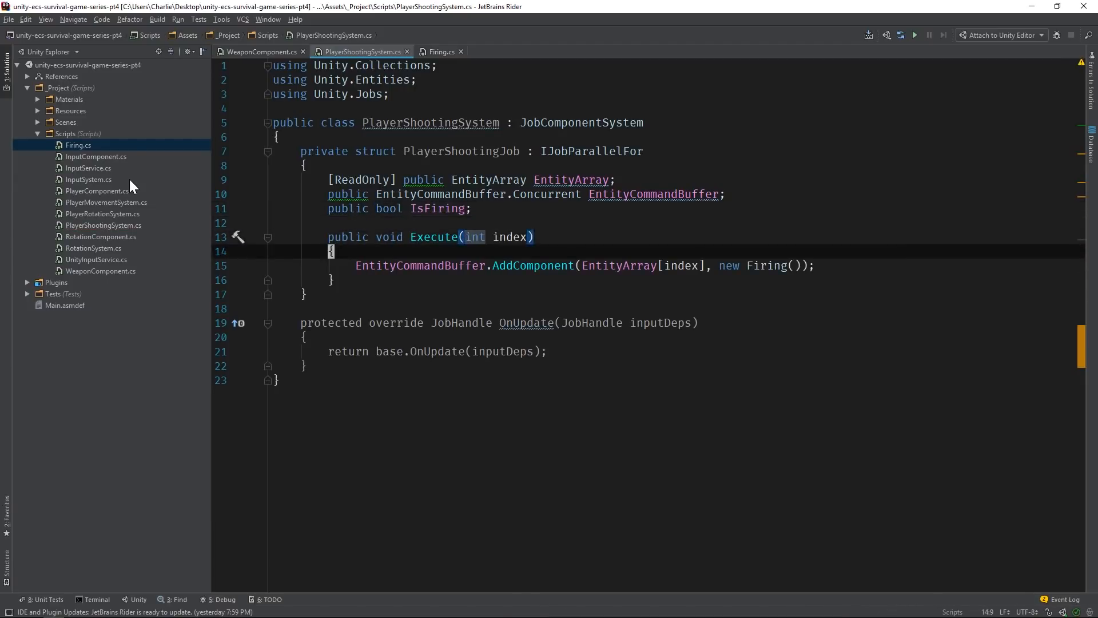
{"action": "type", "text": "if ("}
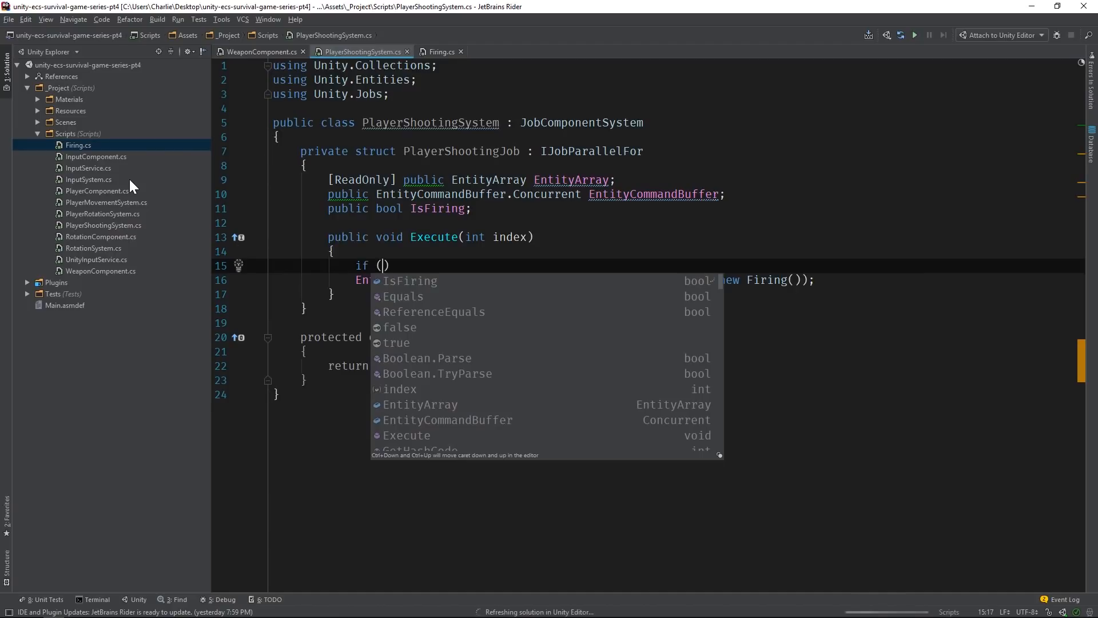
{"action": "type", "text": "!IsFiring"}
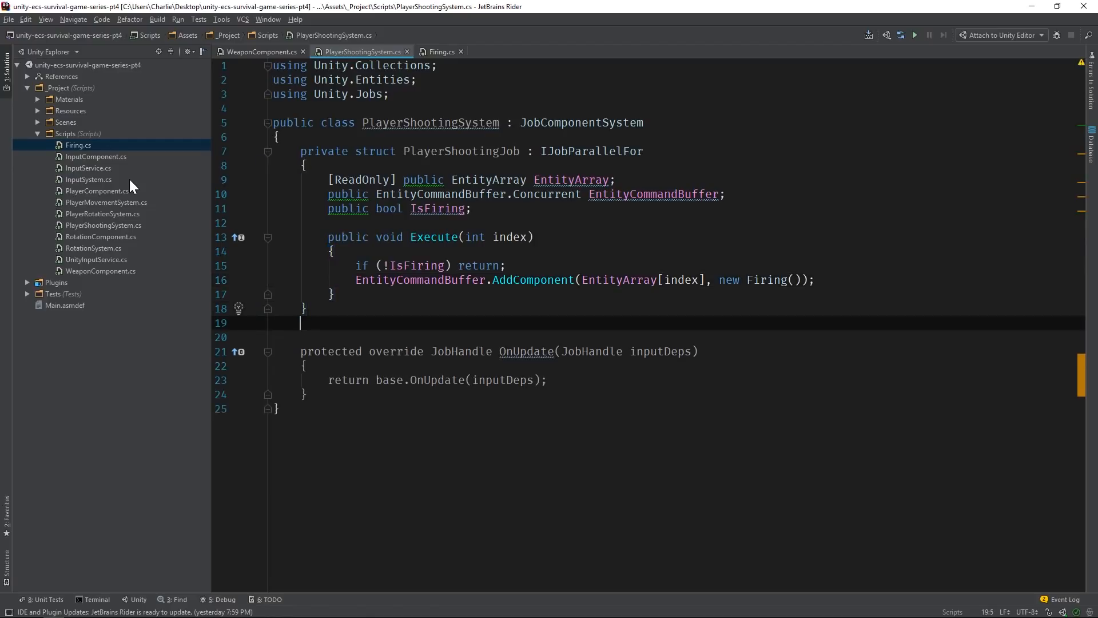
Step: Create a private Data struct with readonly int Length, EntityArray Entities and ComponentDataArray<Weapon> Weapons
{"action": "type", "text": "private struct Data"}
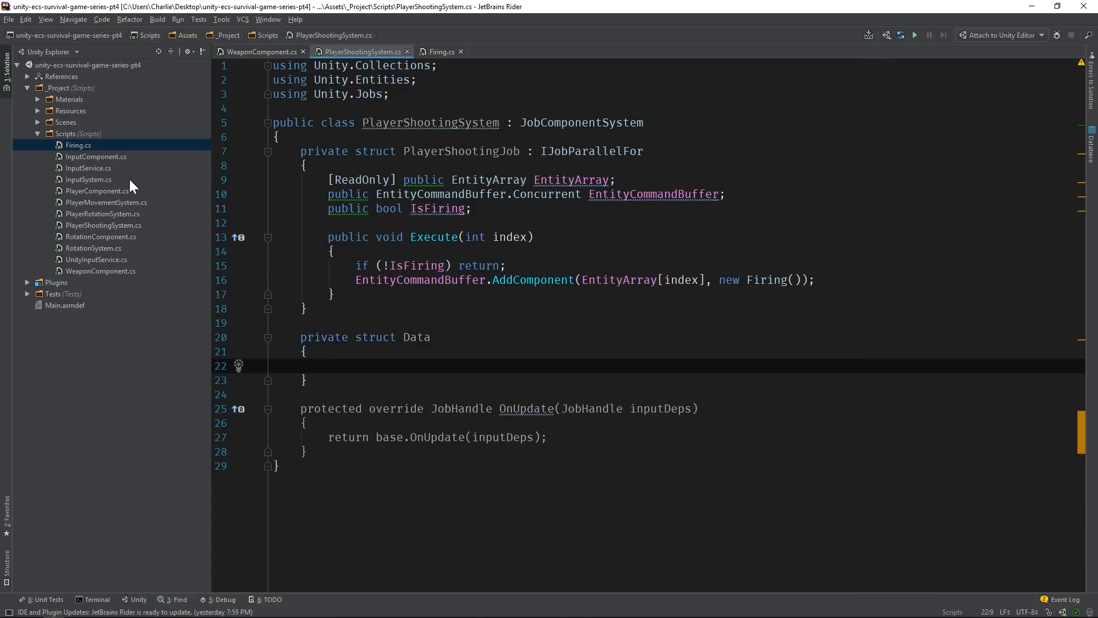
{"action": "type", "text": "public re"}
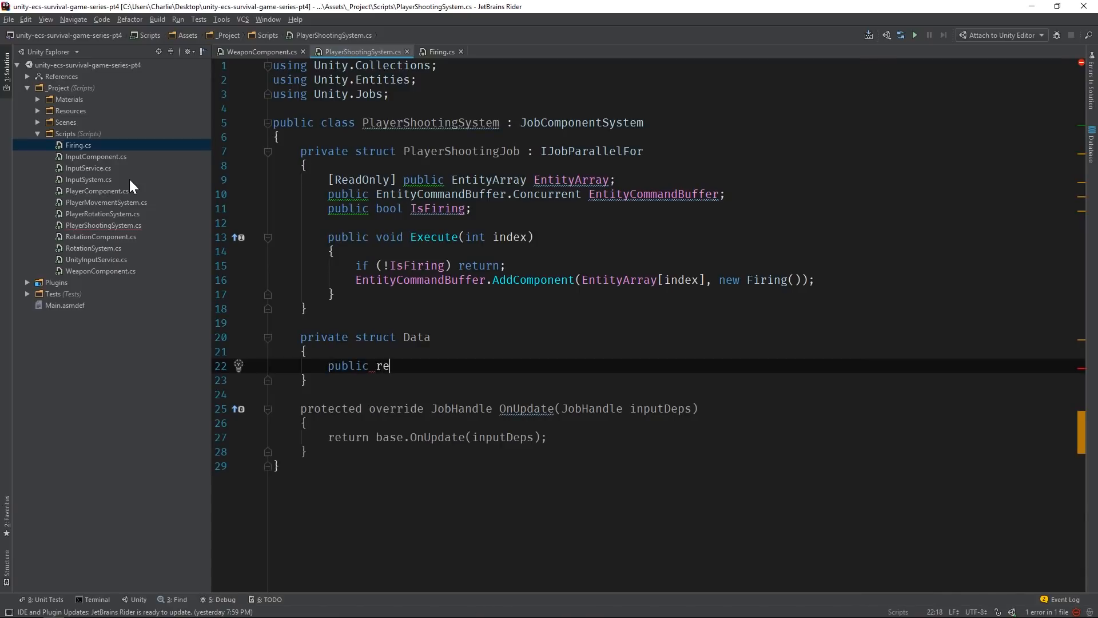
{"action": "type", "text": "adonly int Length;"}
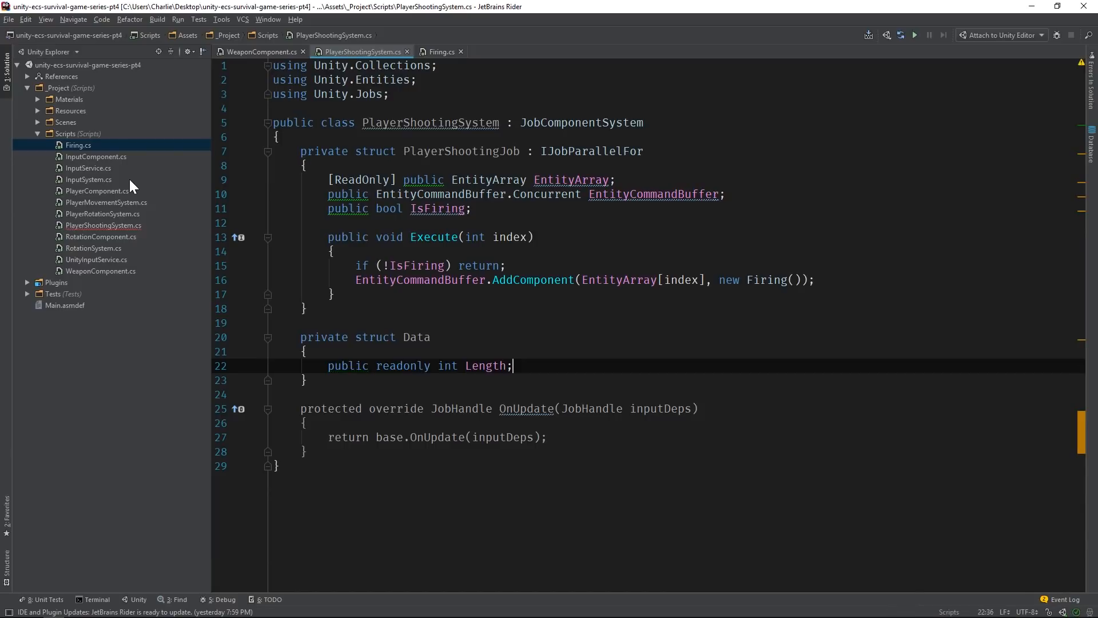
{"action": "type", "text": "public EntityArray"}
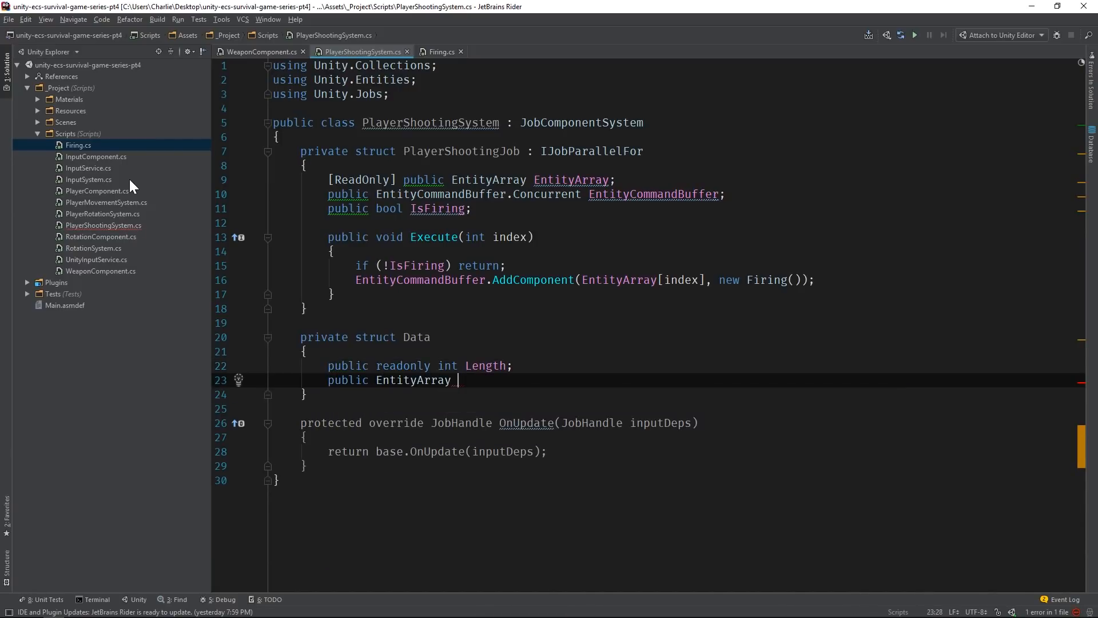
{"action": "type", "text": "Entities;"}
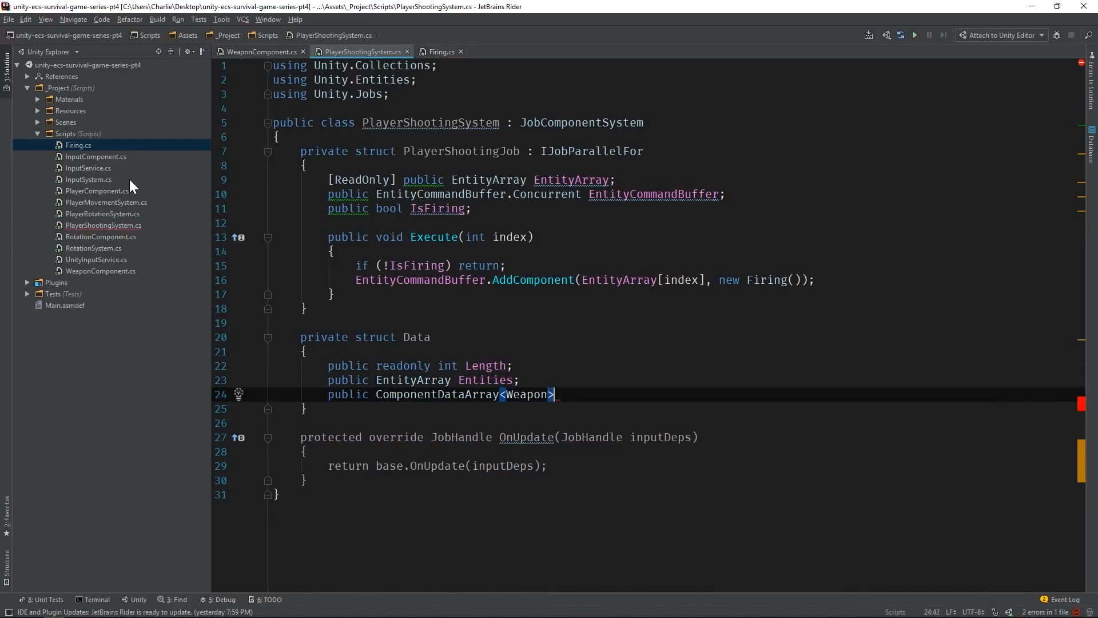
{"action": "type", "text": "Weapons;"}
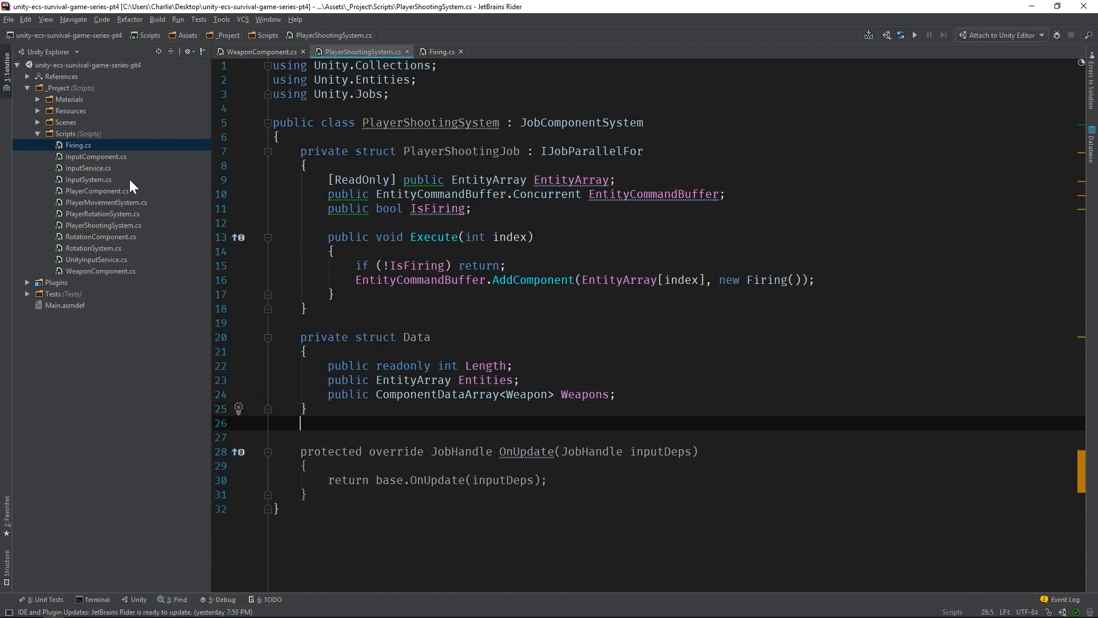
Step: Add an [Inject] private Data _data field to the system
{"action": "type", "text": "[Inject]"}
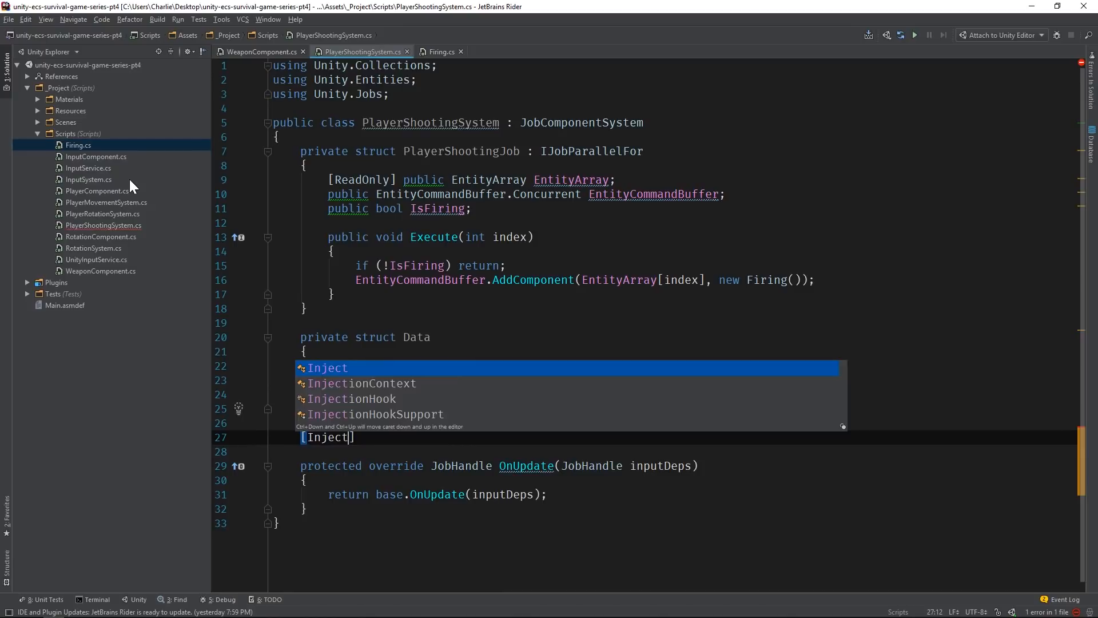
{"action": "type", "text": "private Data _data;"}
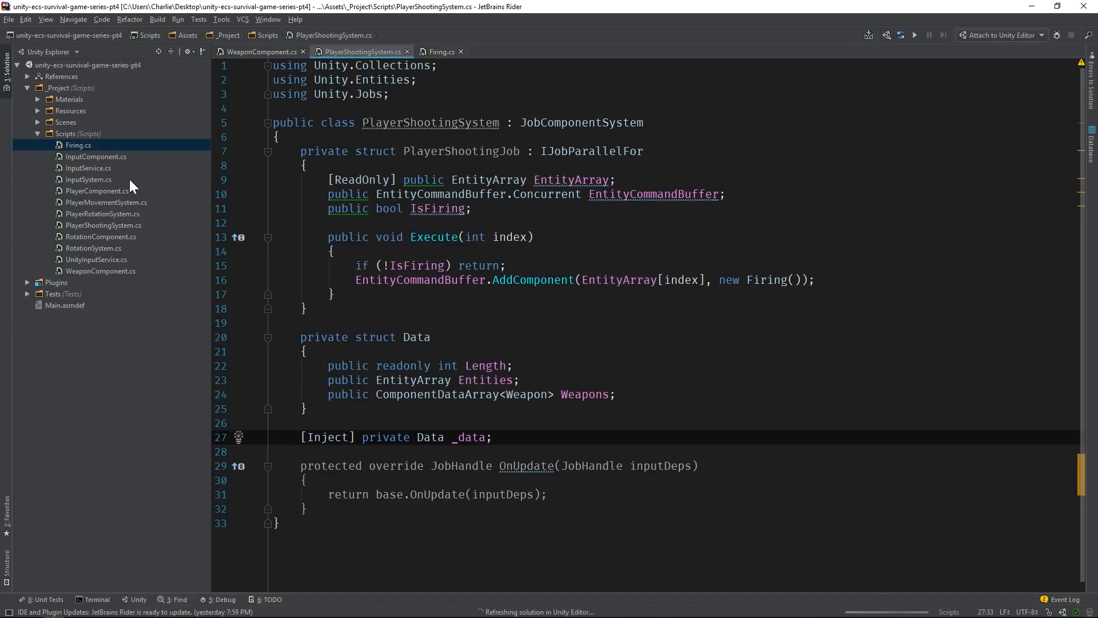
{"action": "type", "text": "pub"}
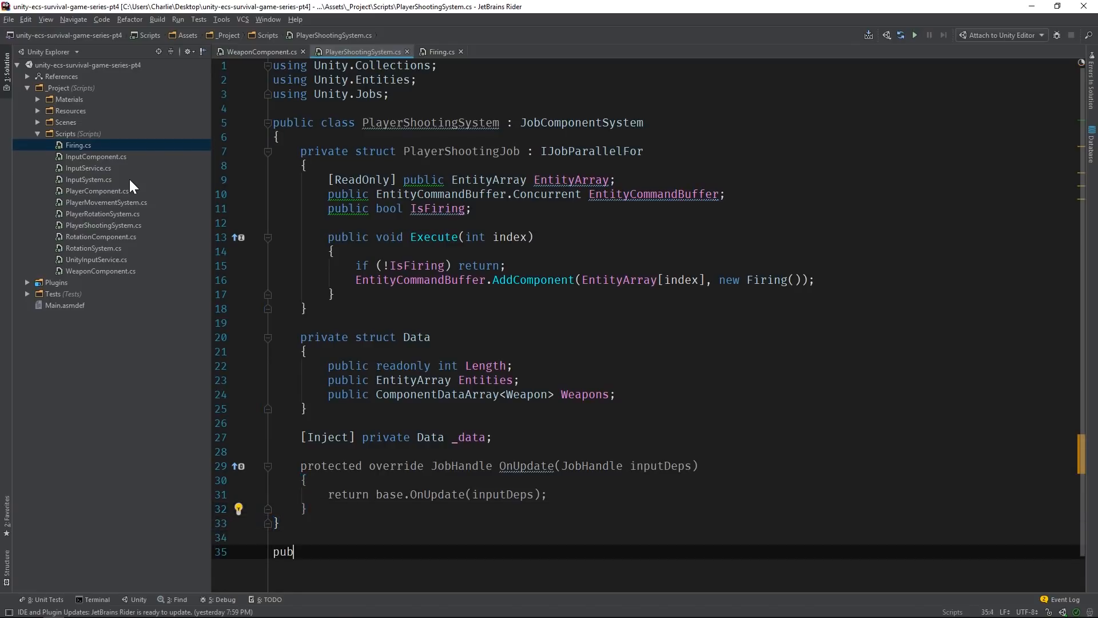
Step: Declare public class PlayerShootingBarrier : BarrierSystem and add [Inject] private PlayerShootingBarrier _barrier
{"action": "type", "text": "lic class Player"}
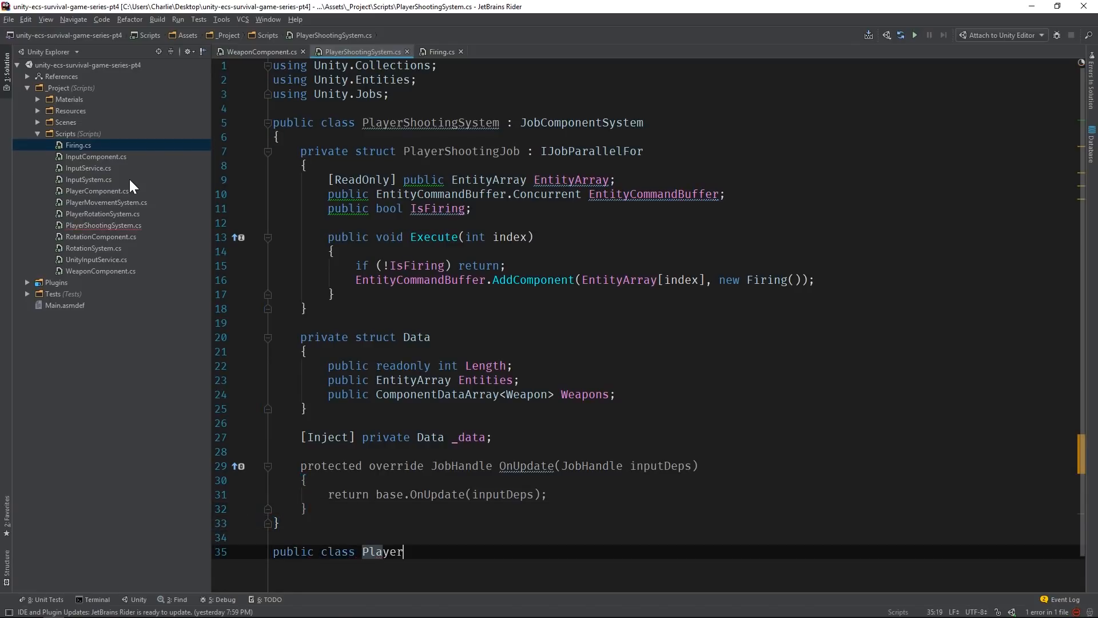
{"action": "type", "text": "ShootingBarrier : BarrierSystem"}
{"action": "type", "text": "{"}
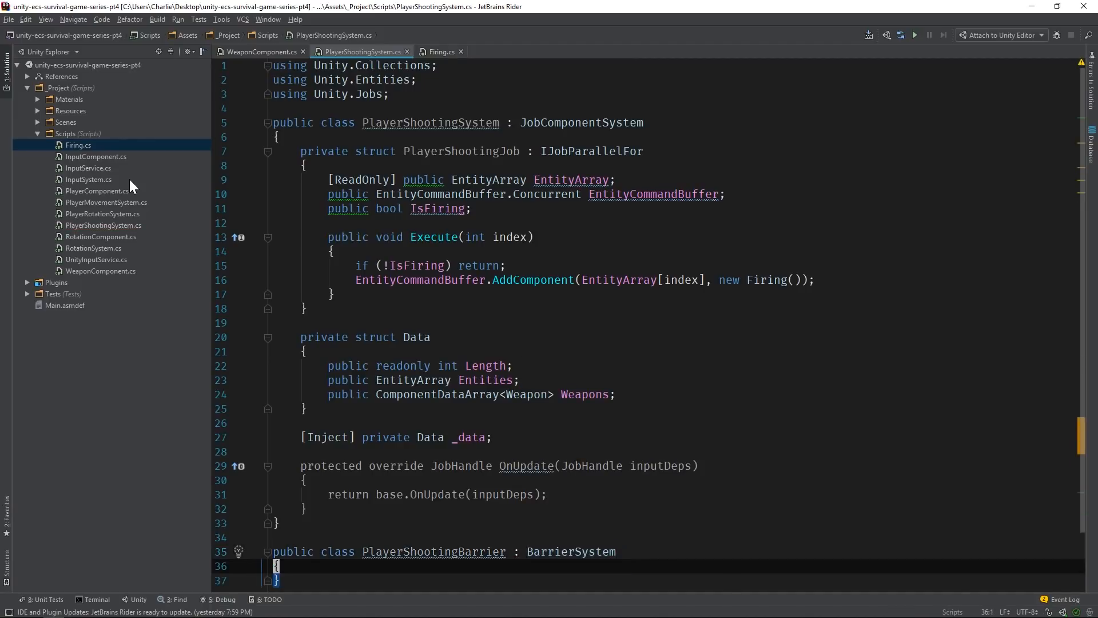
{"action": "scroll", "scroll_direction": "down", "scroll_amount": 3}
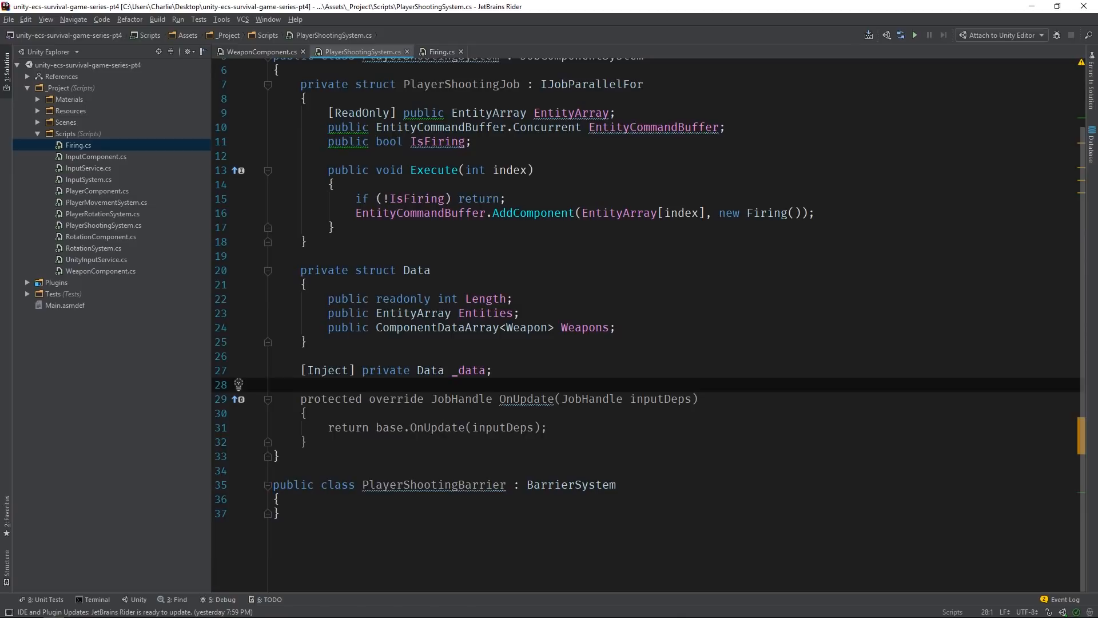
{"action": "type", "text": "[In"}
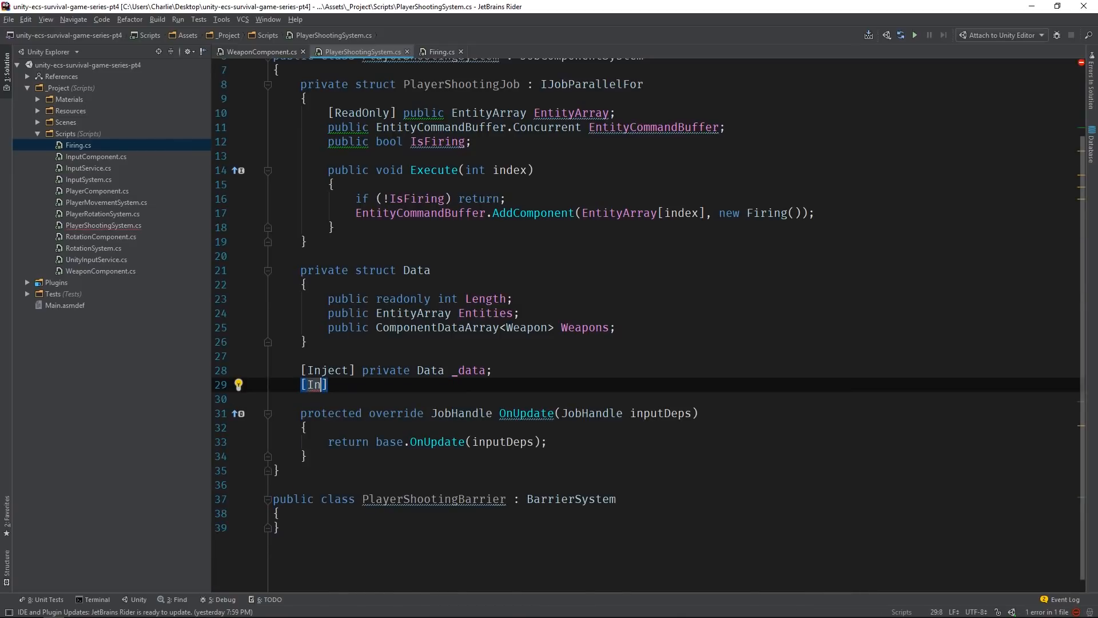
{"action": "type", "text": "ject] private PlayerShootingBarrier"}
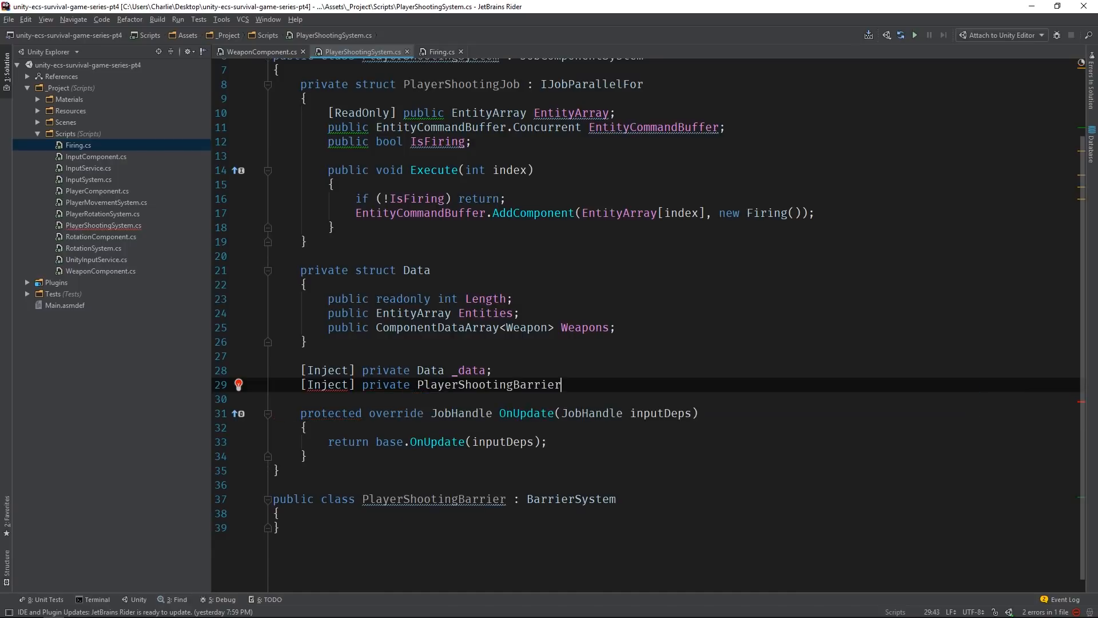
{"action": "type", "text": "_barrier;"}
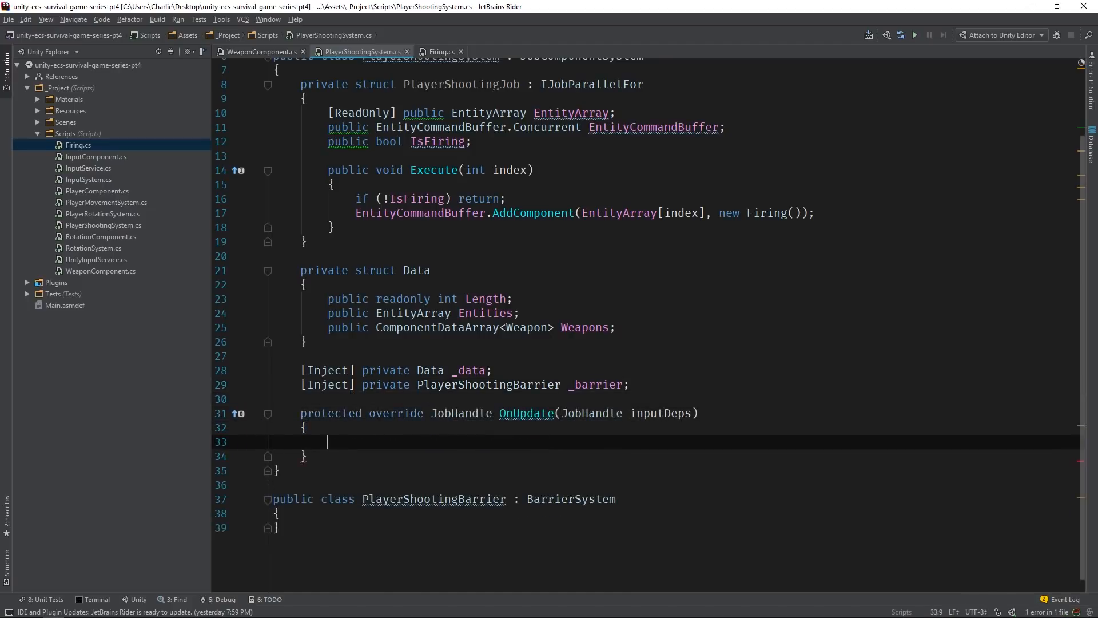
Step: Return a new PlayerShootingJob with EntityArray = _data.Entities, scheduled via Schedule(_data.Length, 64, inputDeps)
{"action": "type", "text": "return new PlayerShootingJob();"}
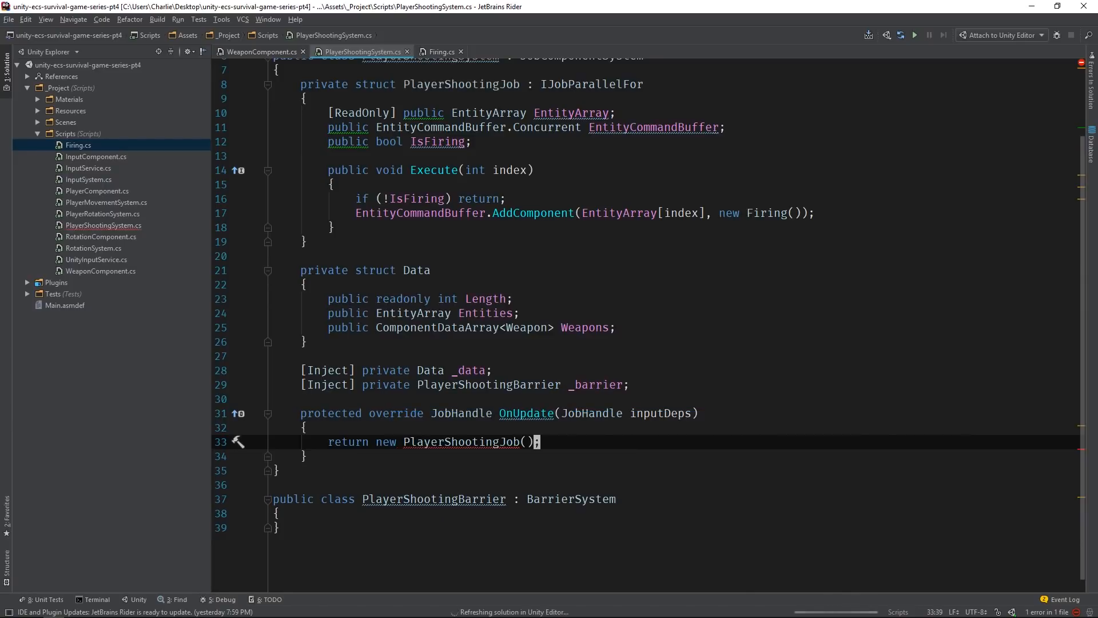
{"action": "type", "text": ".Schedule("}
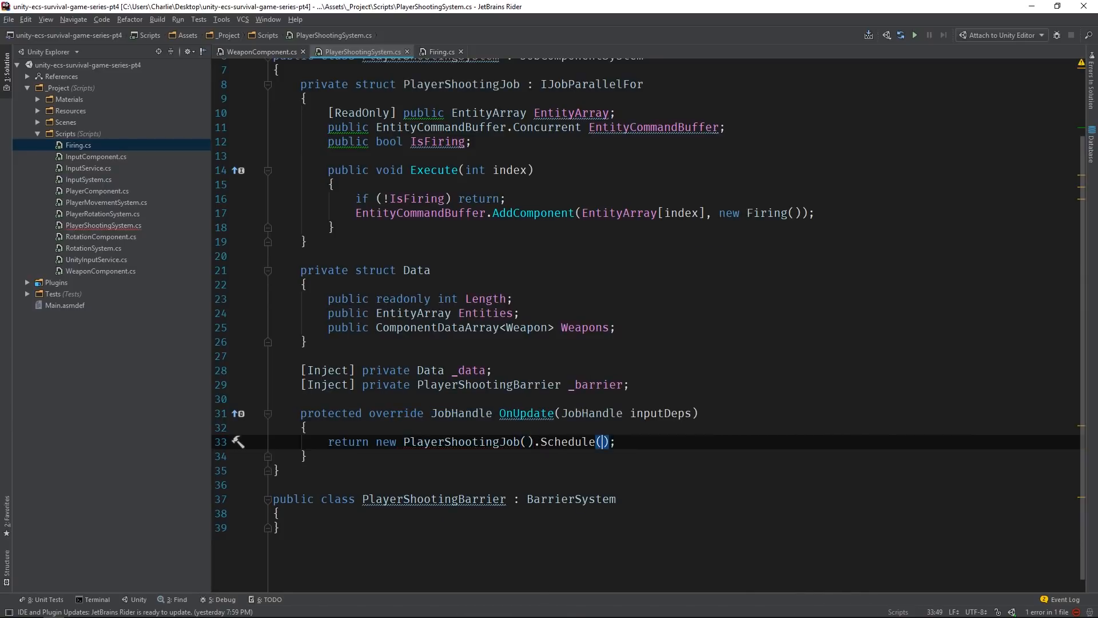
{"action": "type", "text": "_data.Length"}
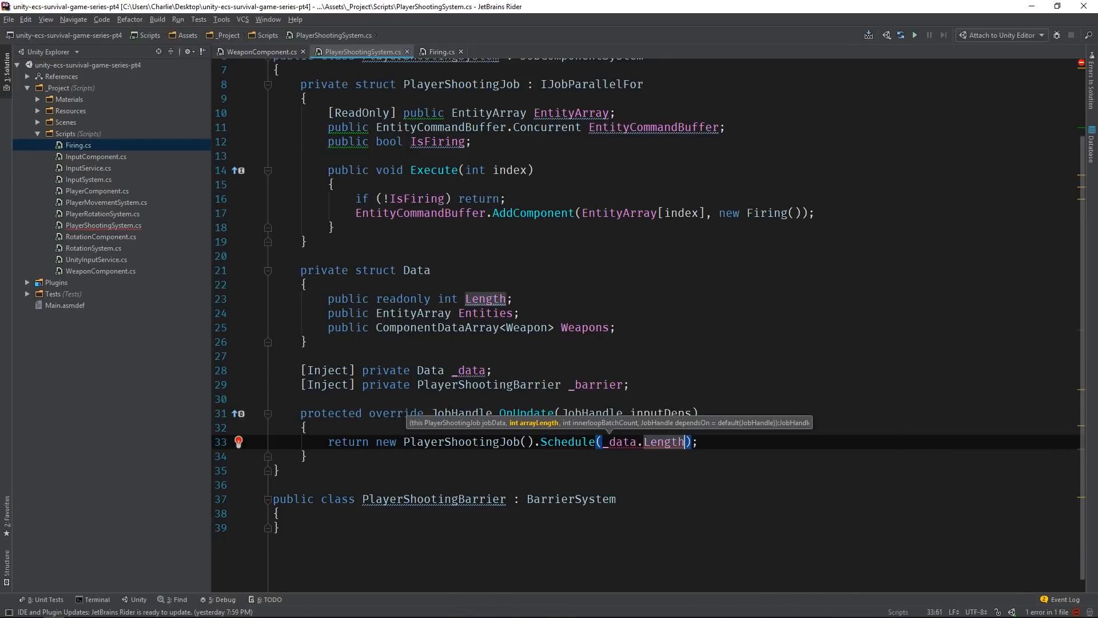
{"action": "type", "text": ", 64,"}
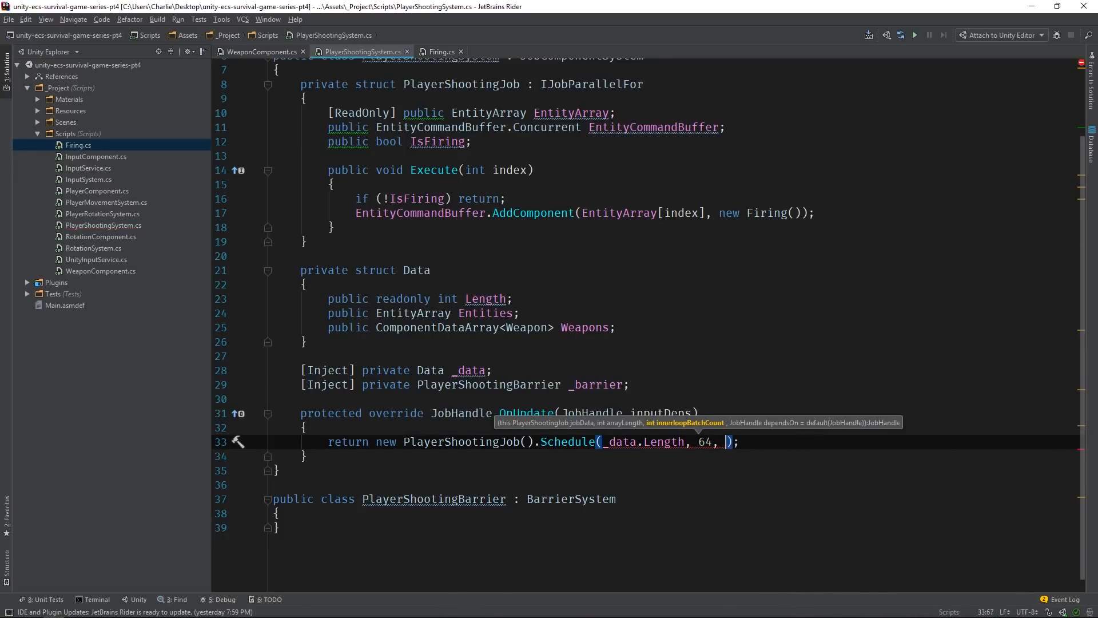
{"action": "type", "text": "inputDeps"}
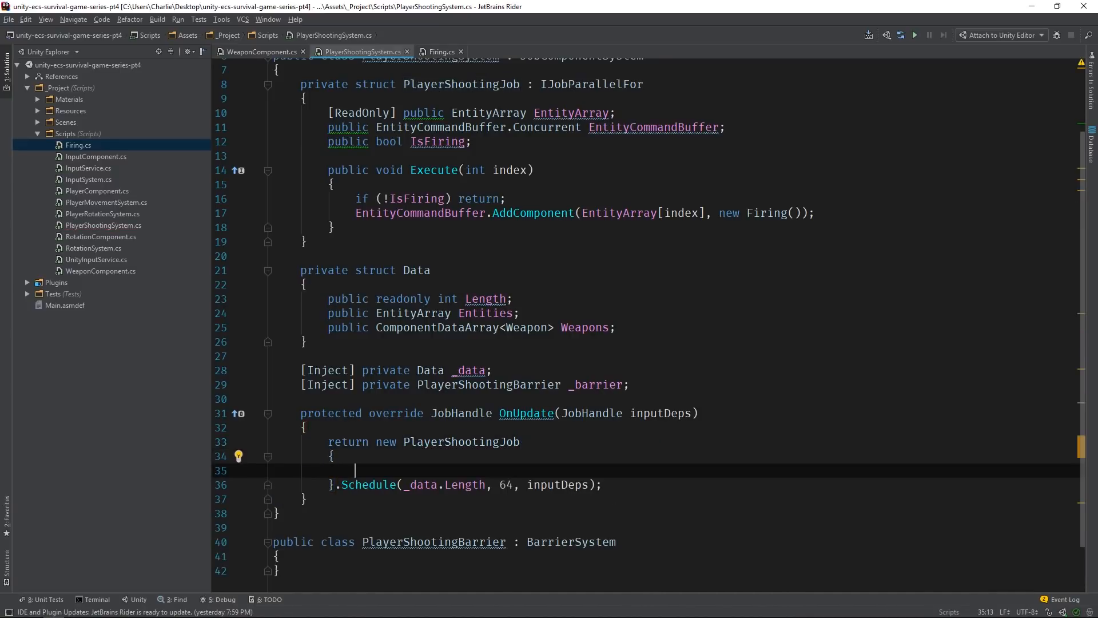
{"action": "type", "text": "EntityArray = _data.Entities,"}
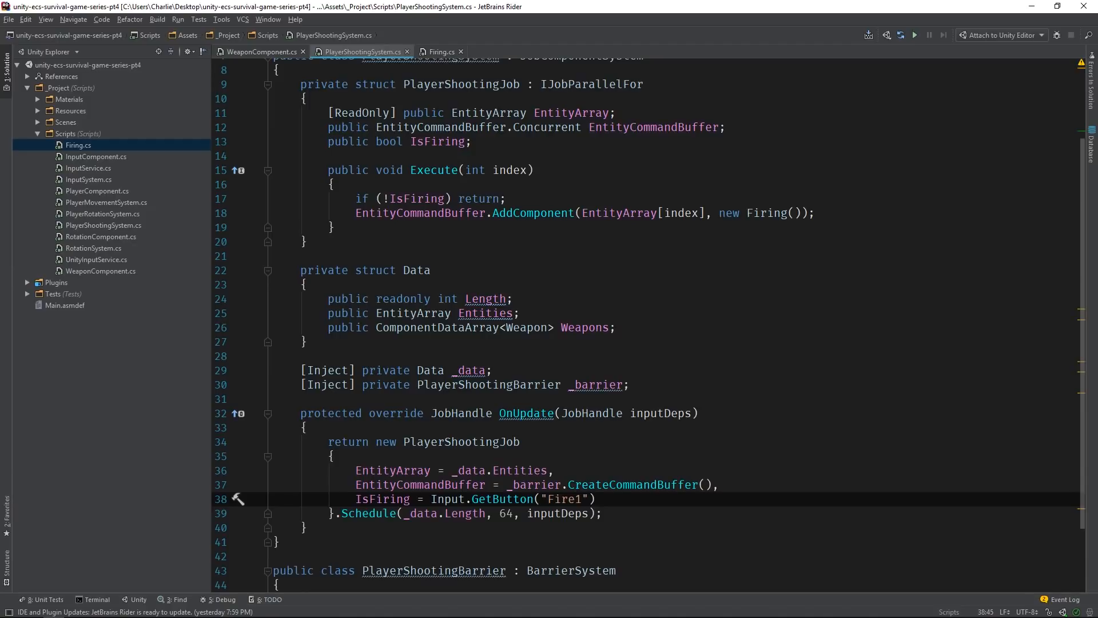
{"action": "scroll", "scroll_direction": "down", "scroll_amount": 3}
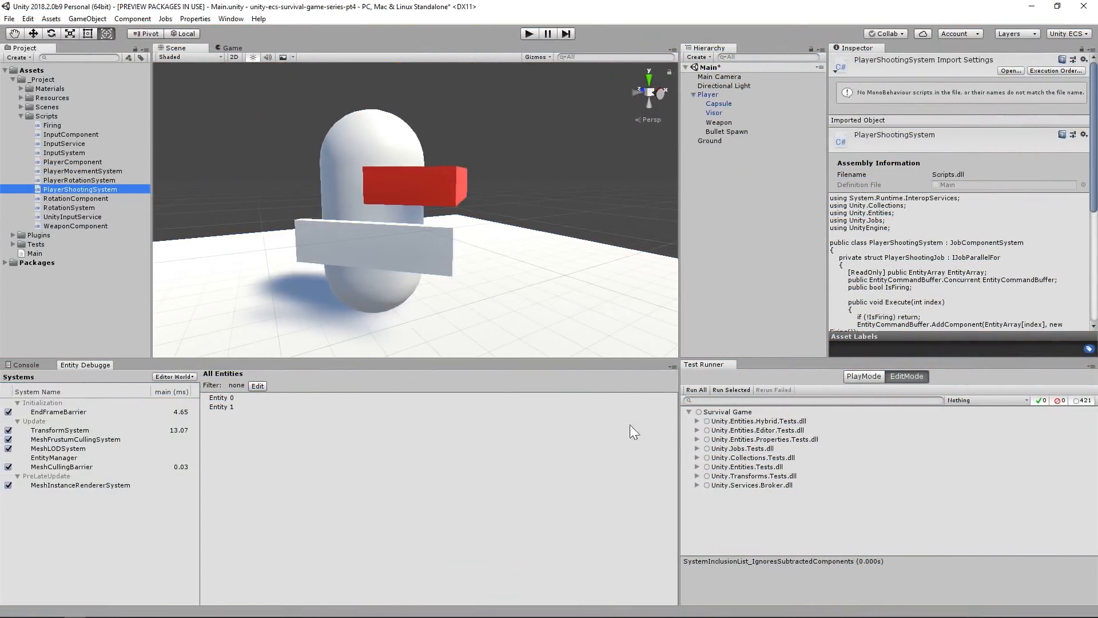
Step: Enter play mode and fire, triggering the duplicate Firing component ArgumentException
{"action": "left_click", "coordinate": [528, 33]}
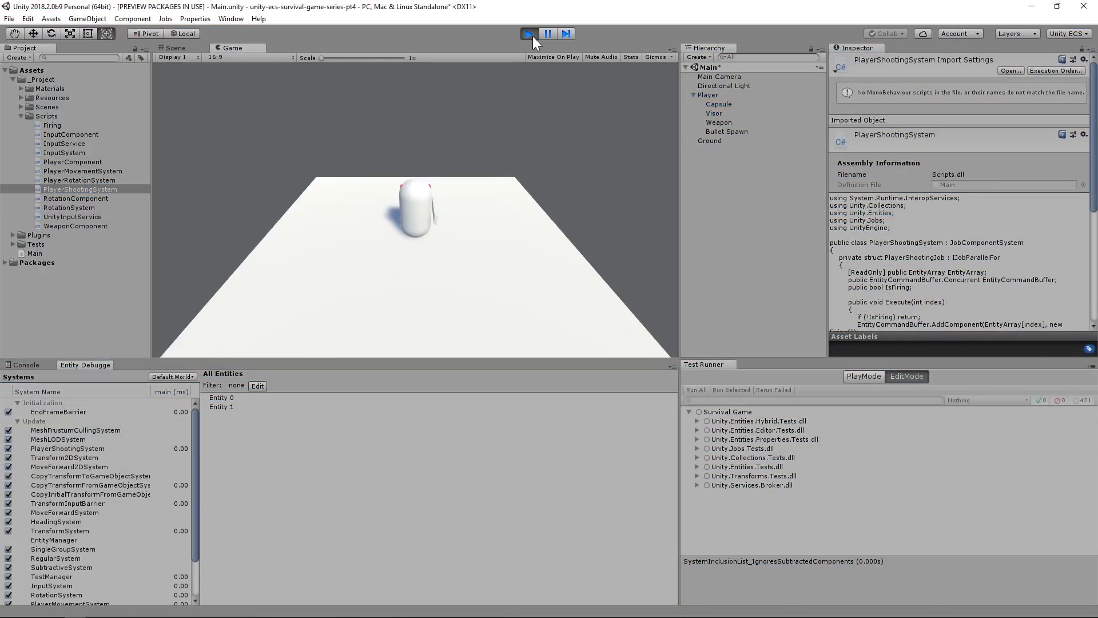
{"action": "left_click", "coordinate": [528, 33]}
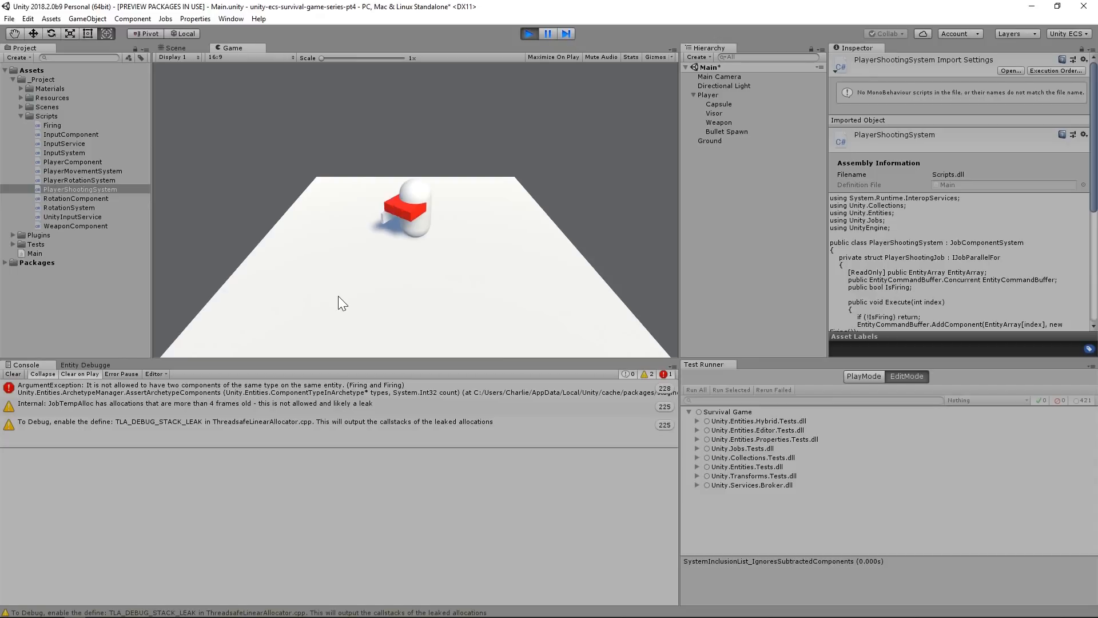
{"action": "left_click", "coordinate": [203, 384]}
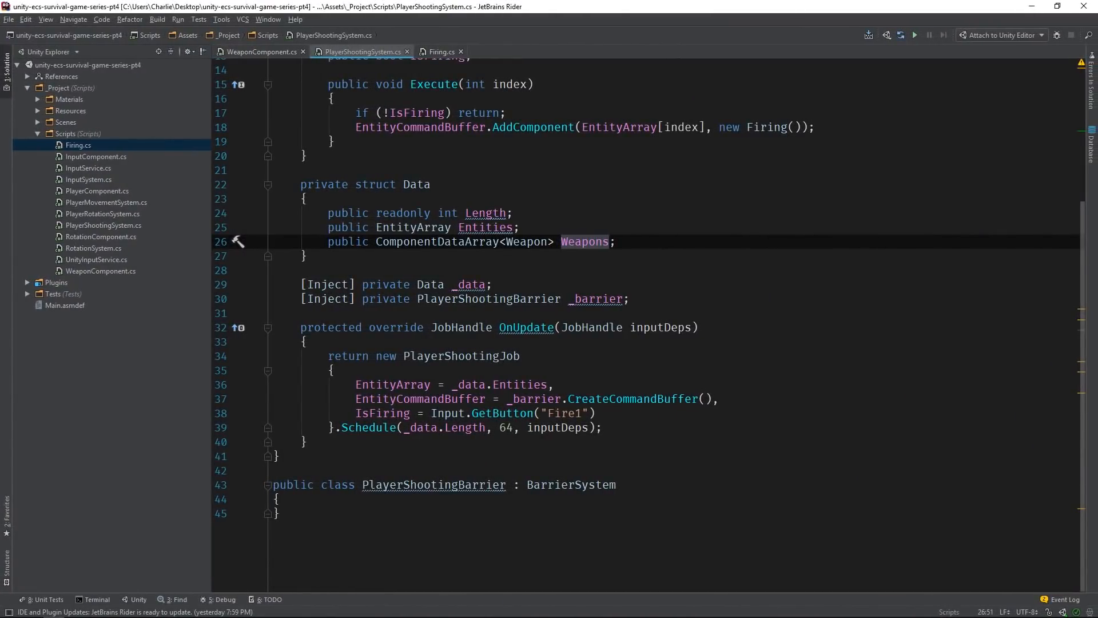
Step: Add public SubtractiveComponent<Firing> Firings to the Data struct
{"action": "type", "text": "public S"}
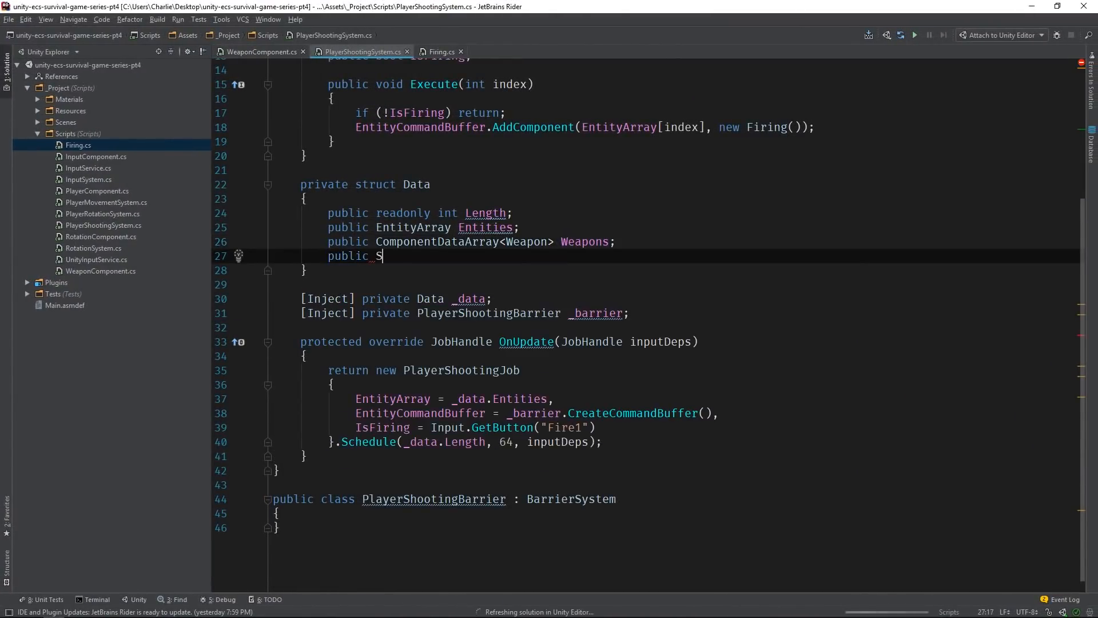
{"action": "type", "text": "ubtractiveComponent<Firing> Firings;"}
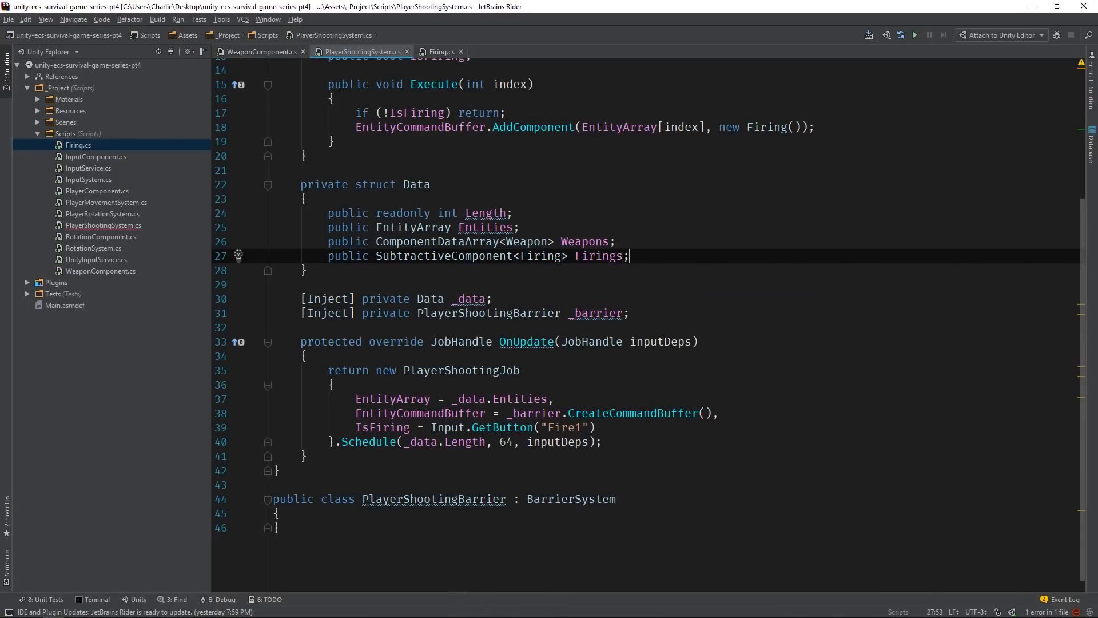
{"action": "double_click", "coordinate": [599, 256]}
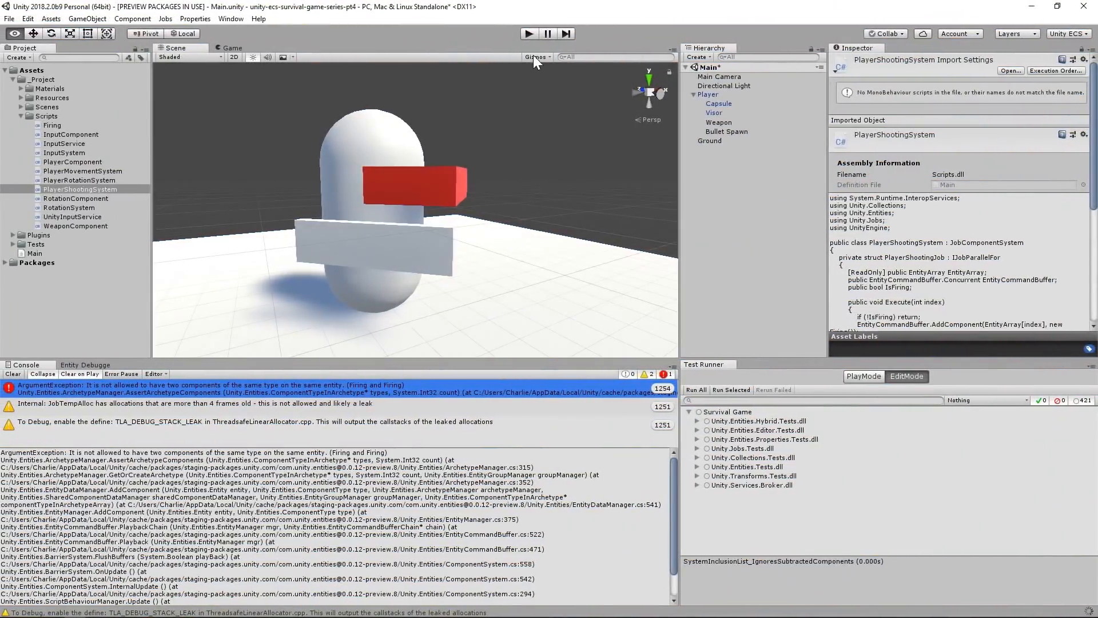
Step: Play again, fire, and open the Entity Debugger to check Entity 0 for Firing
{"action": "left_click", "coordinate": [528, 33]}
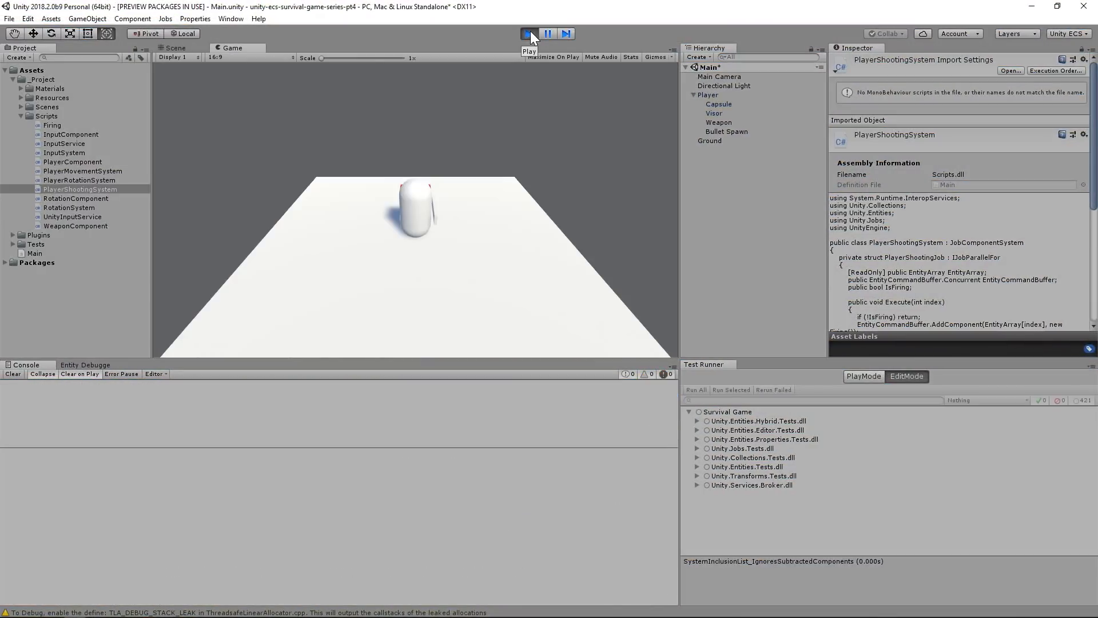
{"action": "left_click", "coordinate": [528, 34]}
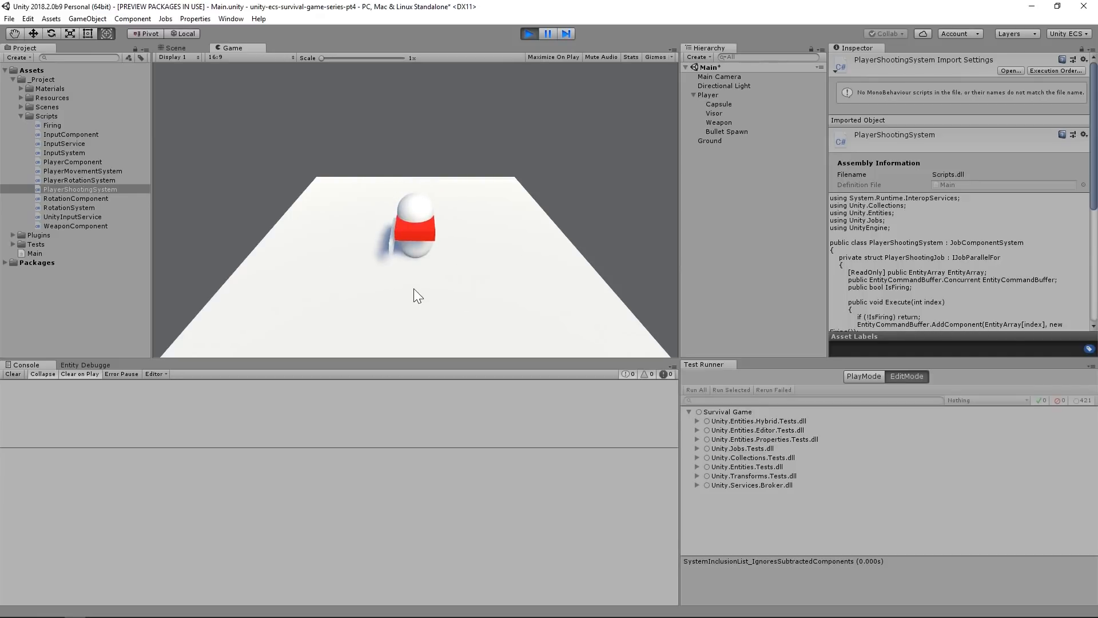
{"action": "left_click", "coordinate": [85, 365]}
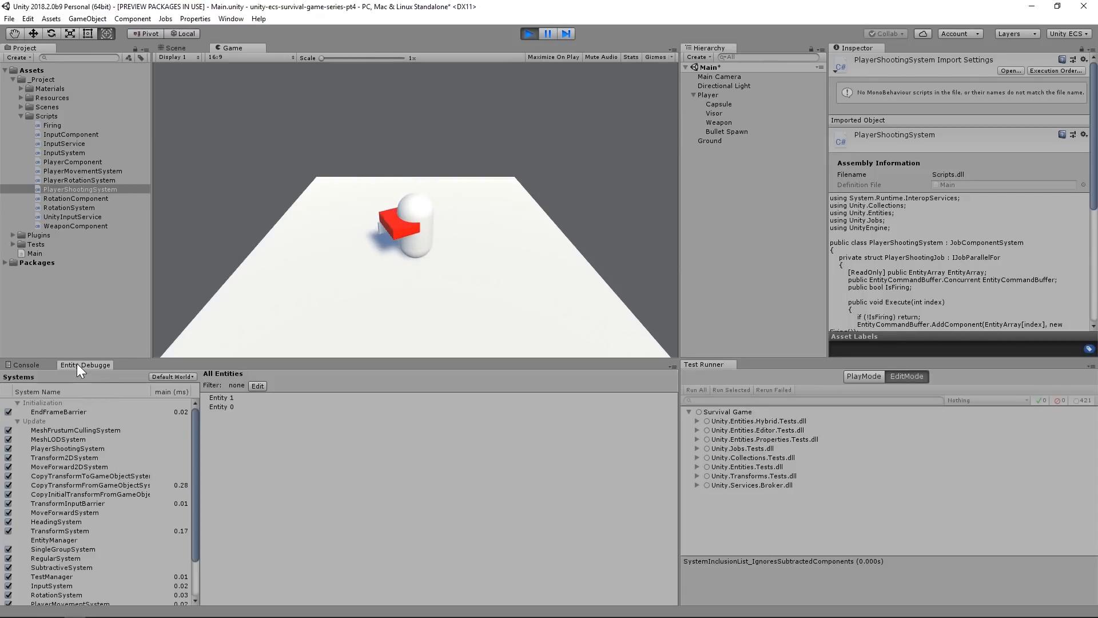
{"action": "left_click", "coordinate": [221, 406]}
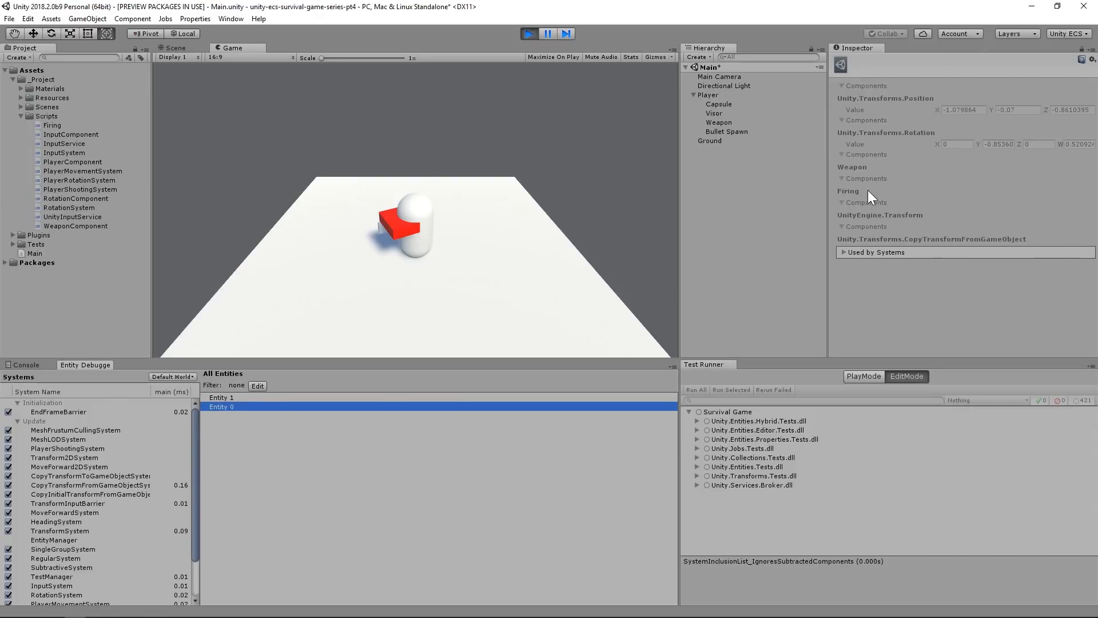
{"action": "mouse_move", "coordinate": [882, 207]}
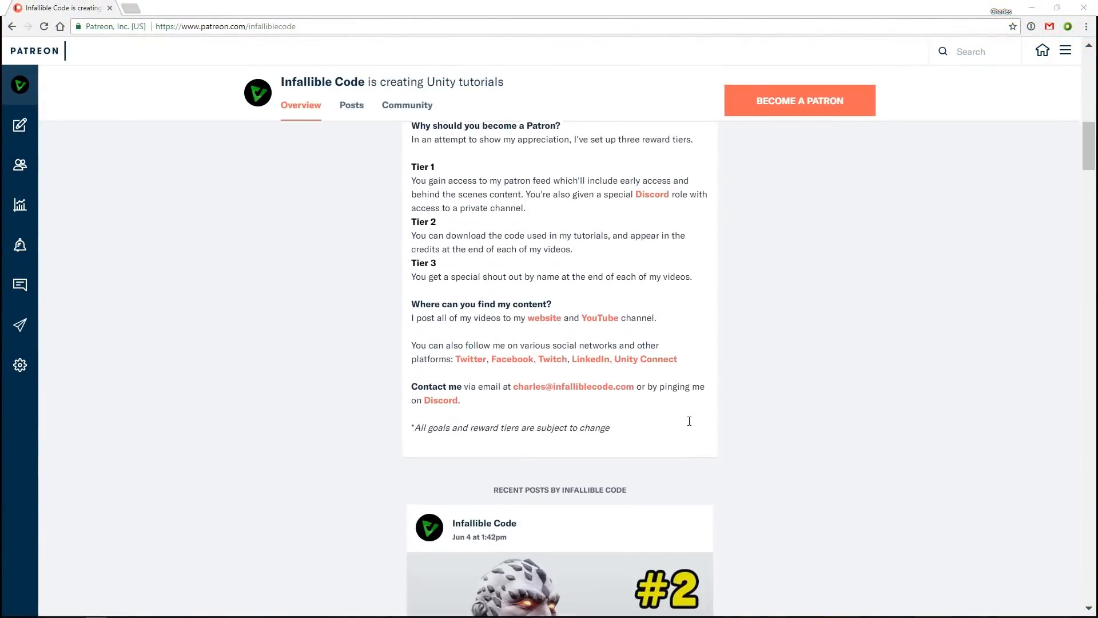
Step: Open the [Code] Part 2 Character Movement post and download unity-ecs-survival-game-series-pt2.zip
{"action": "scroll", "scroll_direction": "down", "scroll_amount": 3}
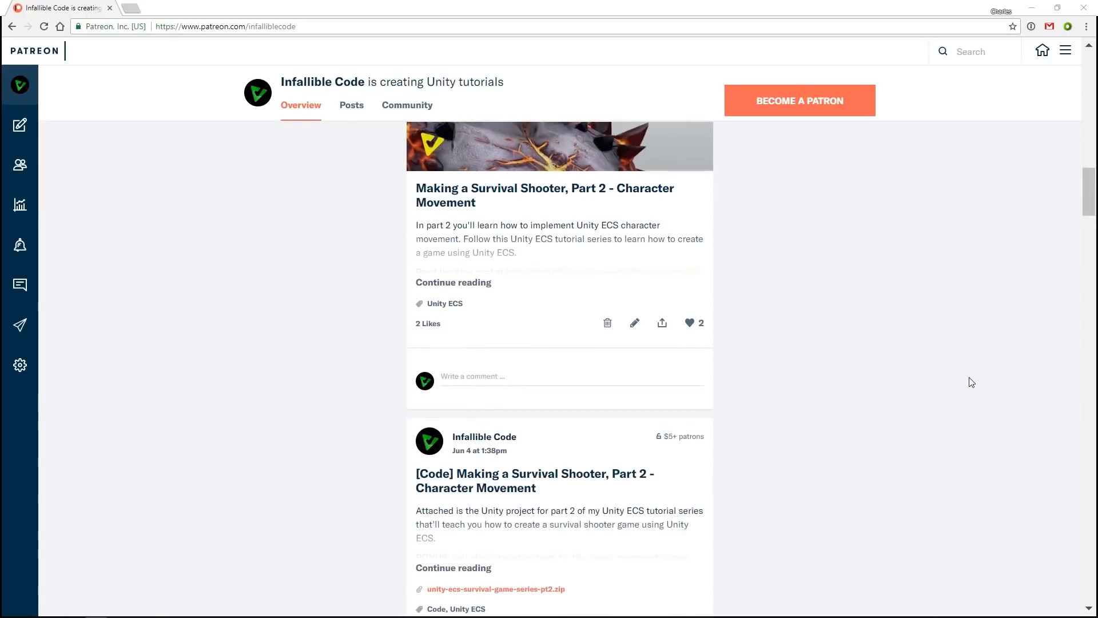
{"action": "scroll", "scroll_direction": "down", "scroll_amount": 3}
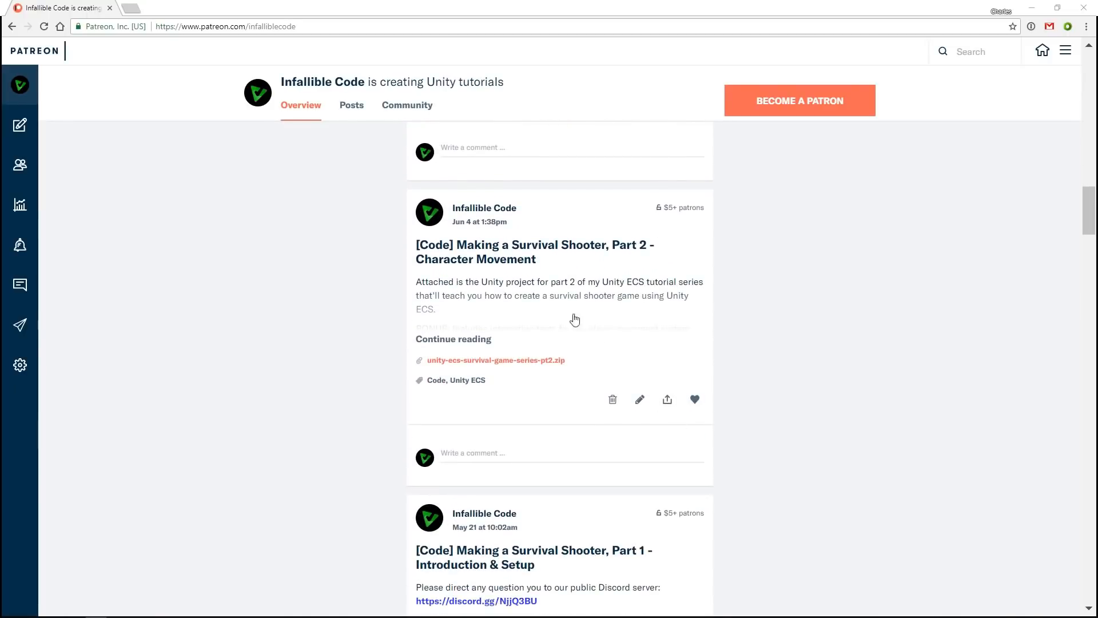
{"action": "left_click", "coordinate": [533, 252]}
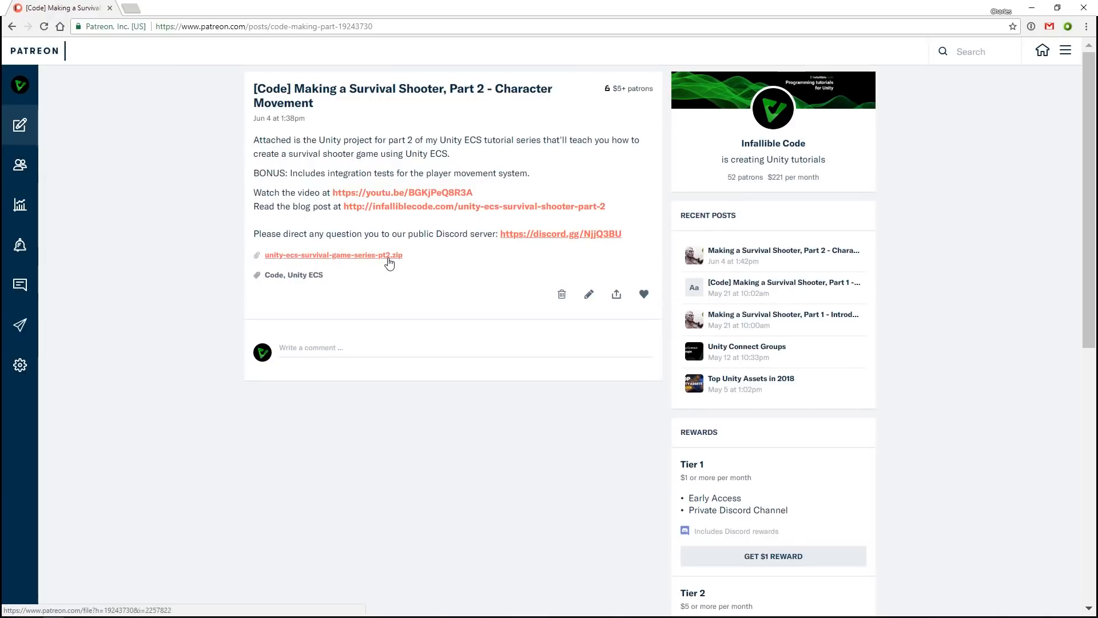
{"action": "left_click", "coordinate": [333, 254]}
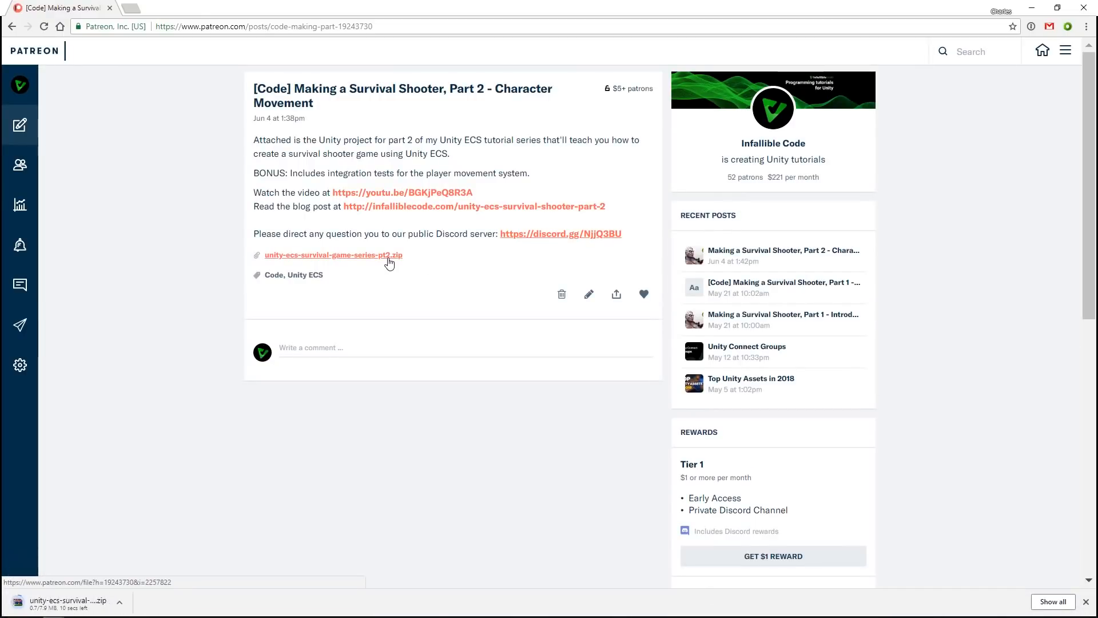